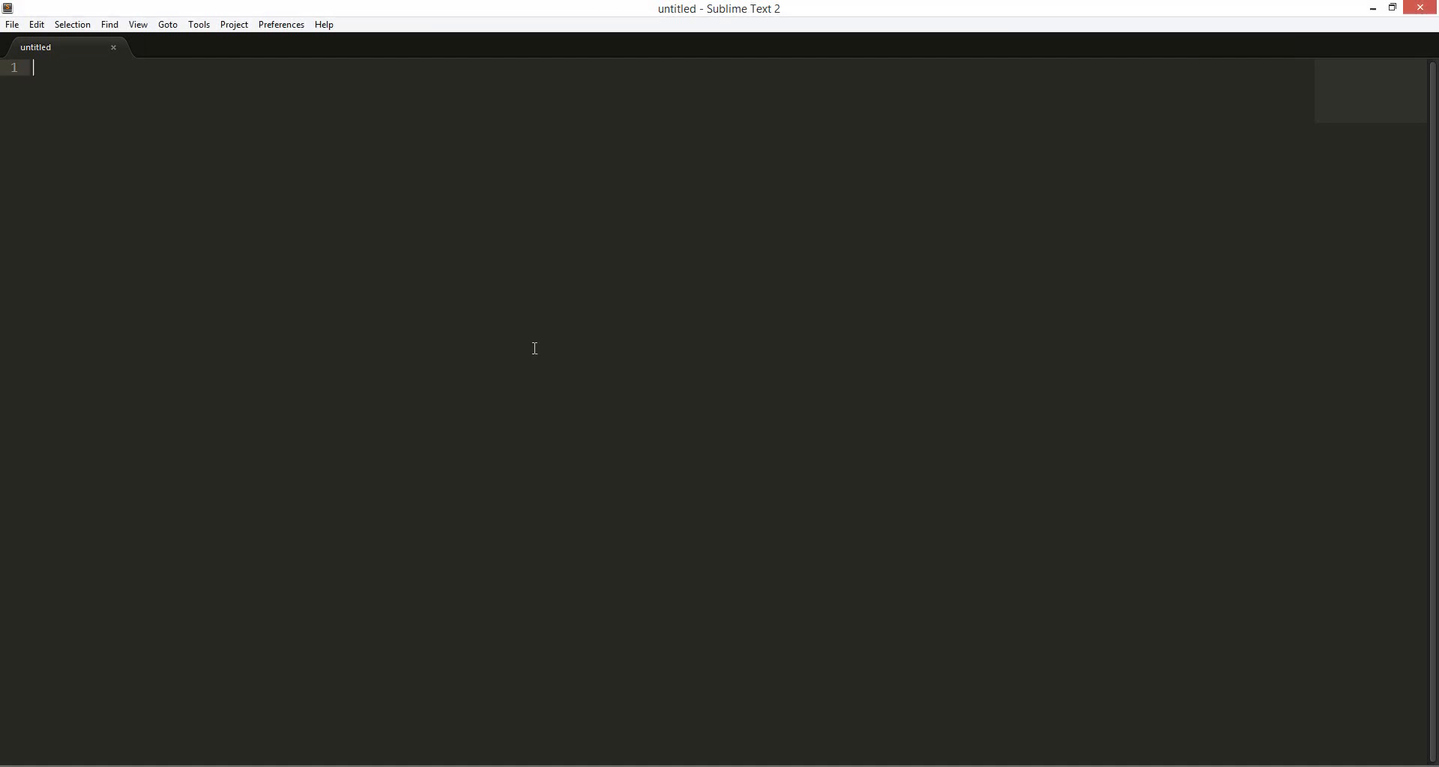
mouse_move(517, 348)
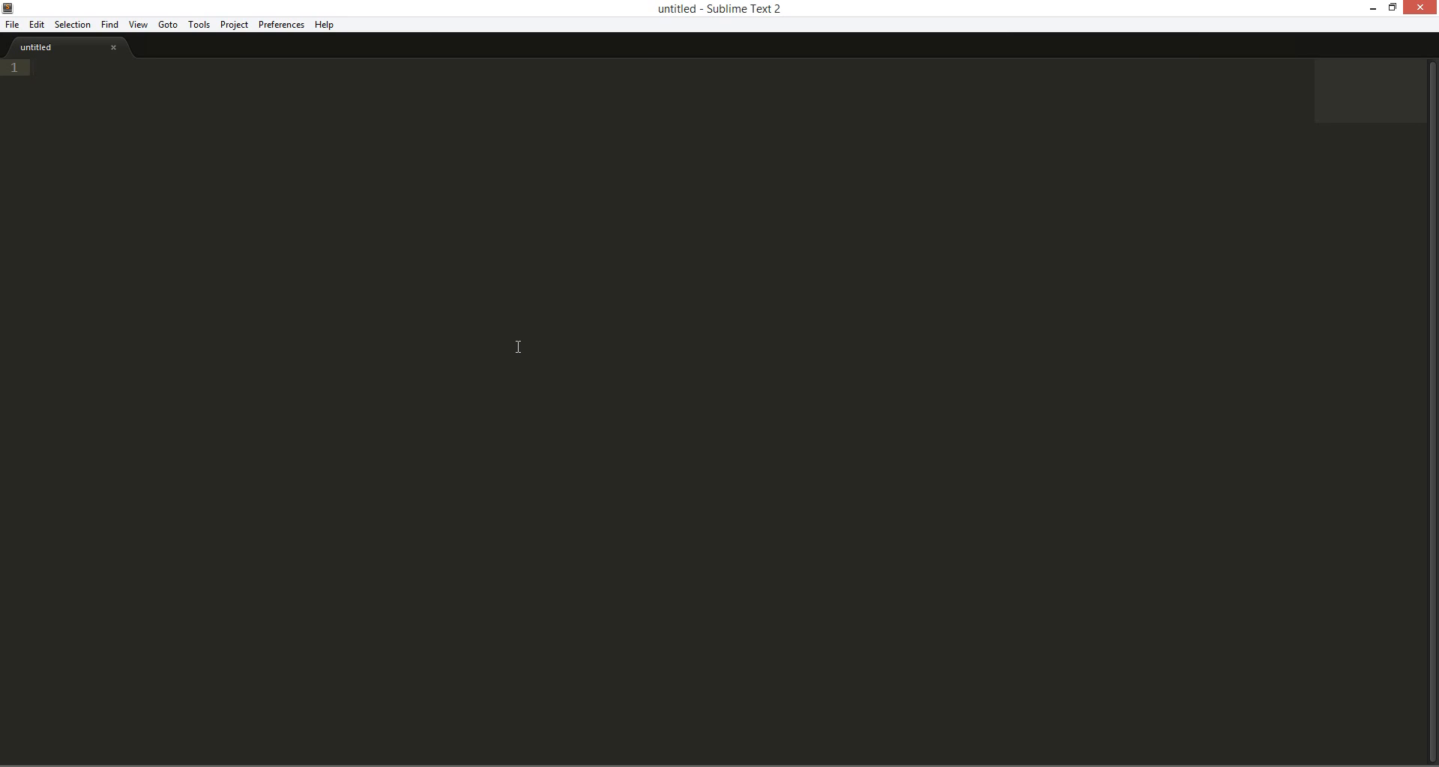
Define var add = function(x, y) that returns x + y
type("add(2)")
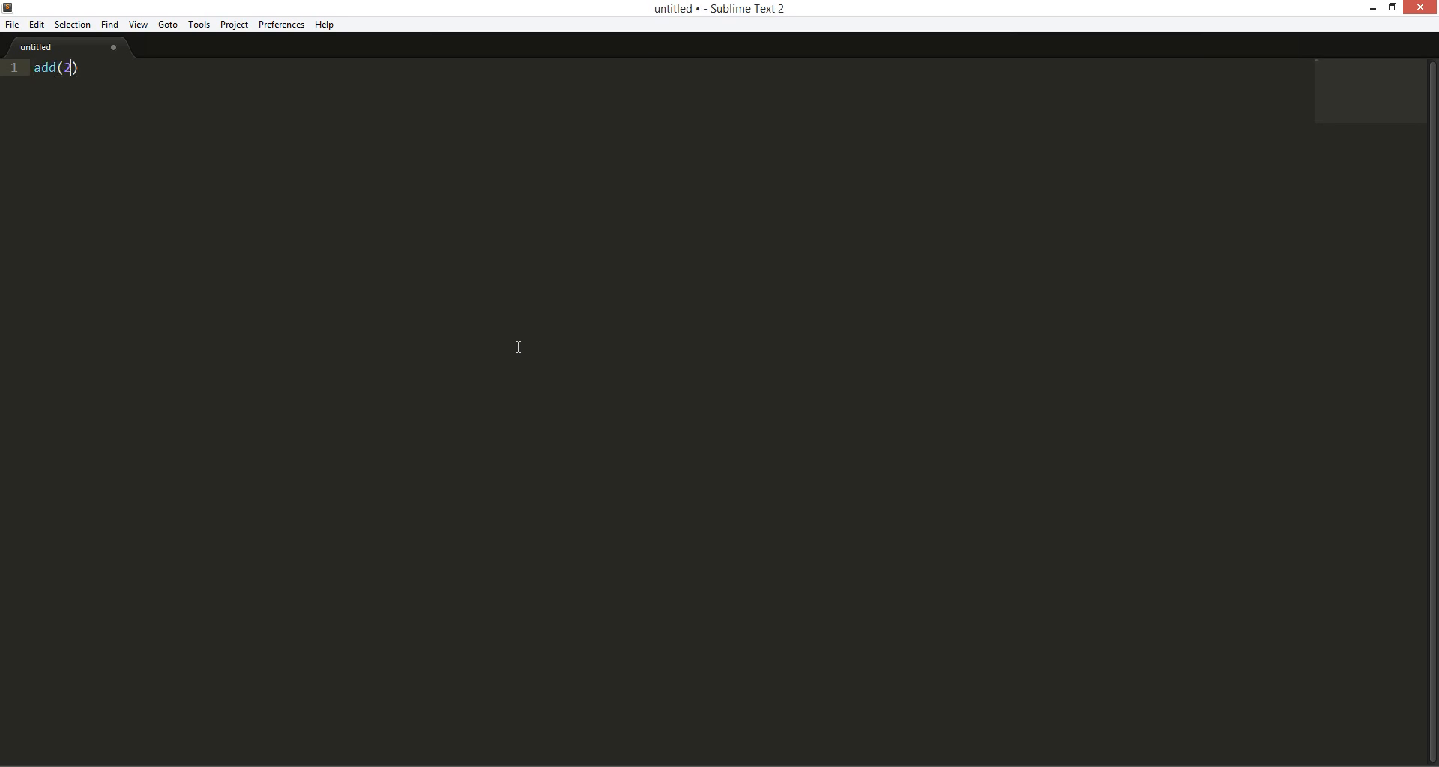
type(",3,4,5")
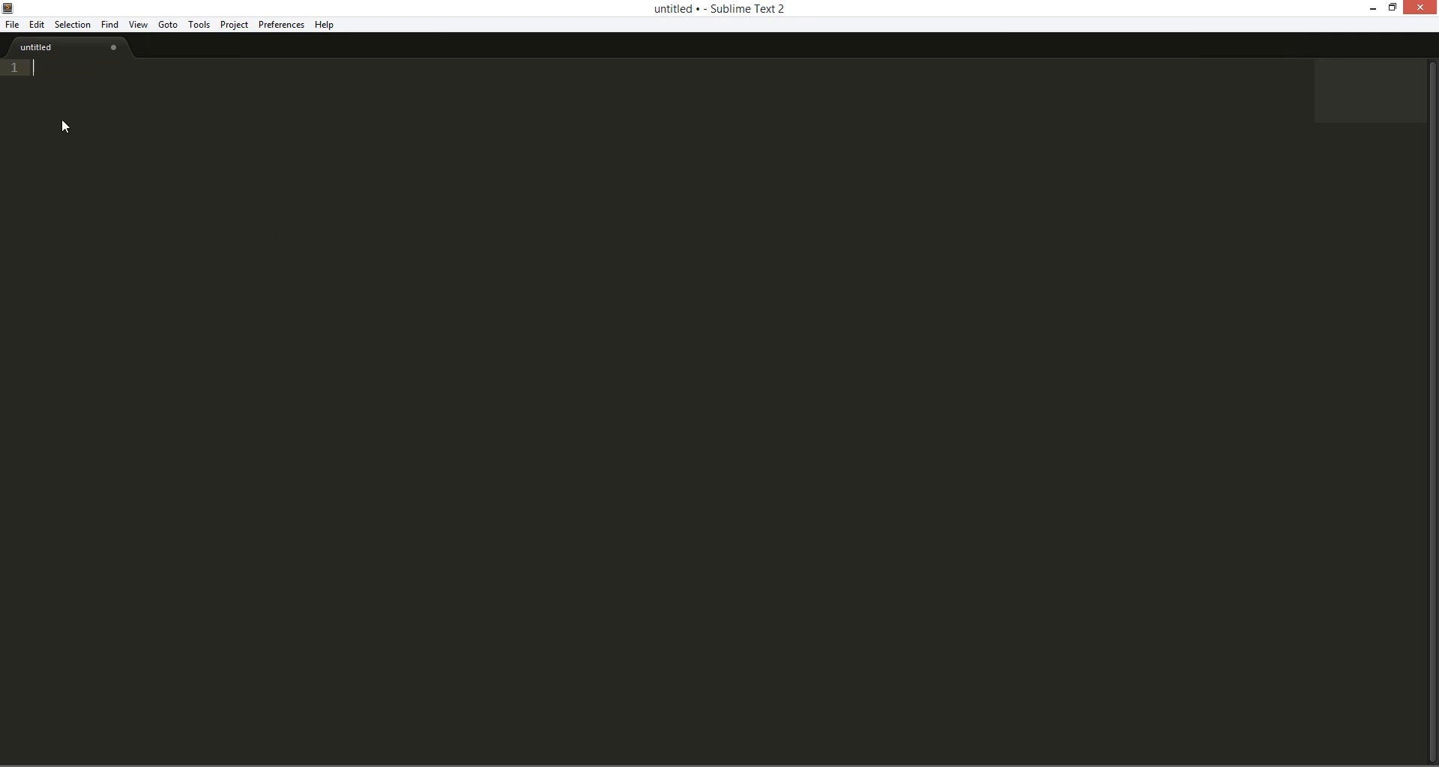
type("function")
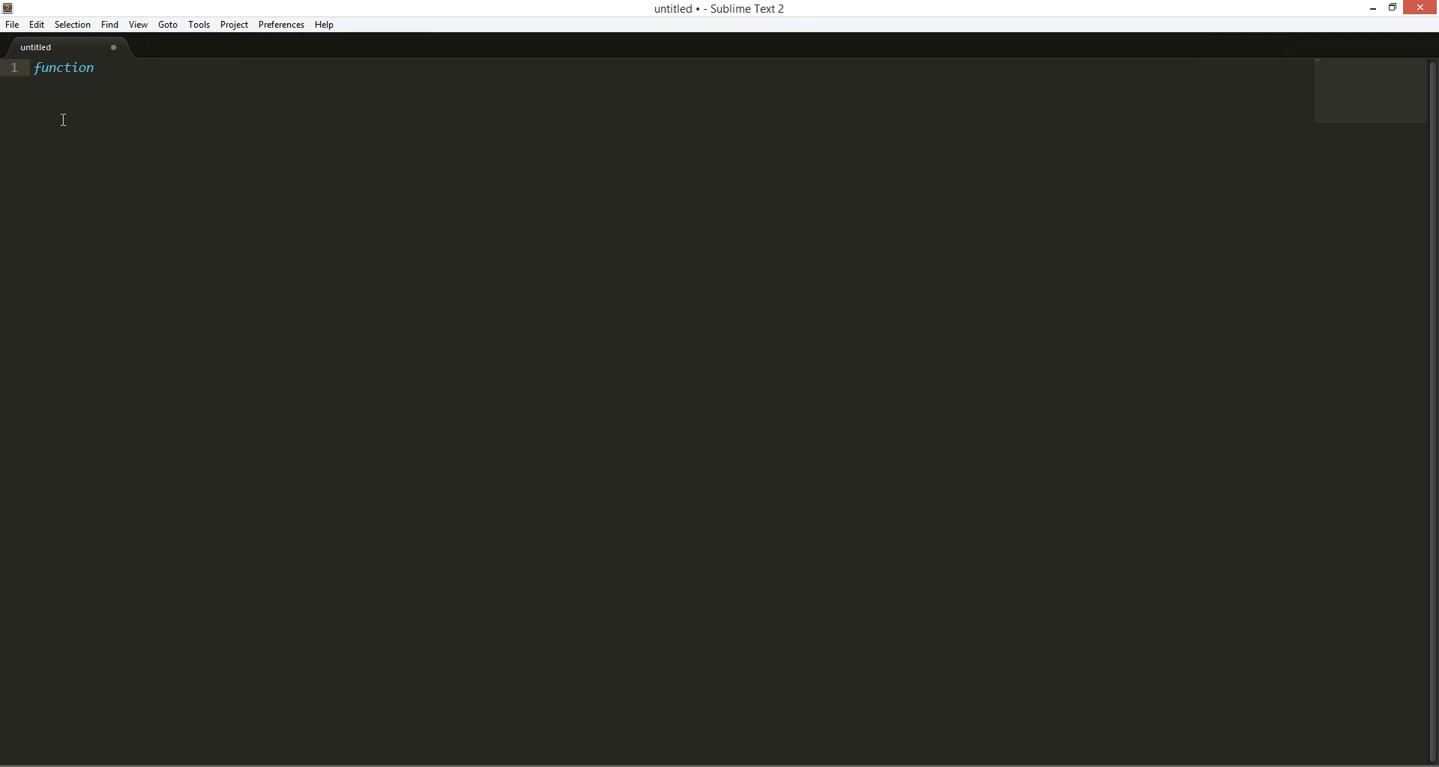
type("()")
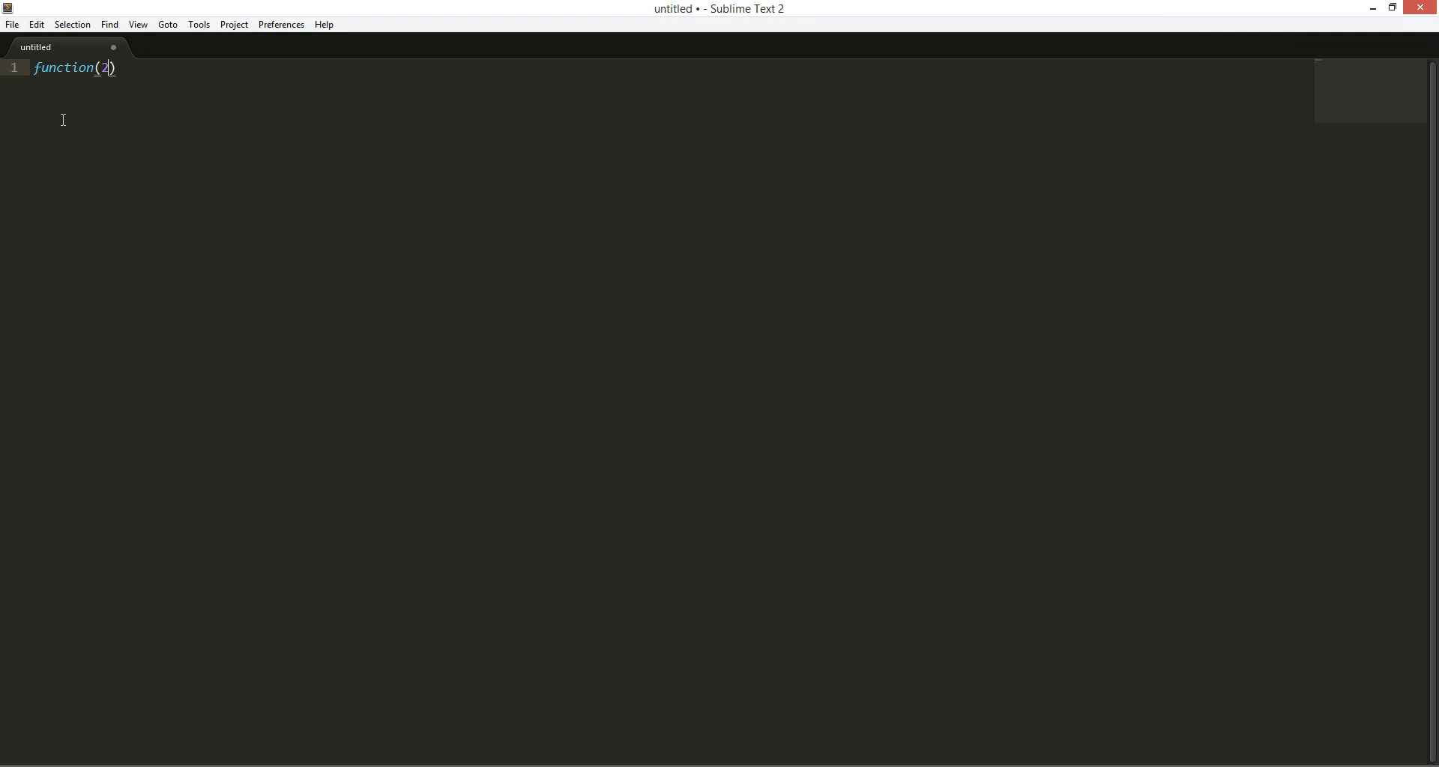
type(",2")
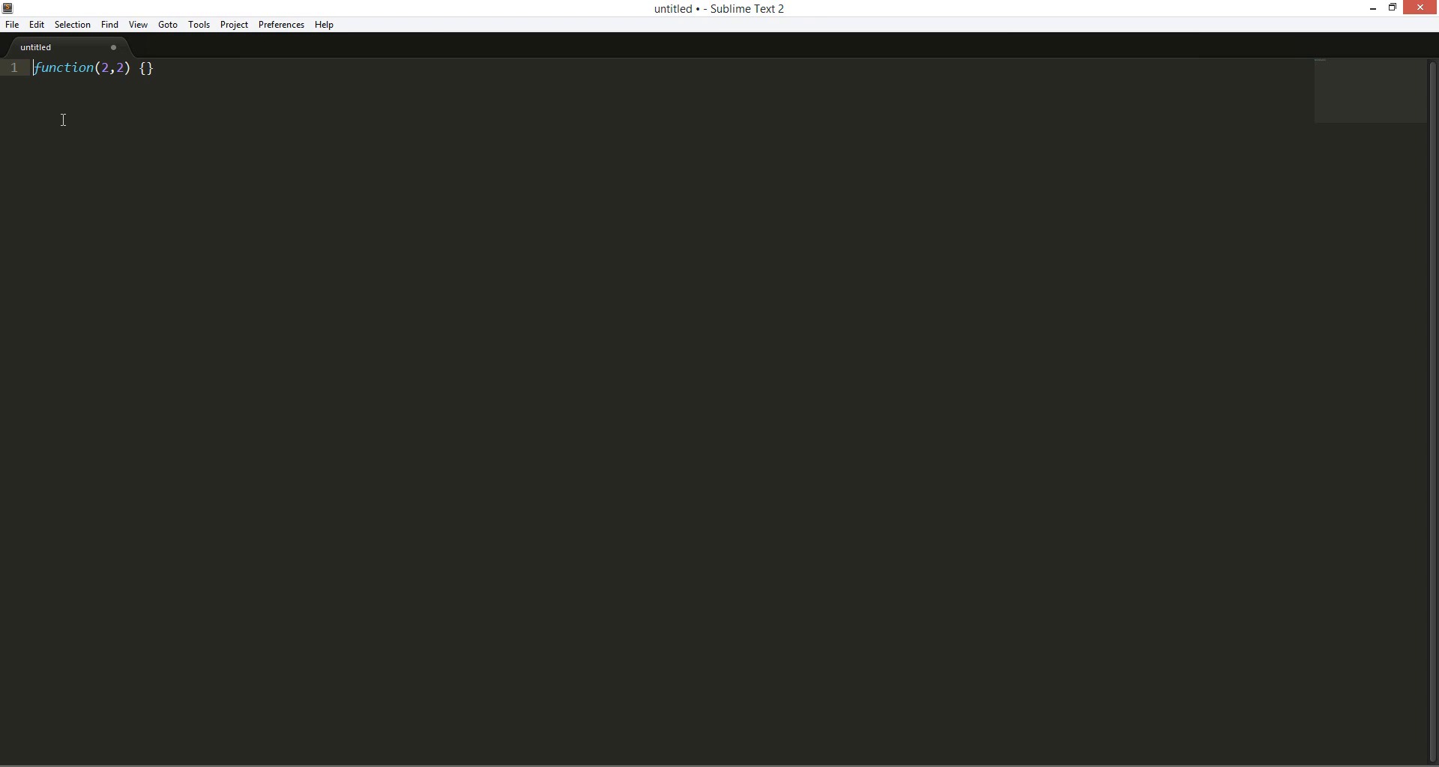
type("var add =")
type("retu")
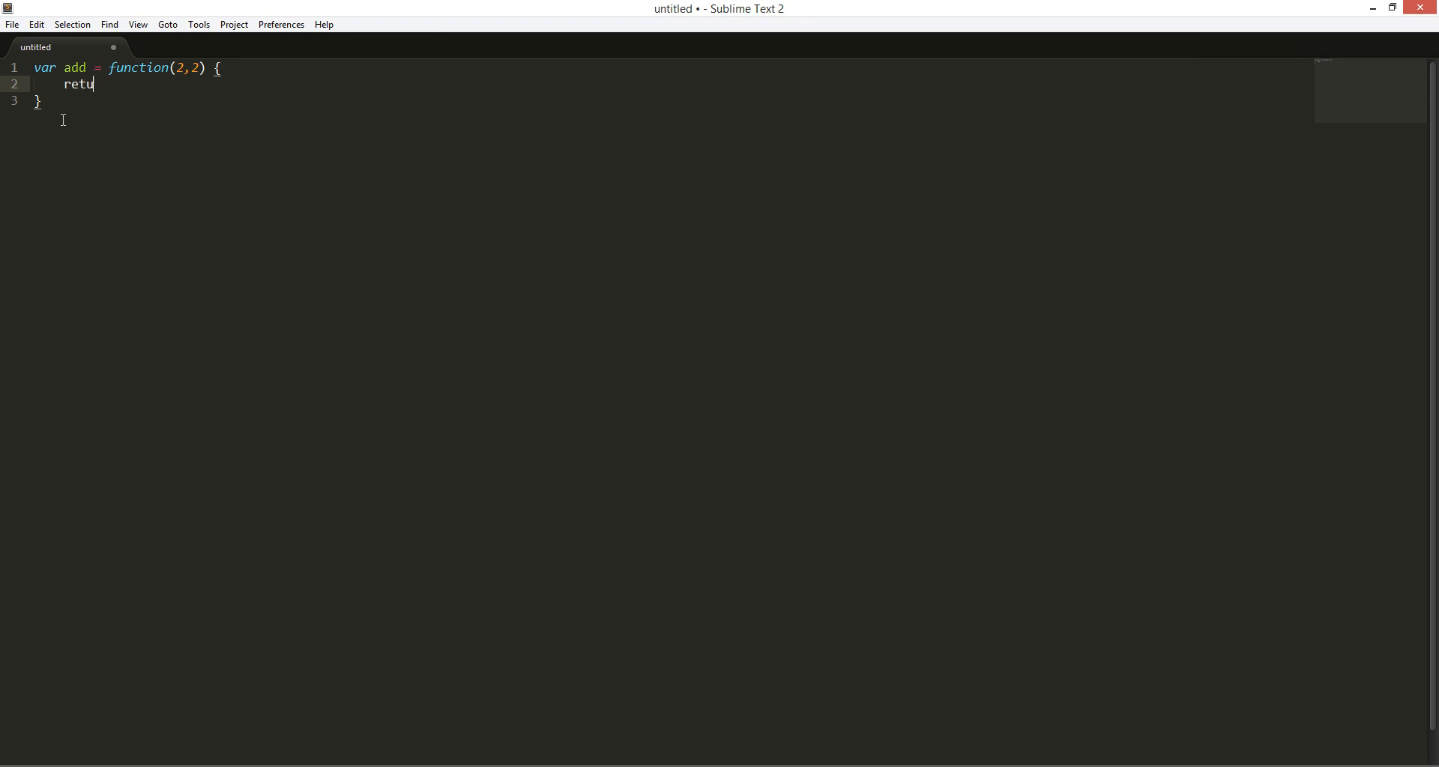
type("rn")
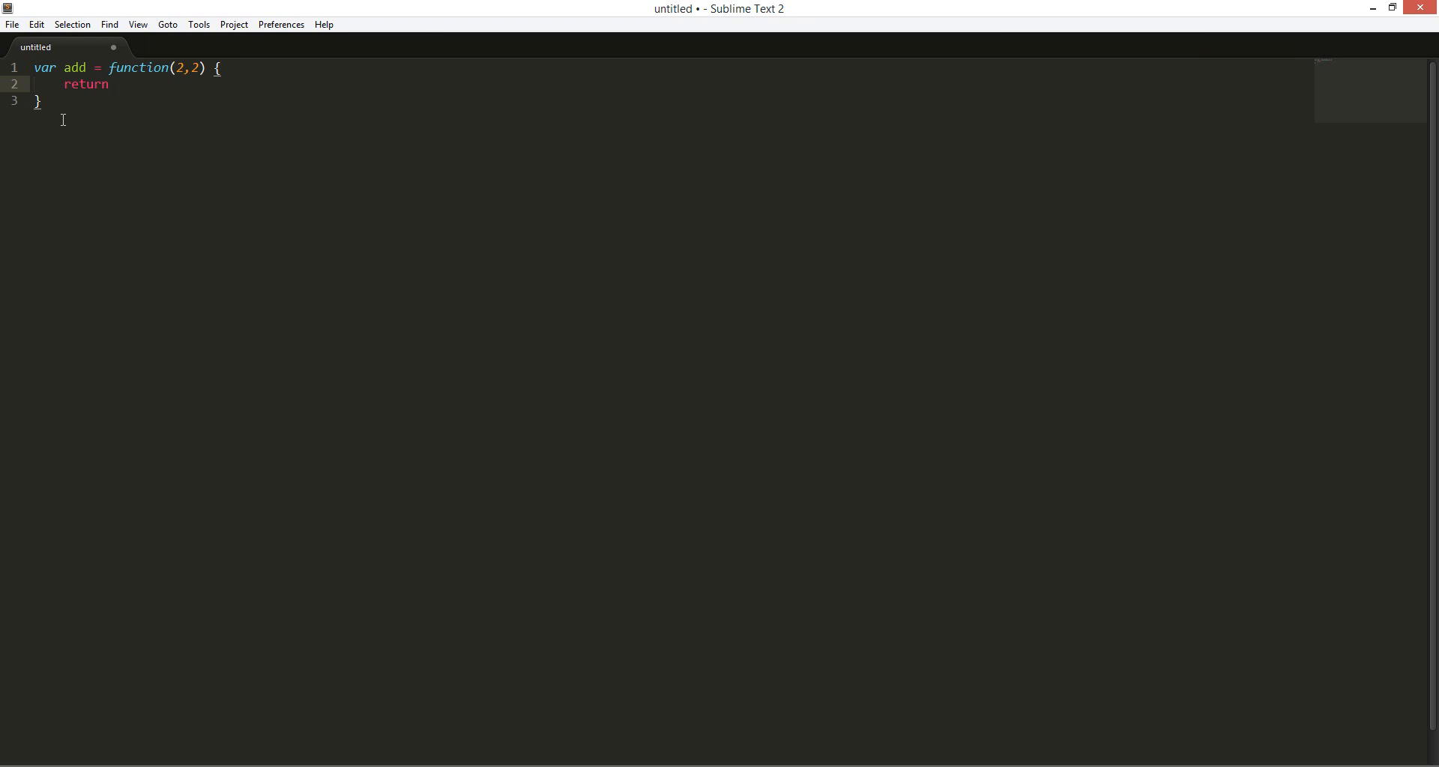
type("x")
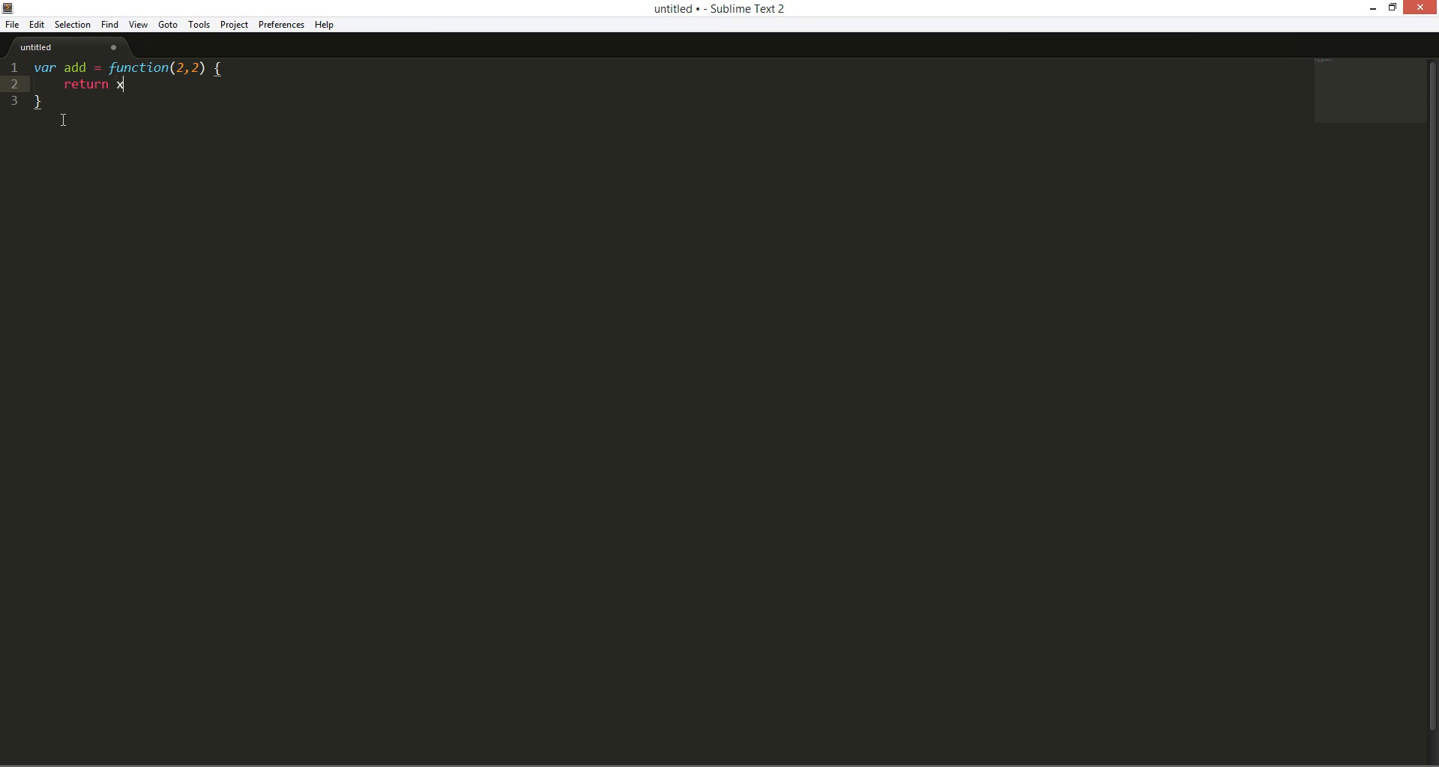
type("+")
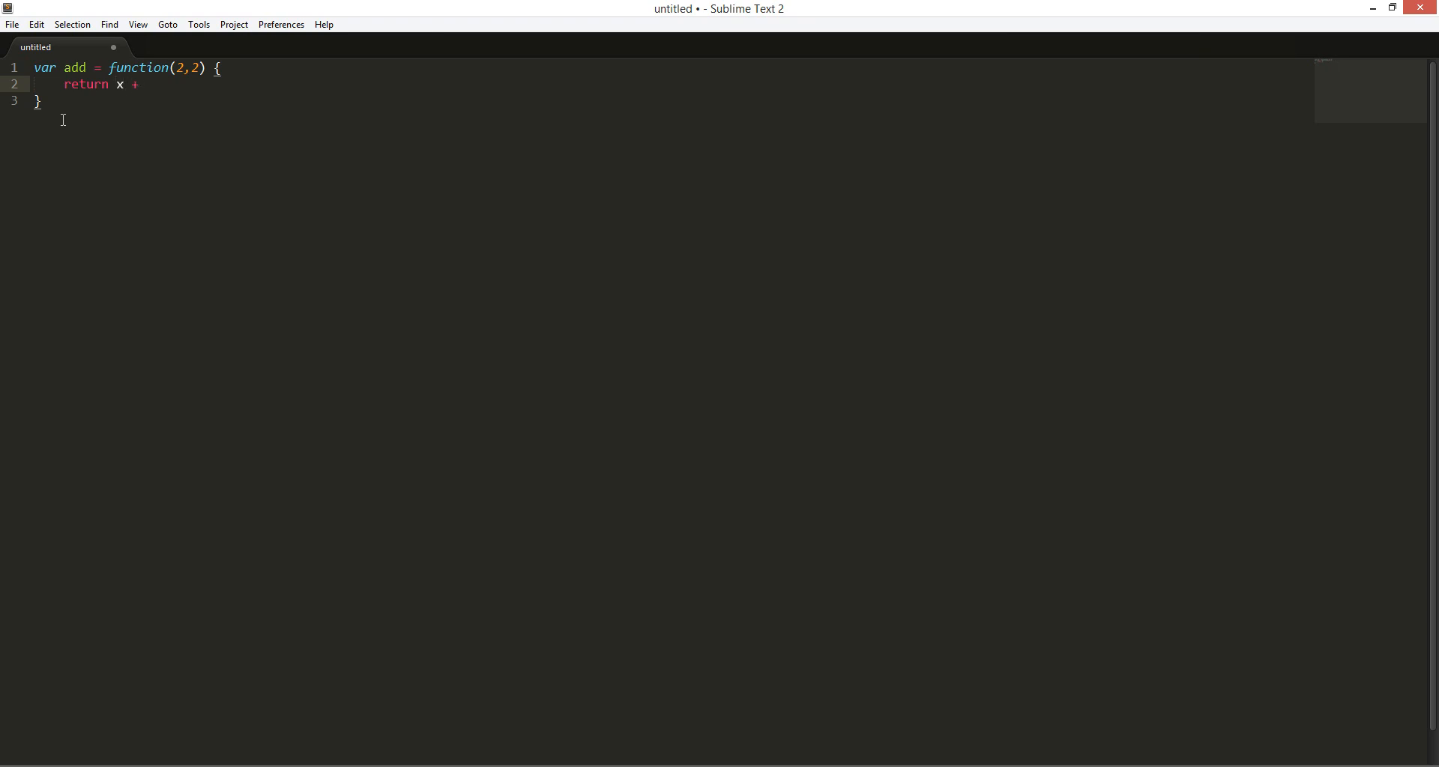
type("y;")
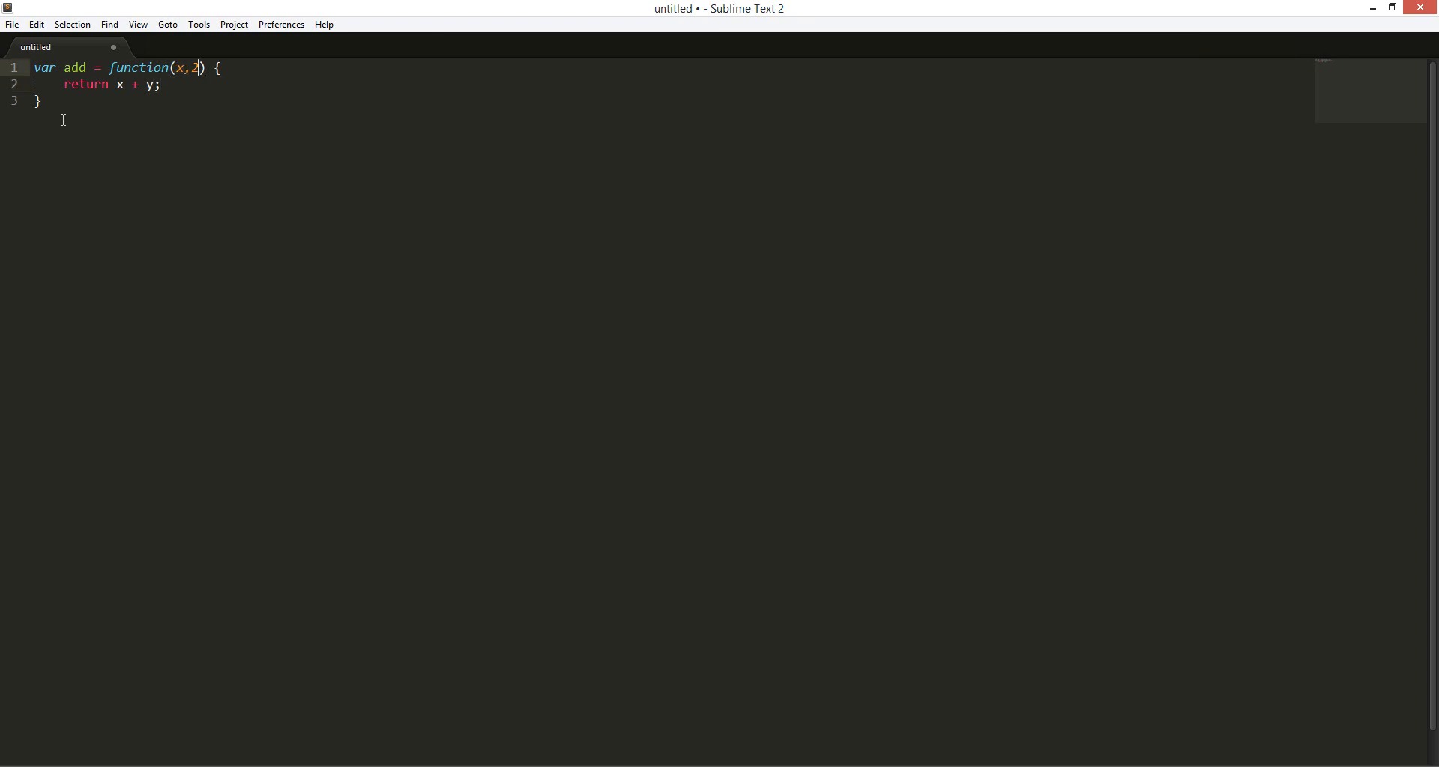
type("y")
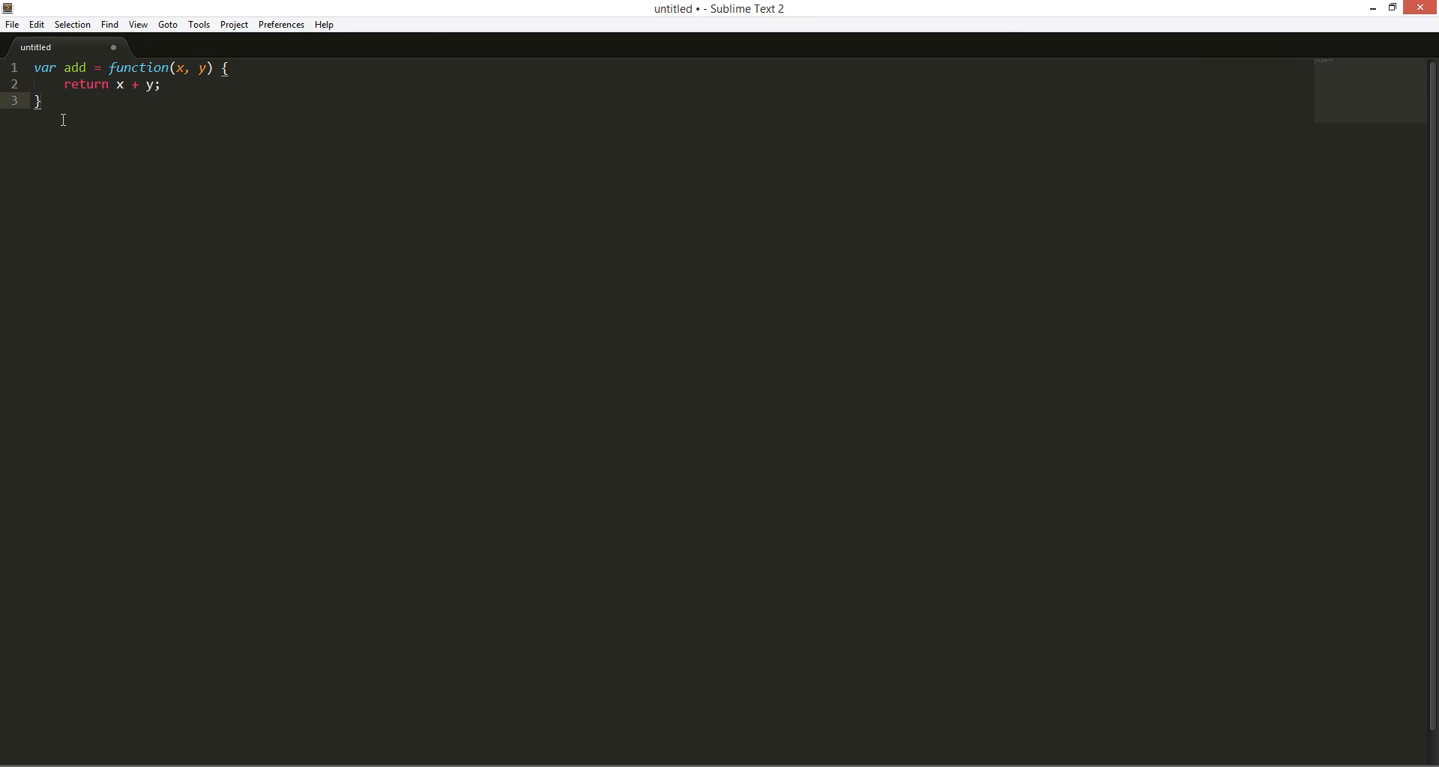
Log add(2,2) to the console below the function
type("console.")
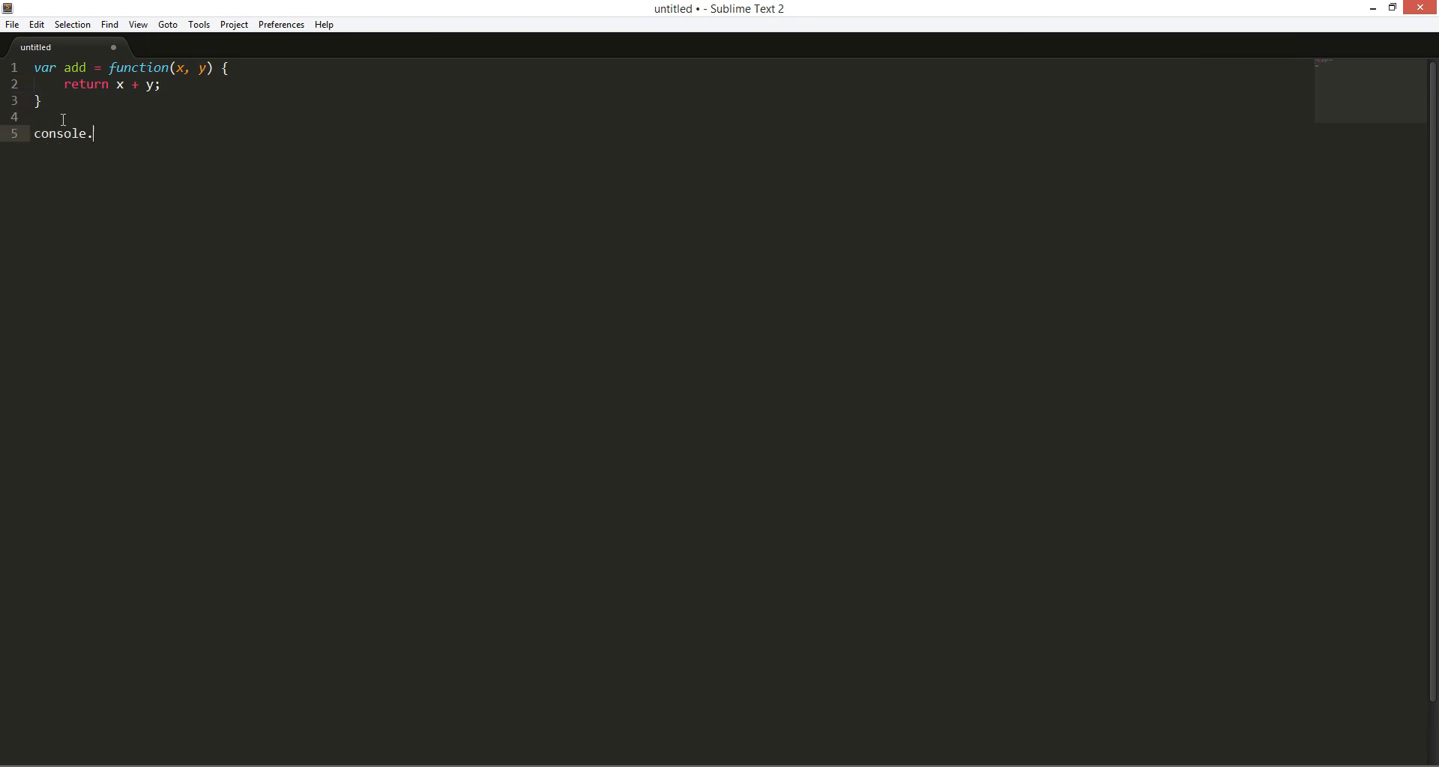
type("log(add)")
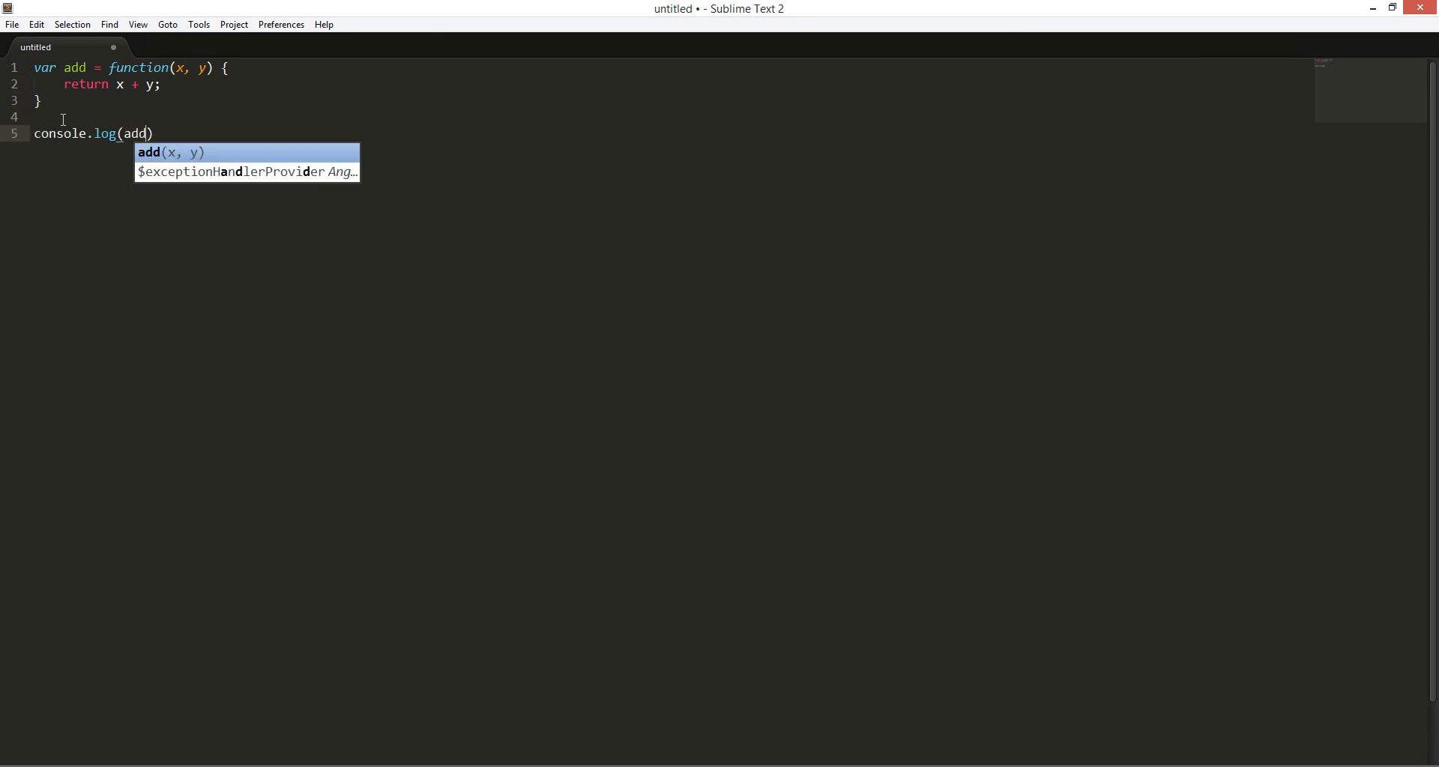
type("(2,2))")
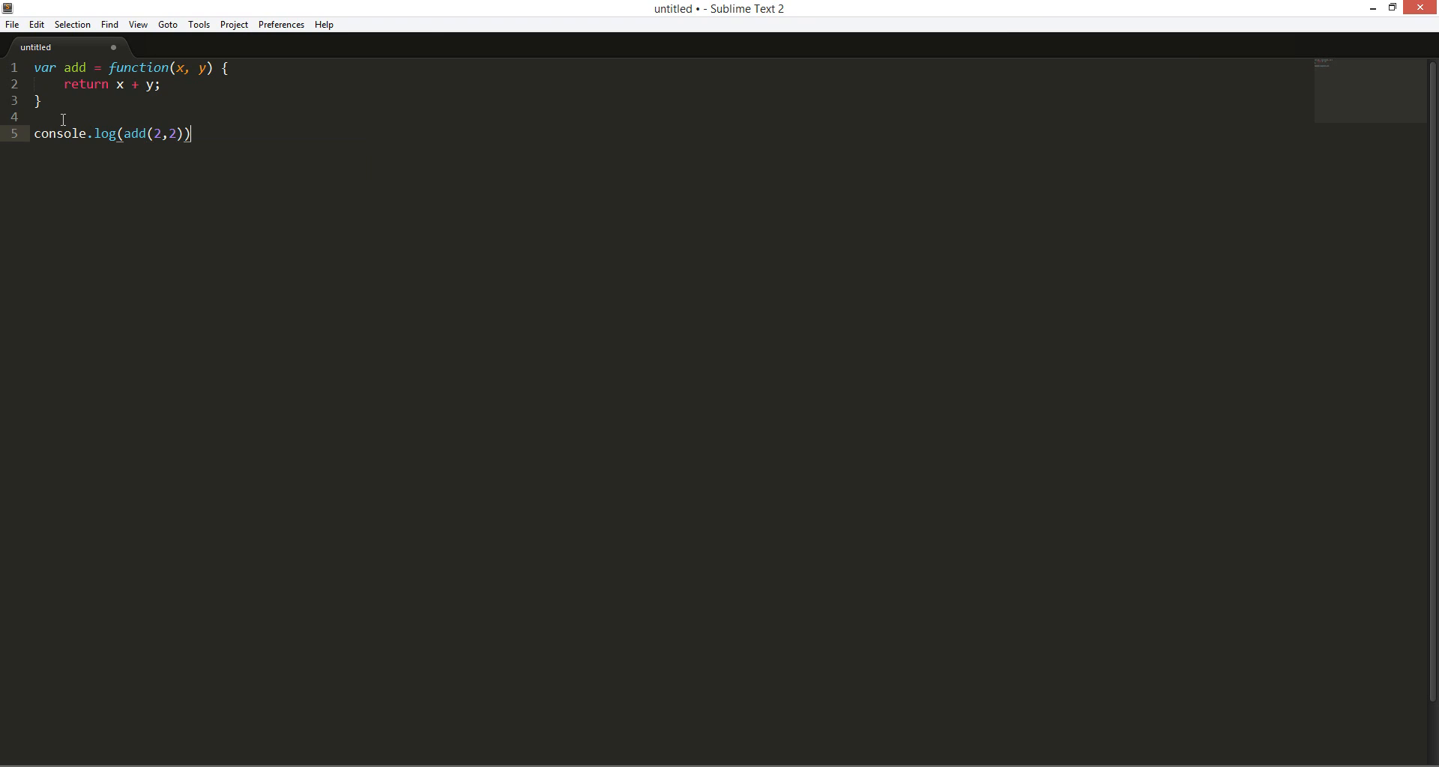
type(";")
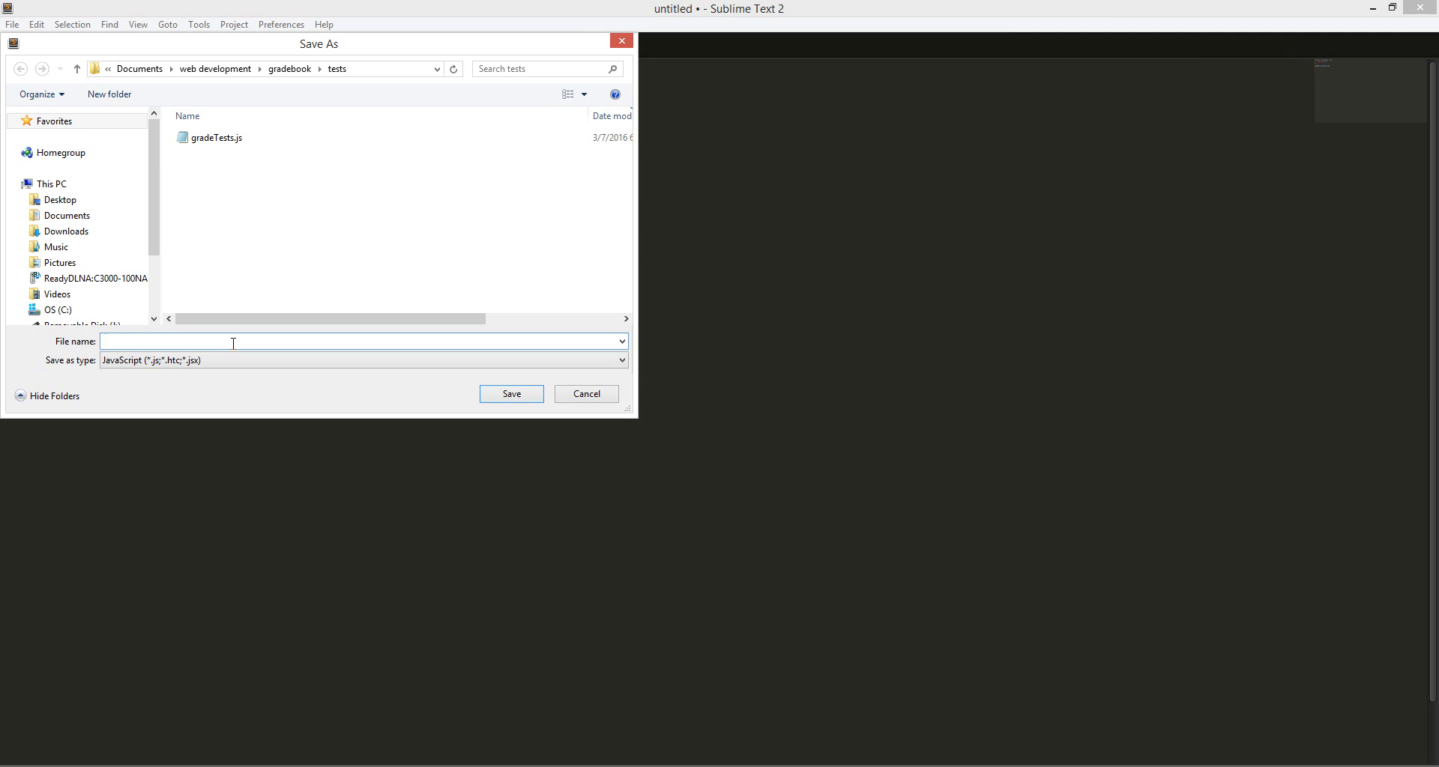
Save the script as yt.js in the gradebook tests folder
type("yt.js")
type("cd")
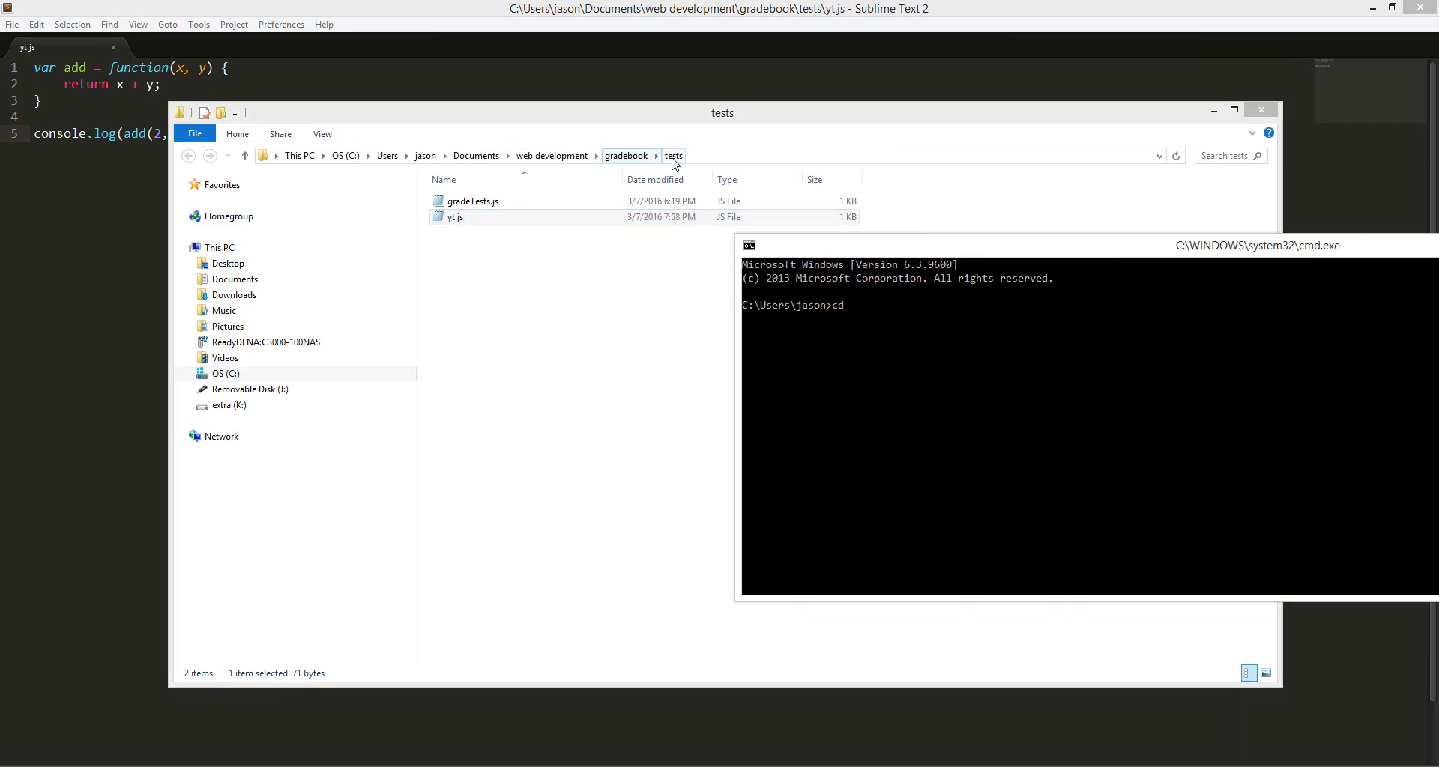
Change cmd into the gradebook tests folder and clear the console before running yt.js
type("\"C:\\Users\\jason\\Documents\\web development\\gradebook\\tests\"")
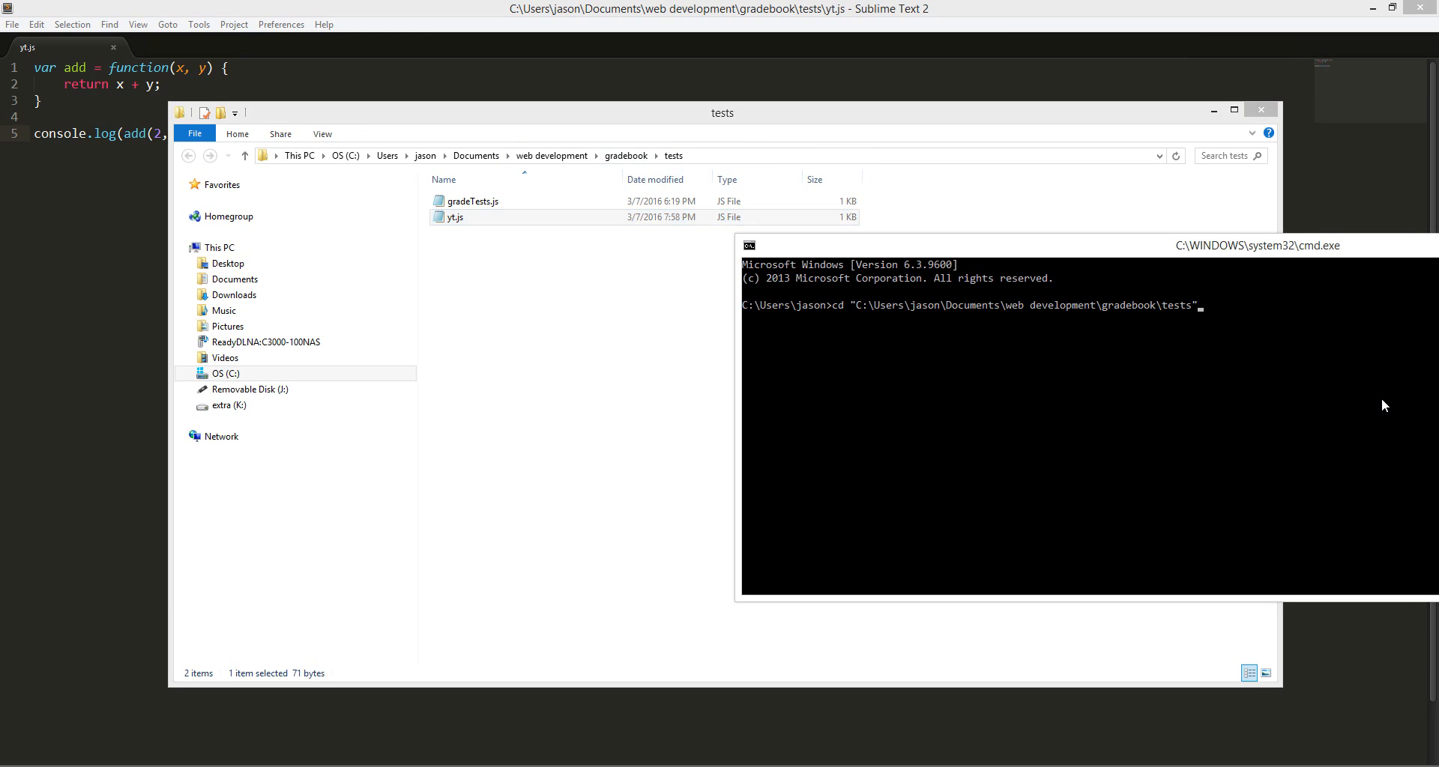
key("enter")
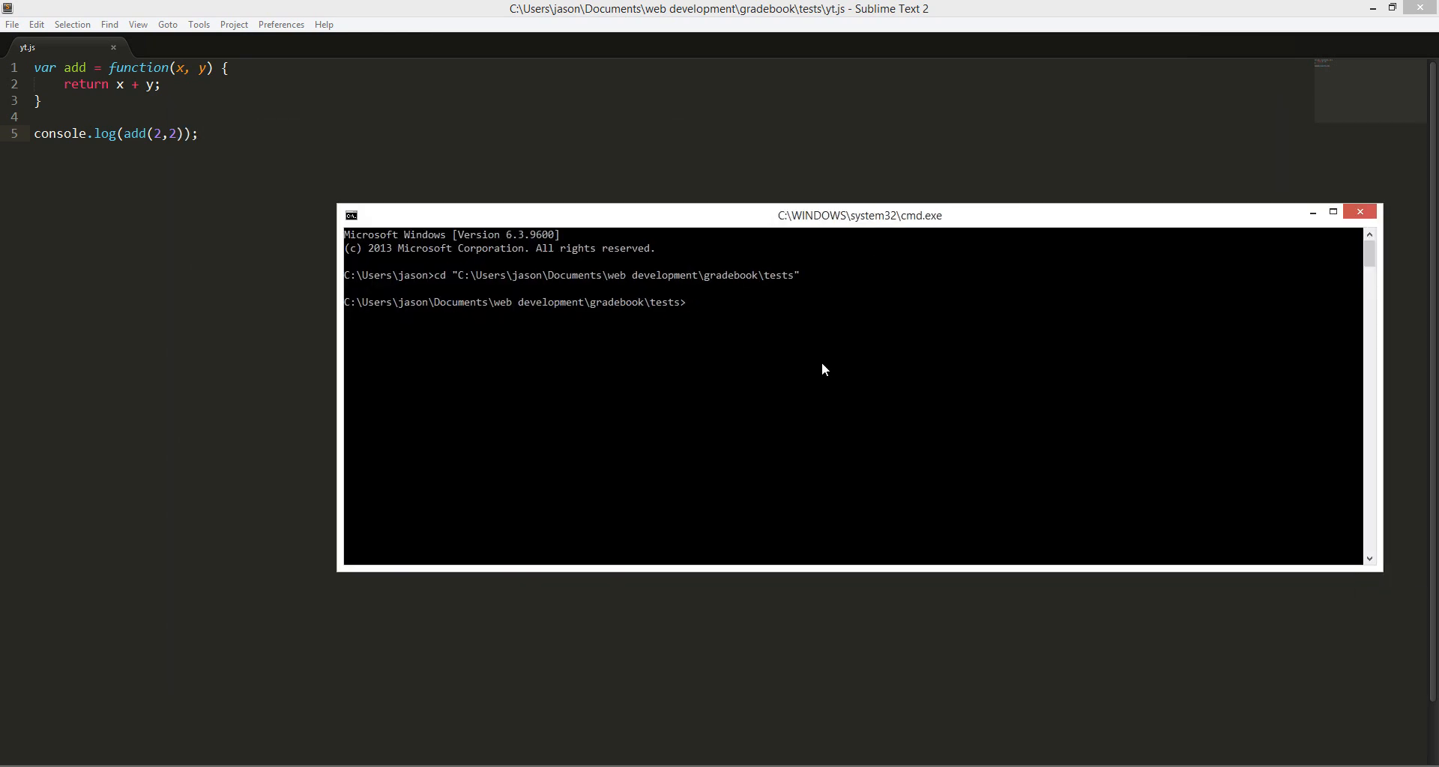
type("clear")
type("node yt.js")
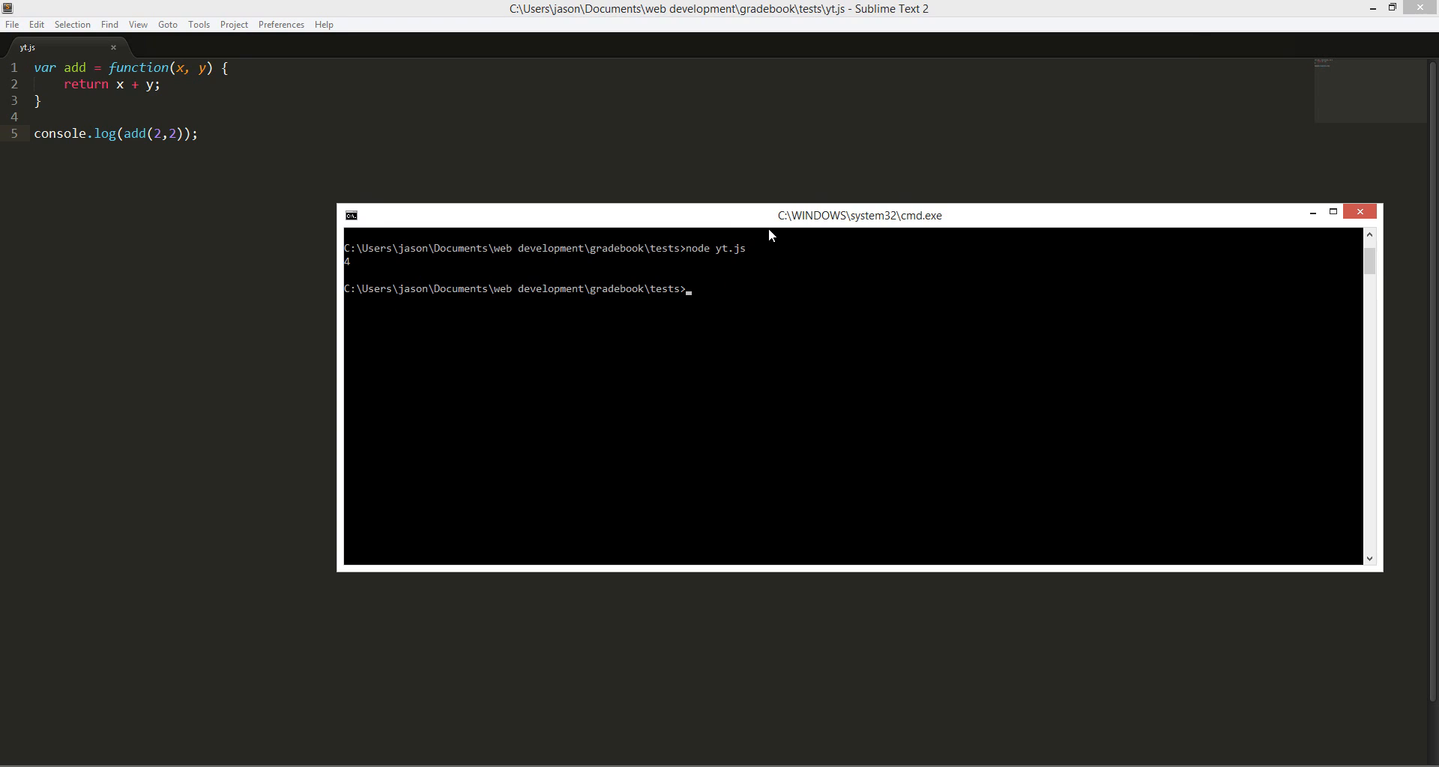
mouse_move(594, 229)
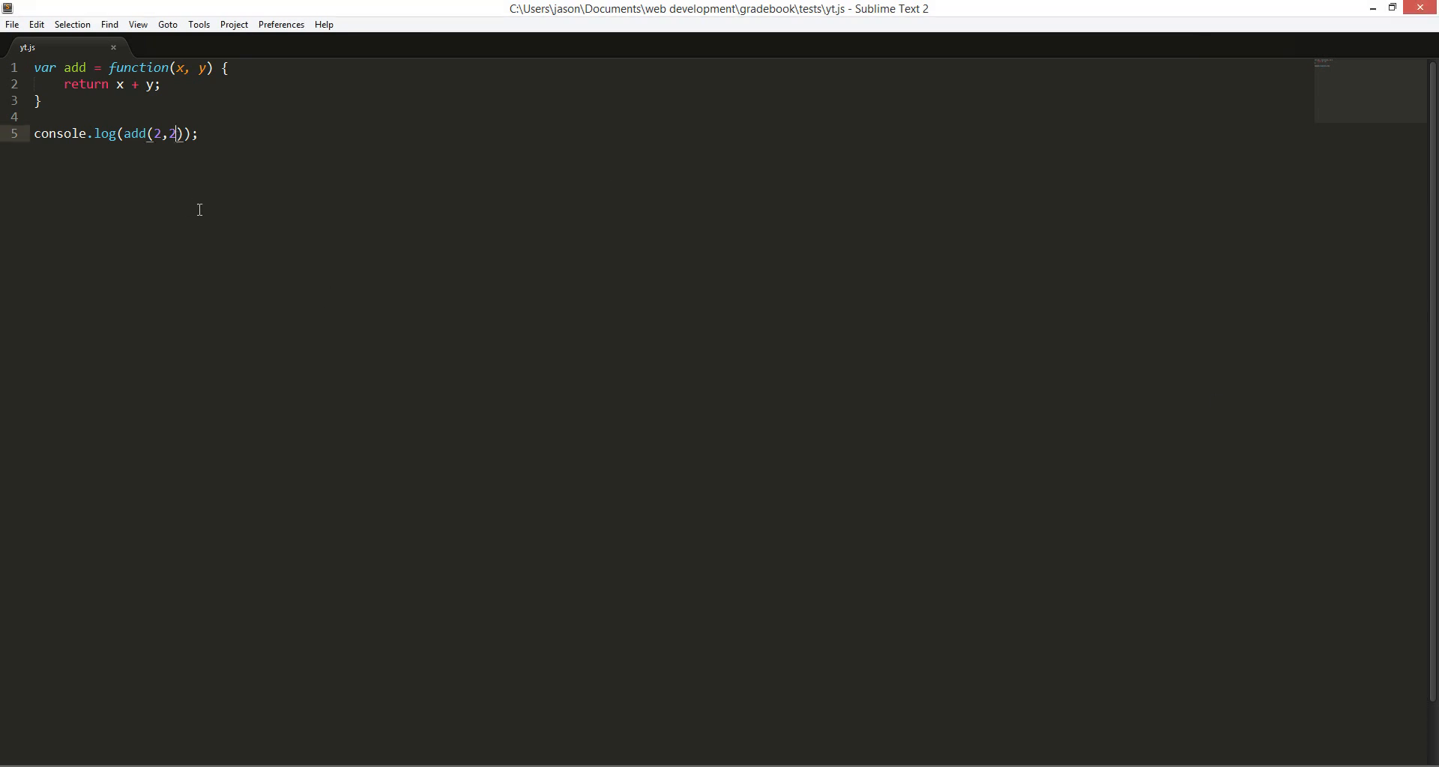
Extend add to take x, y, z and return their sum, calling add(2,2,2) so node prints 6
type(",2")
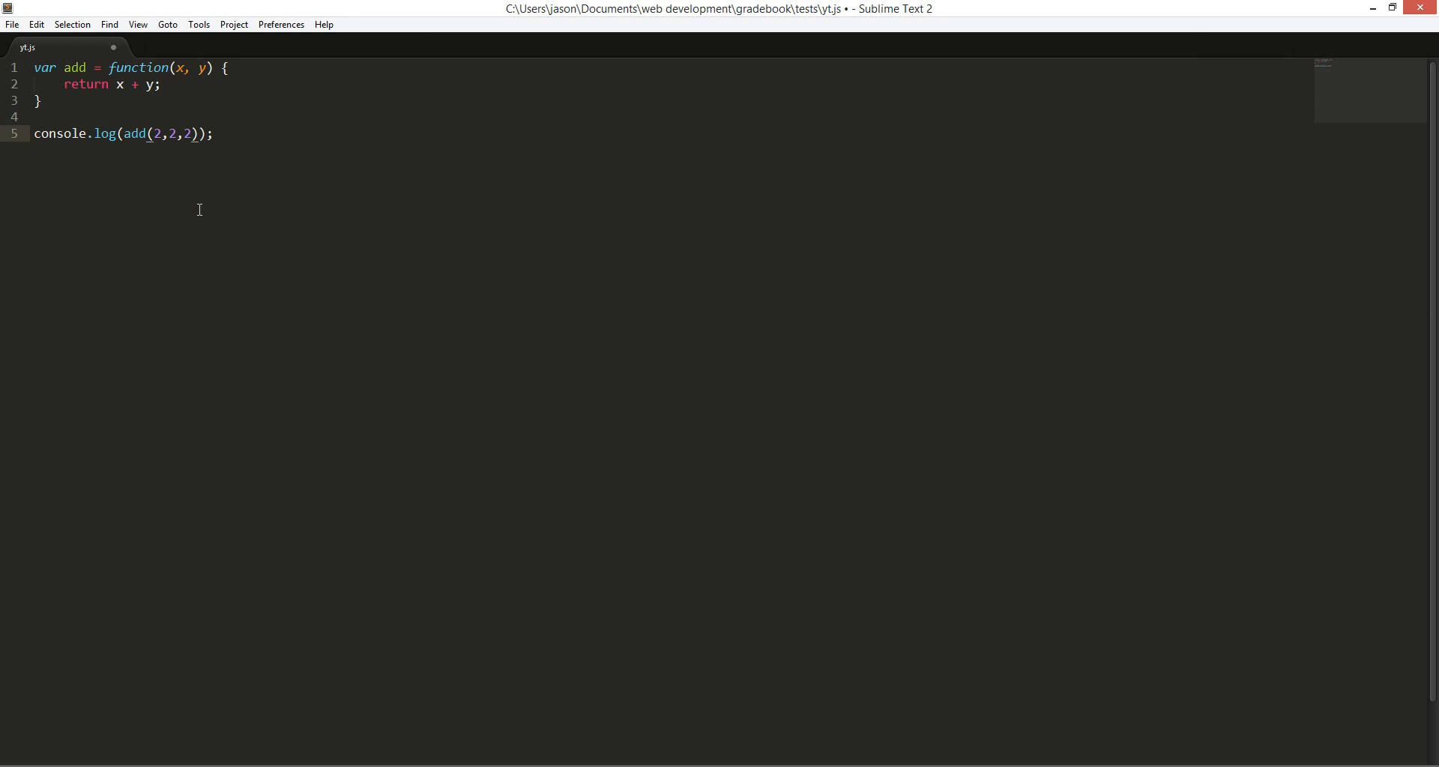
key("ctrl+s")
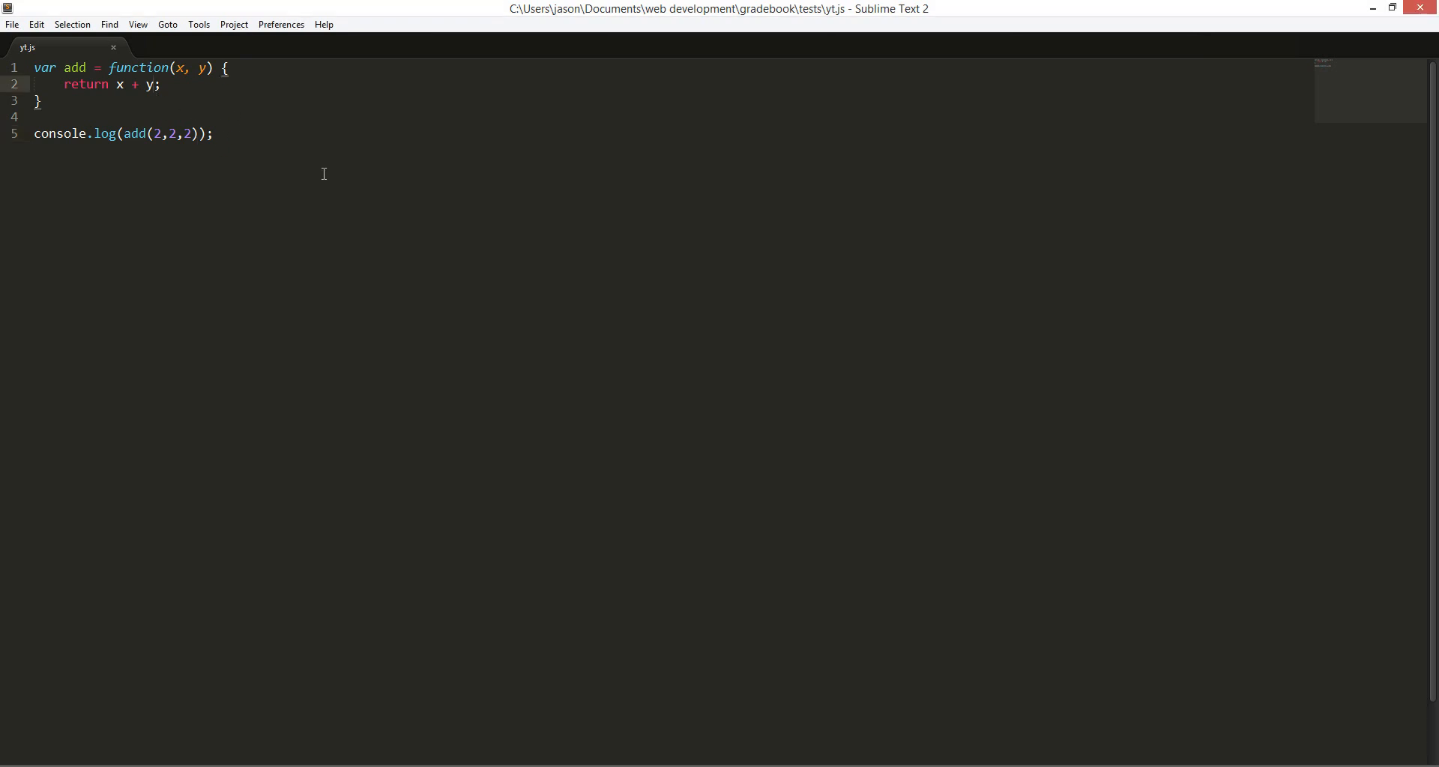
type("+ z")
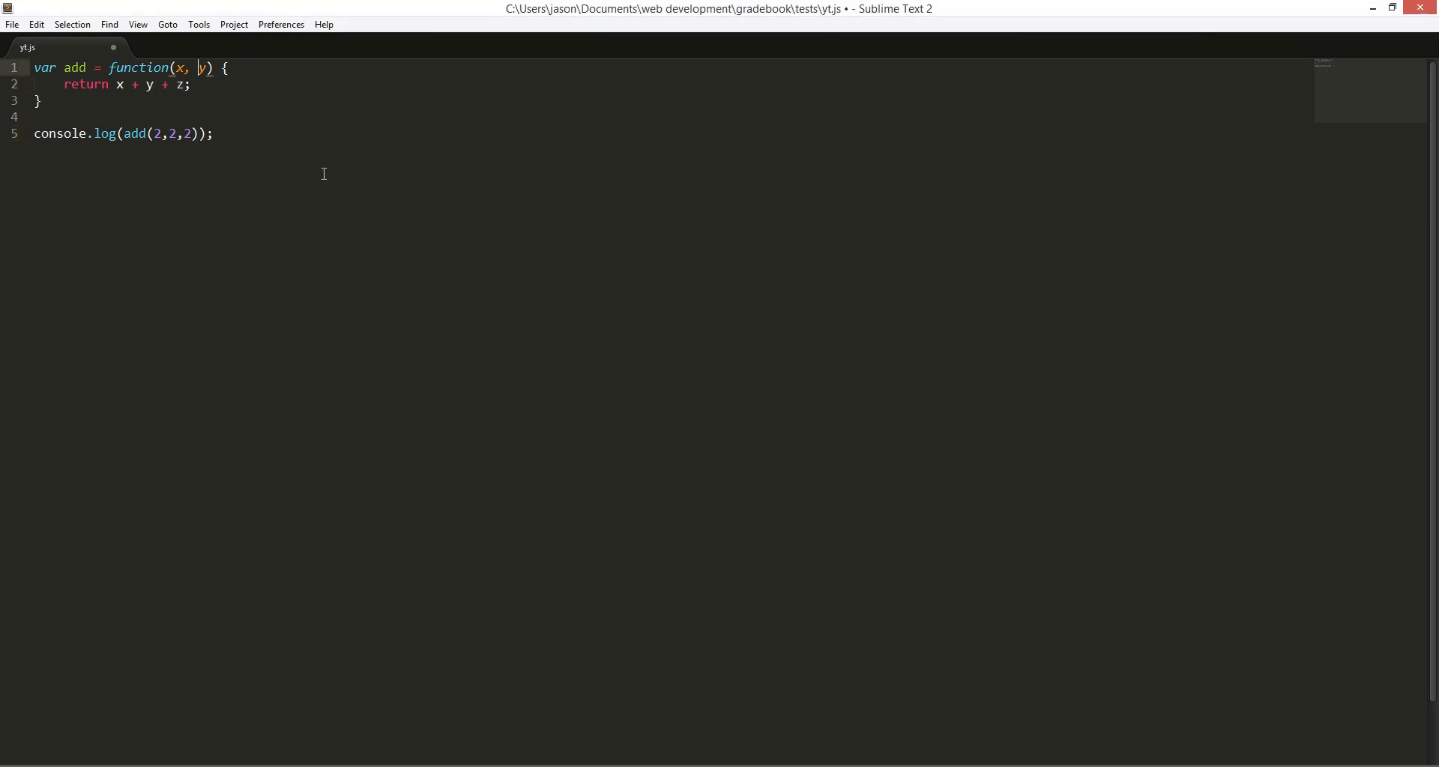
type(", z")
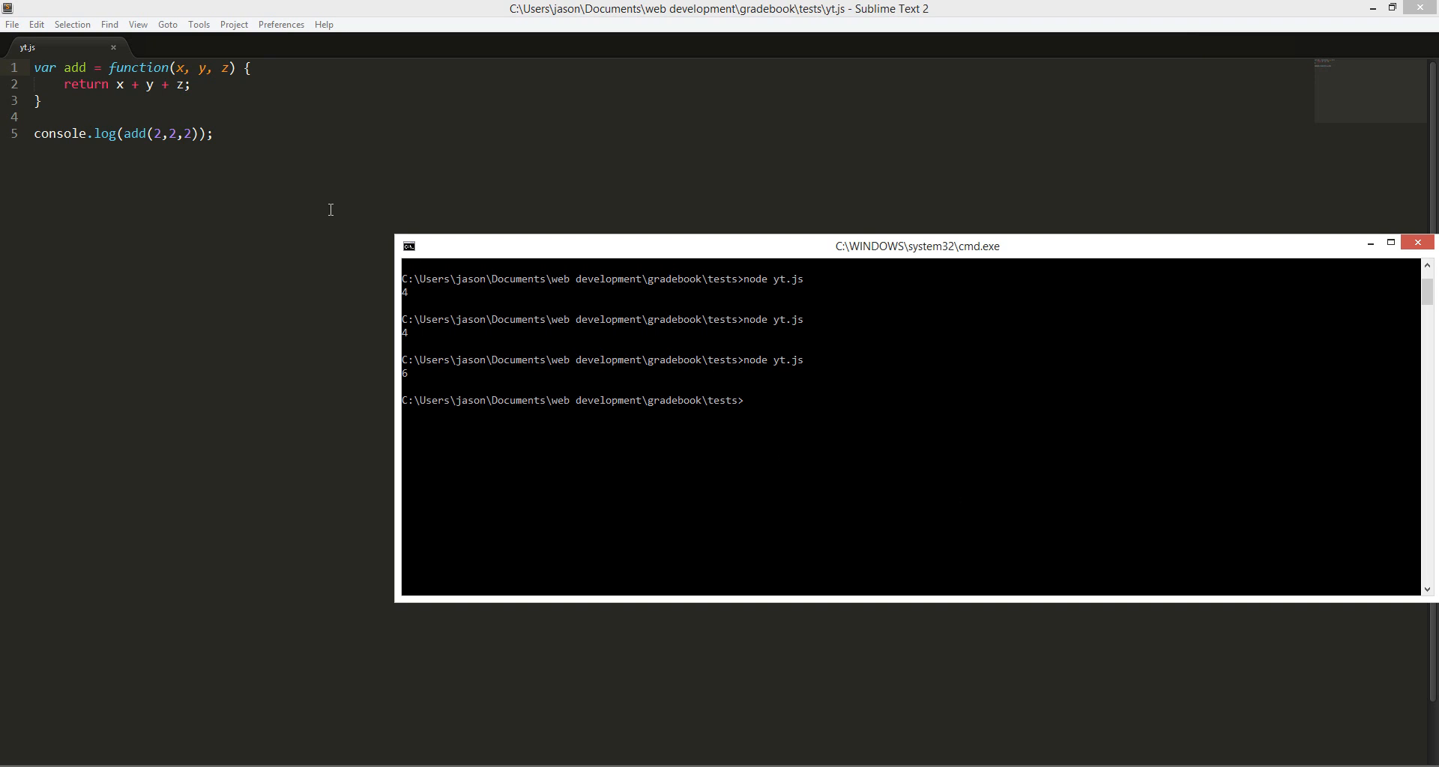
left_click(1416, 246)
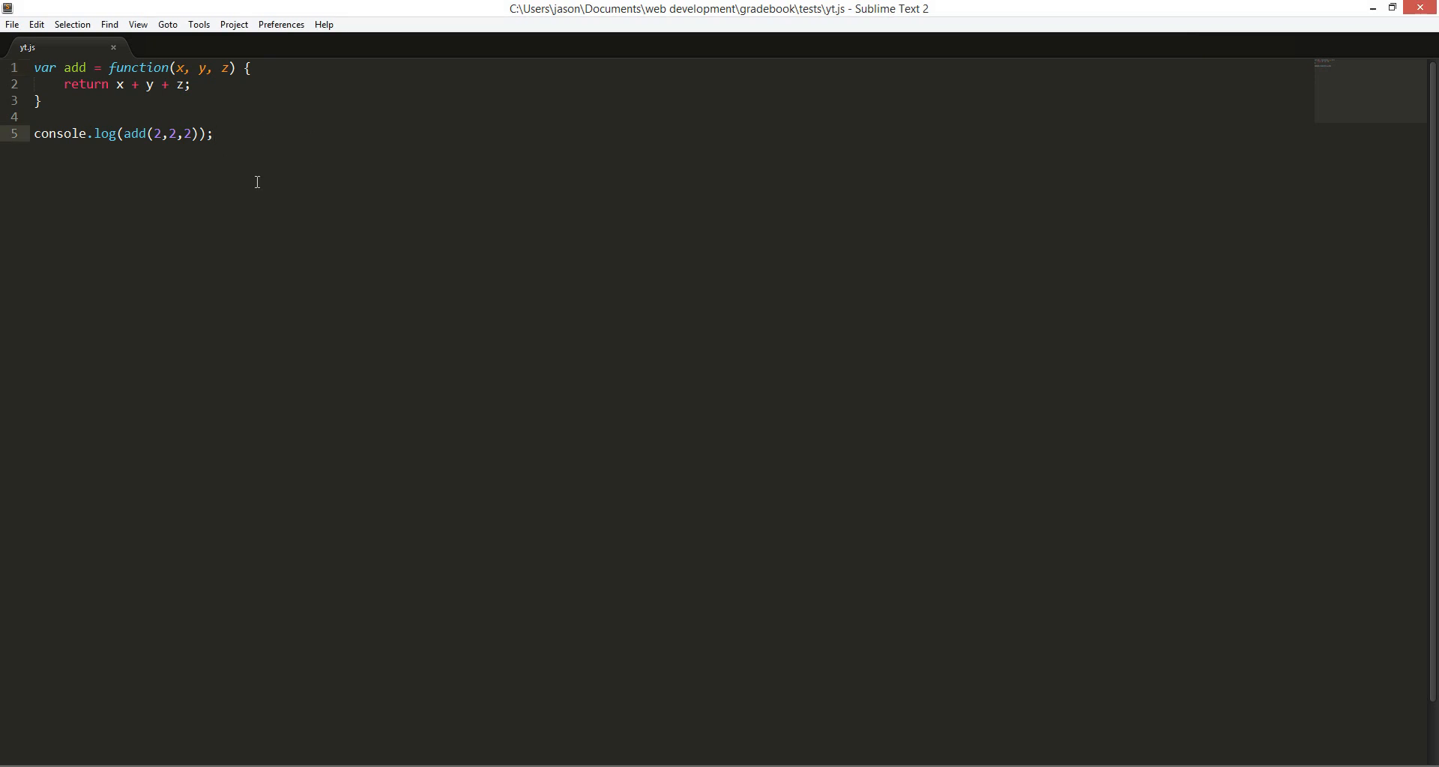
mouse_move(178, 145)
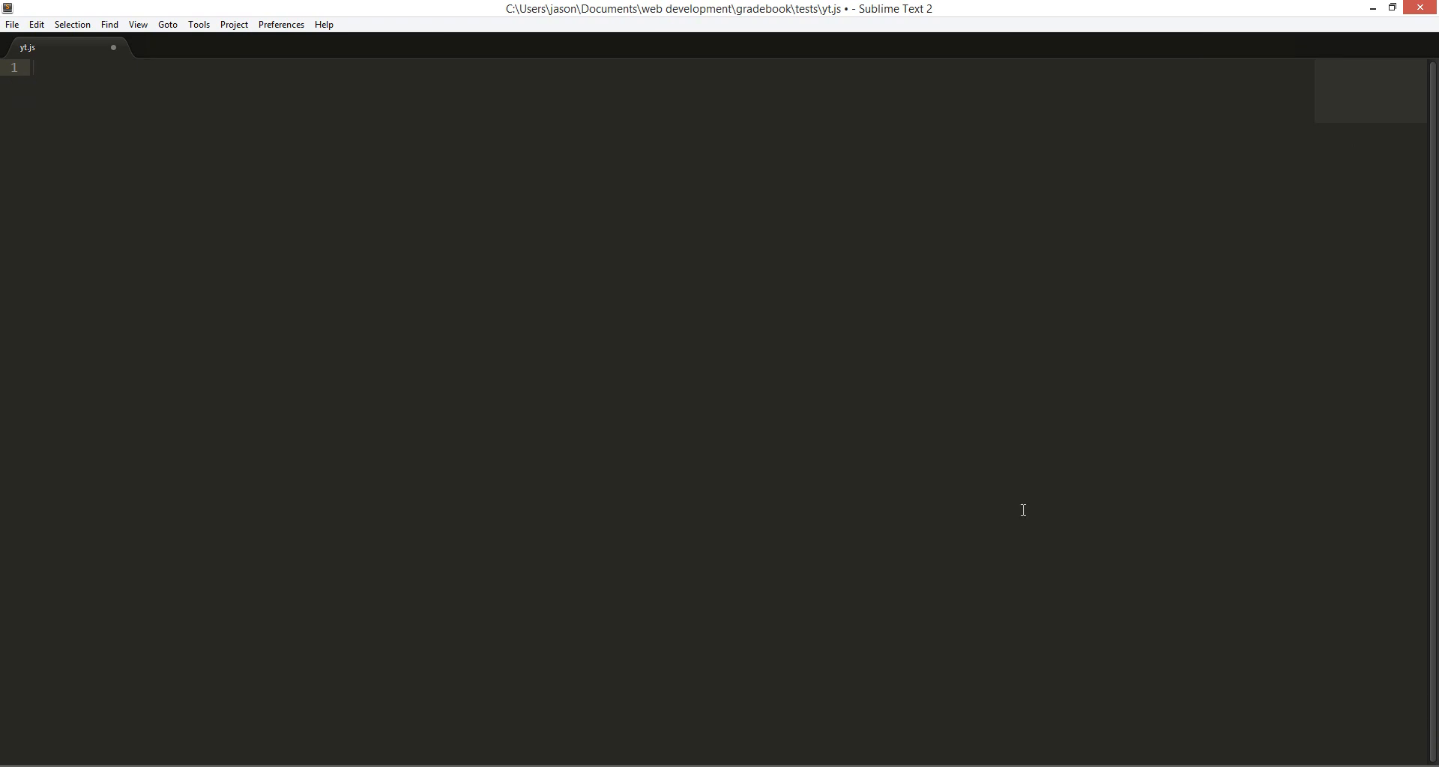
mouse_move(237, 382)
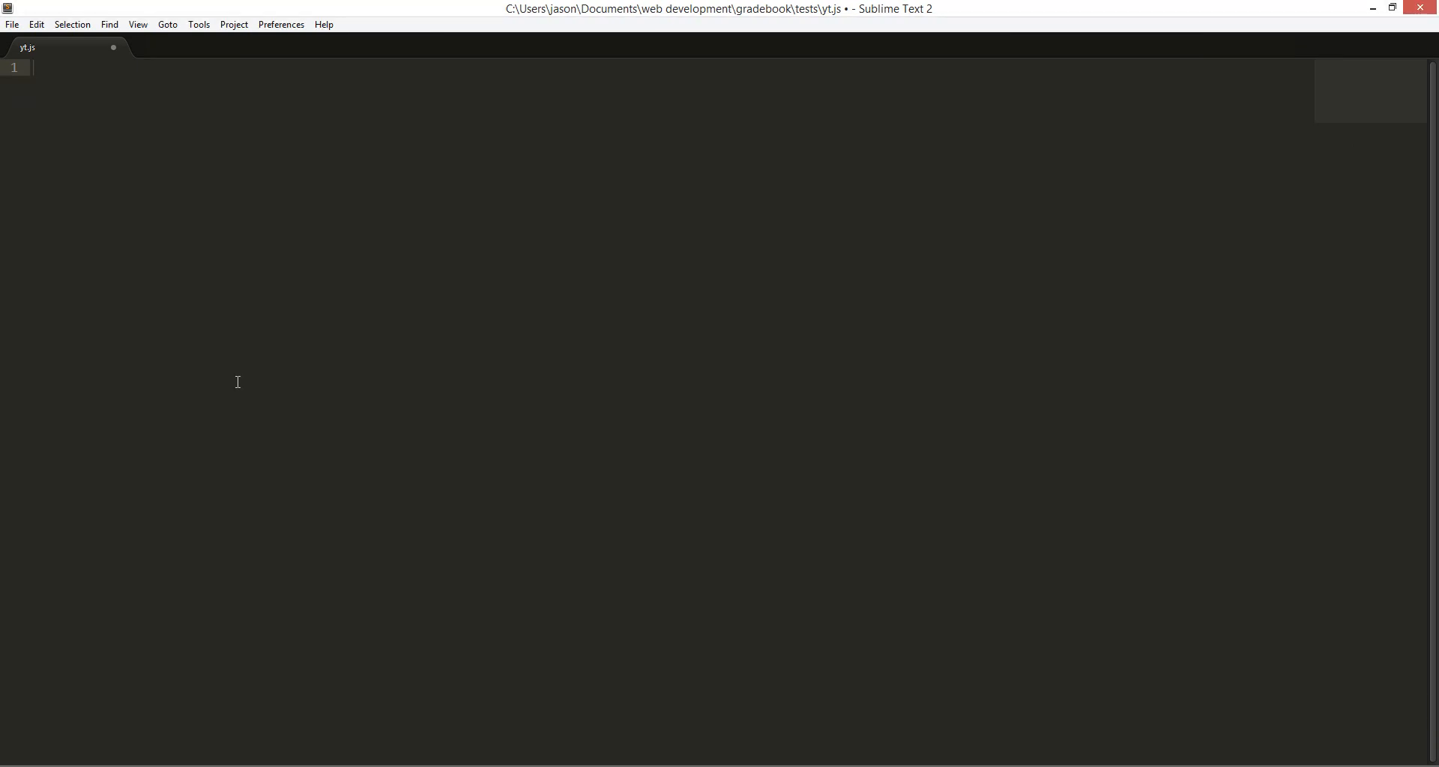
Write function add() with var total = 0 and a for loop over arguments.length
type("function")
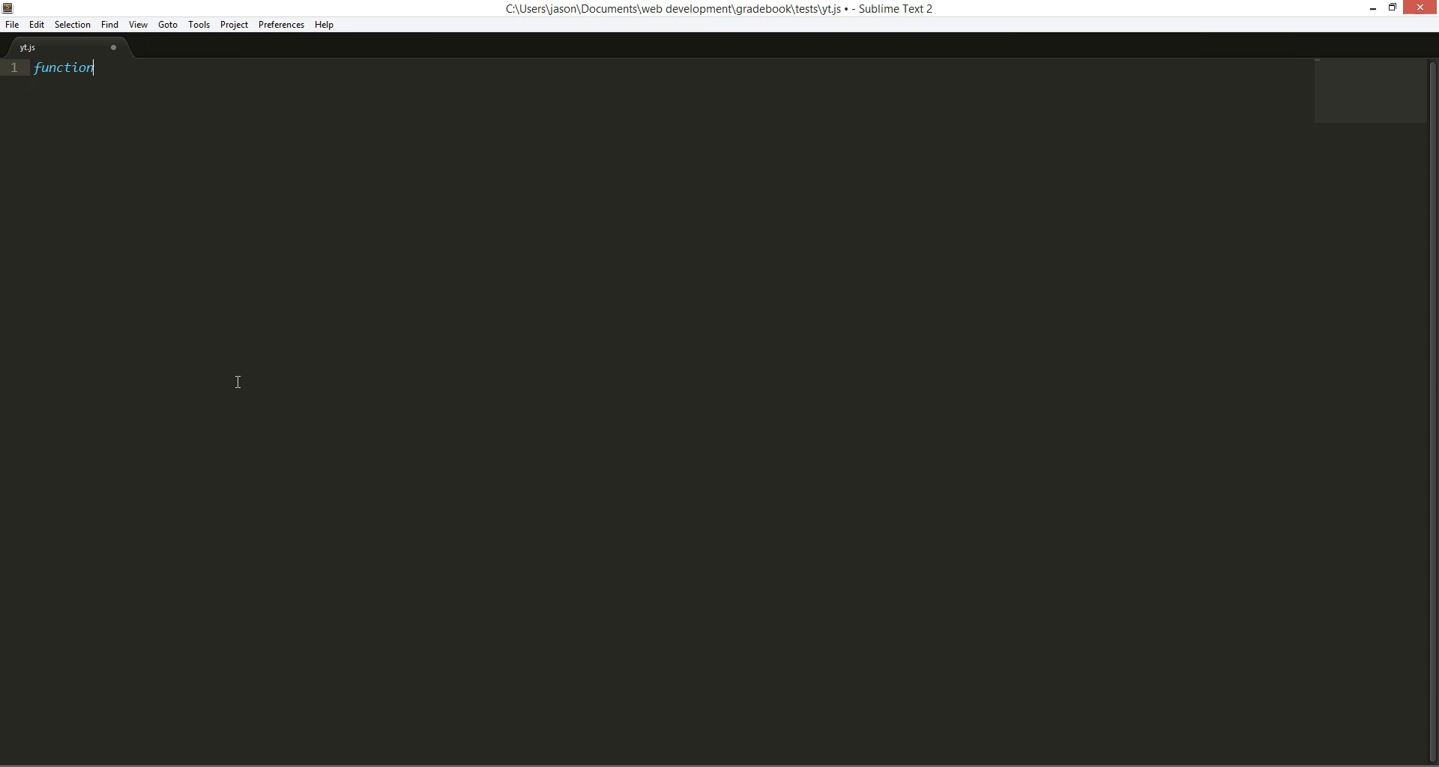
type("add() {")
type("var")
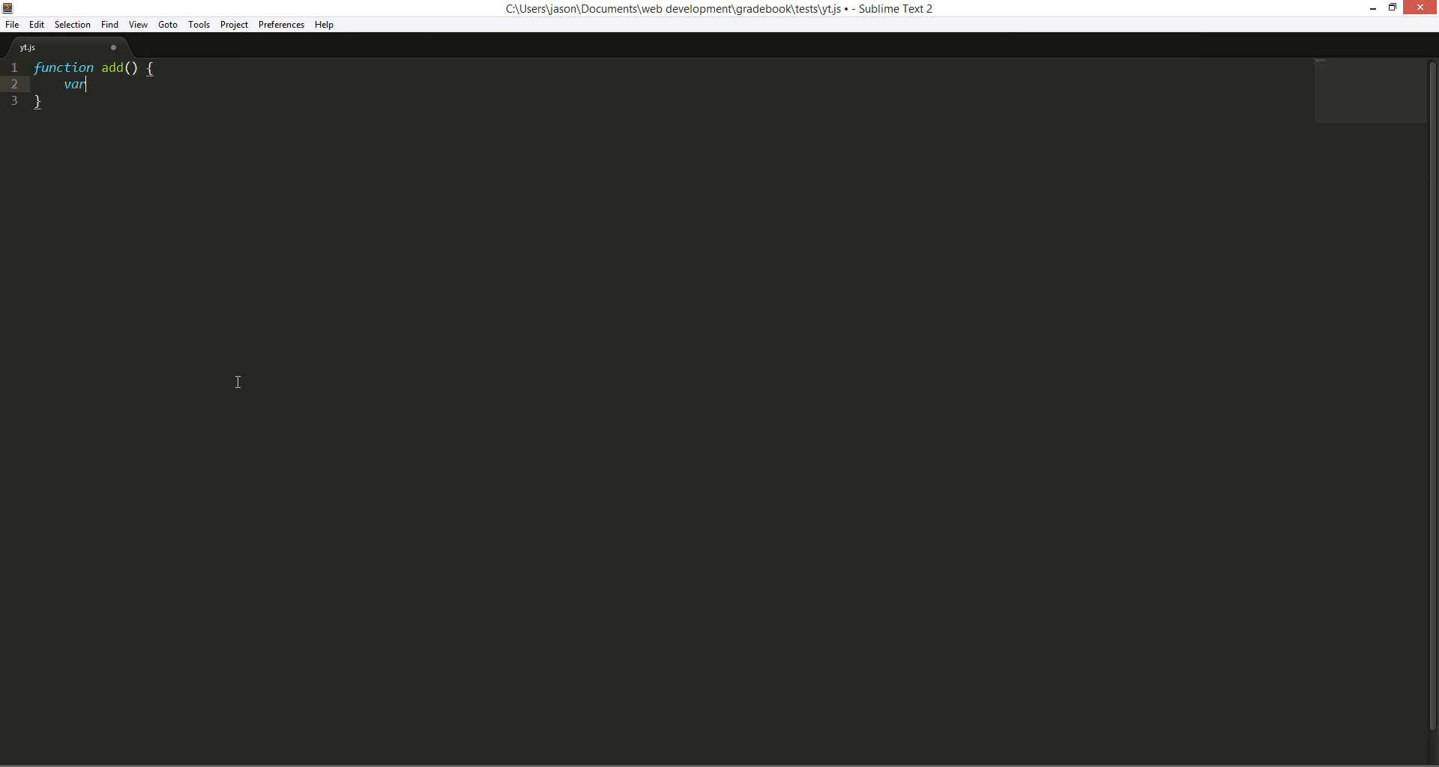
type("total = 0;")
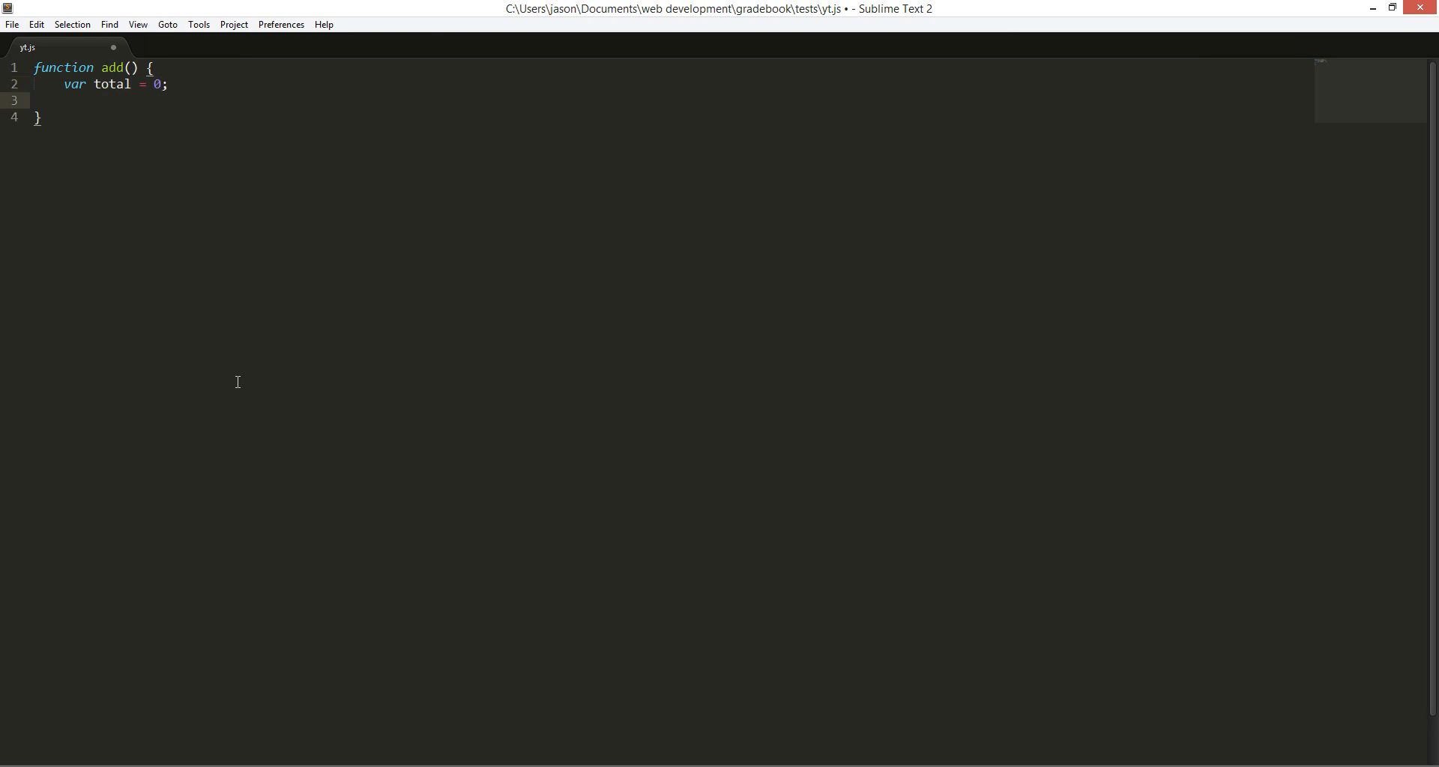
type("for(var")
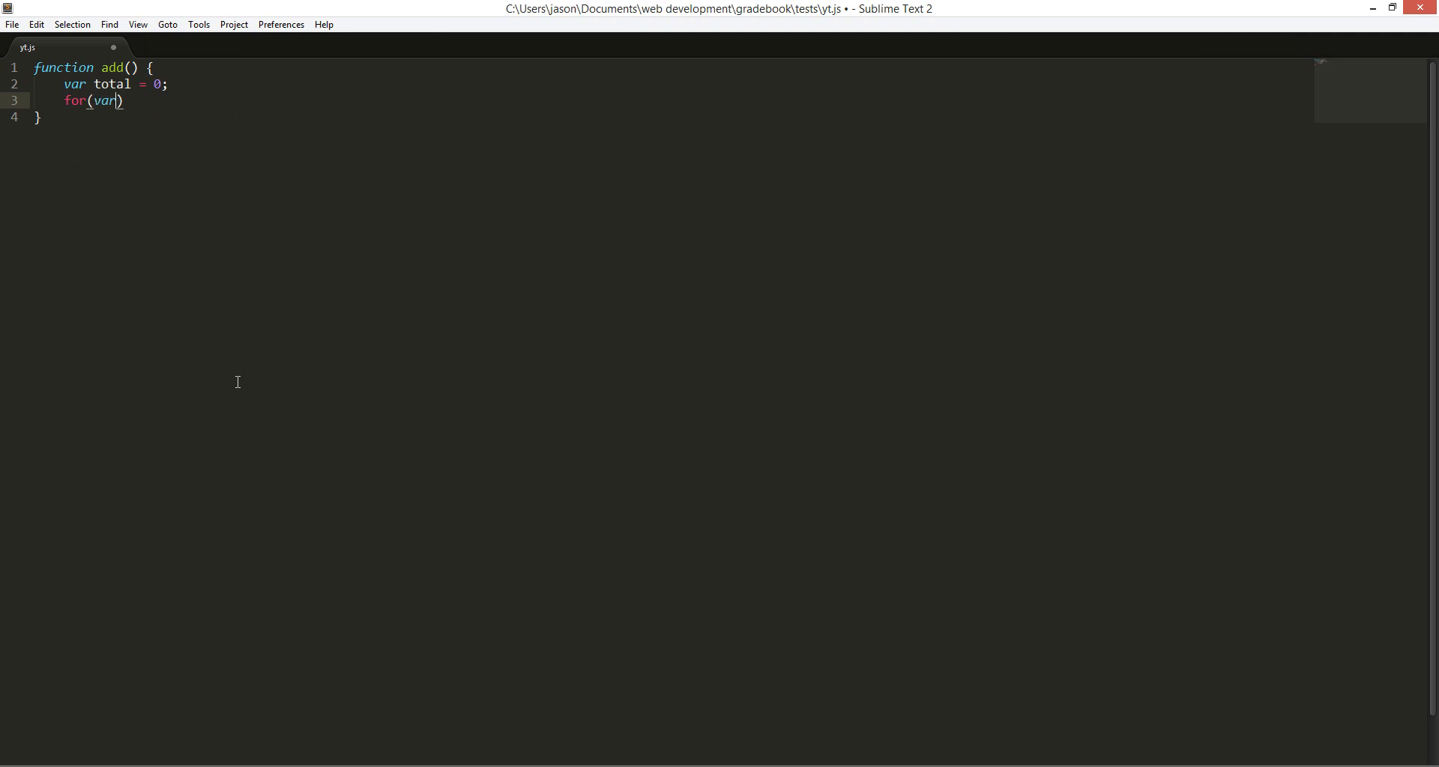
type("i")
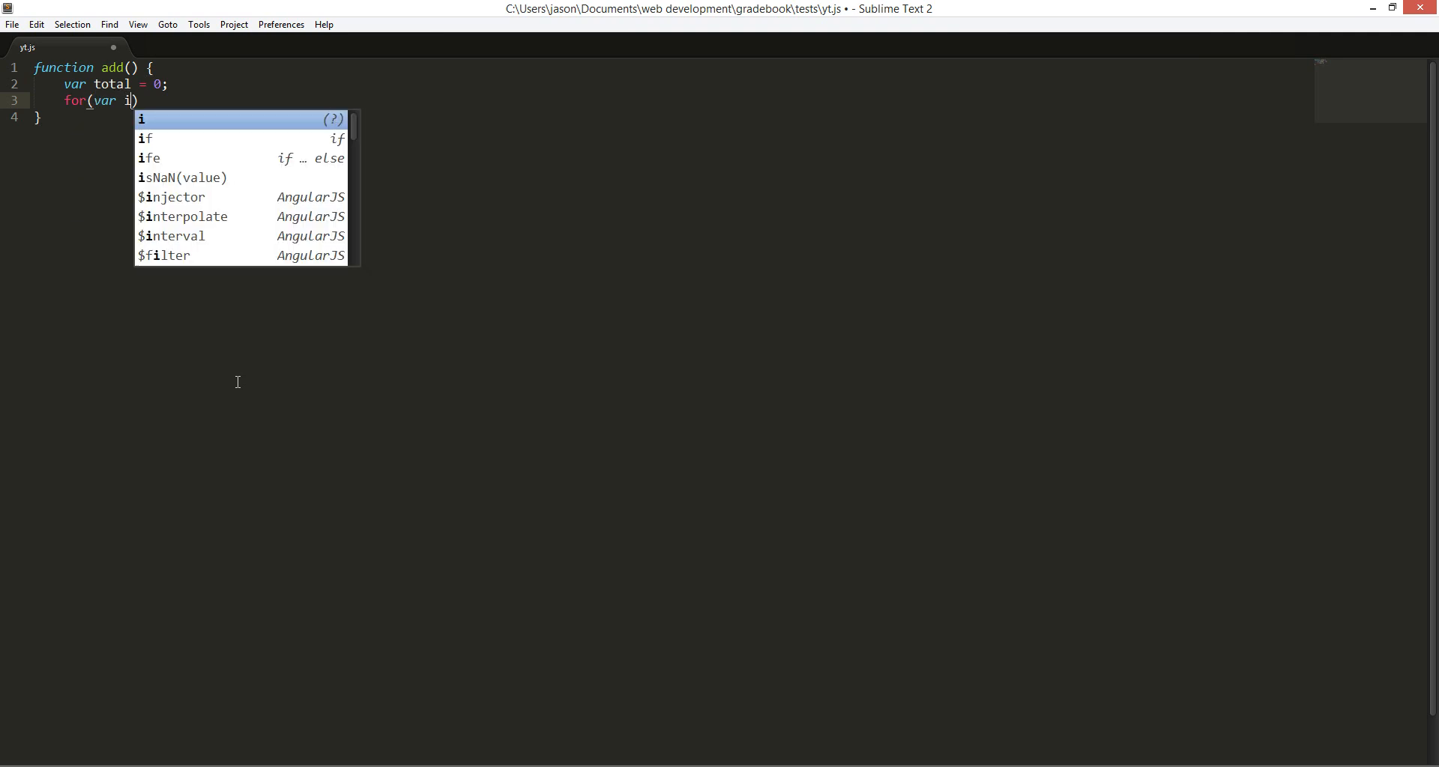
type("=0")
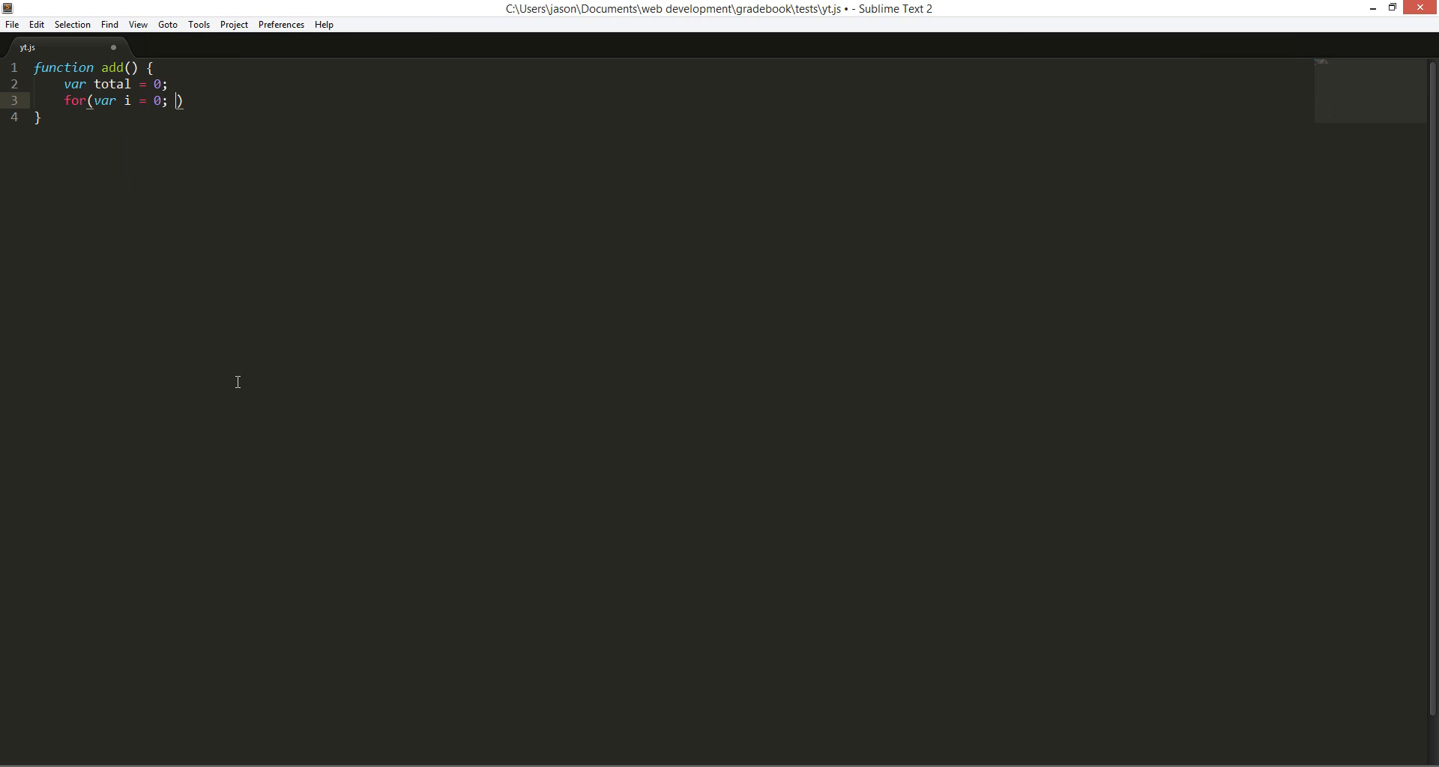
type("i <")
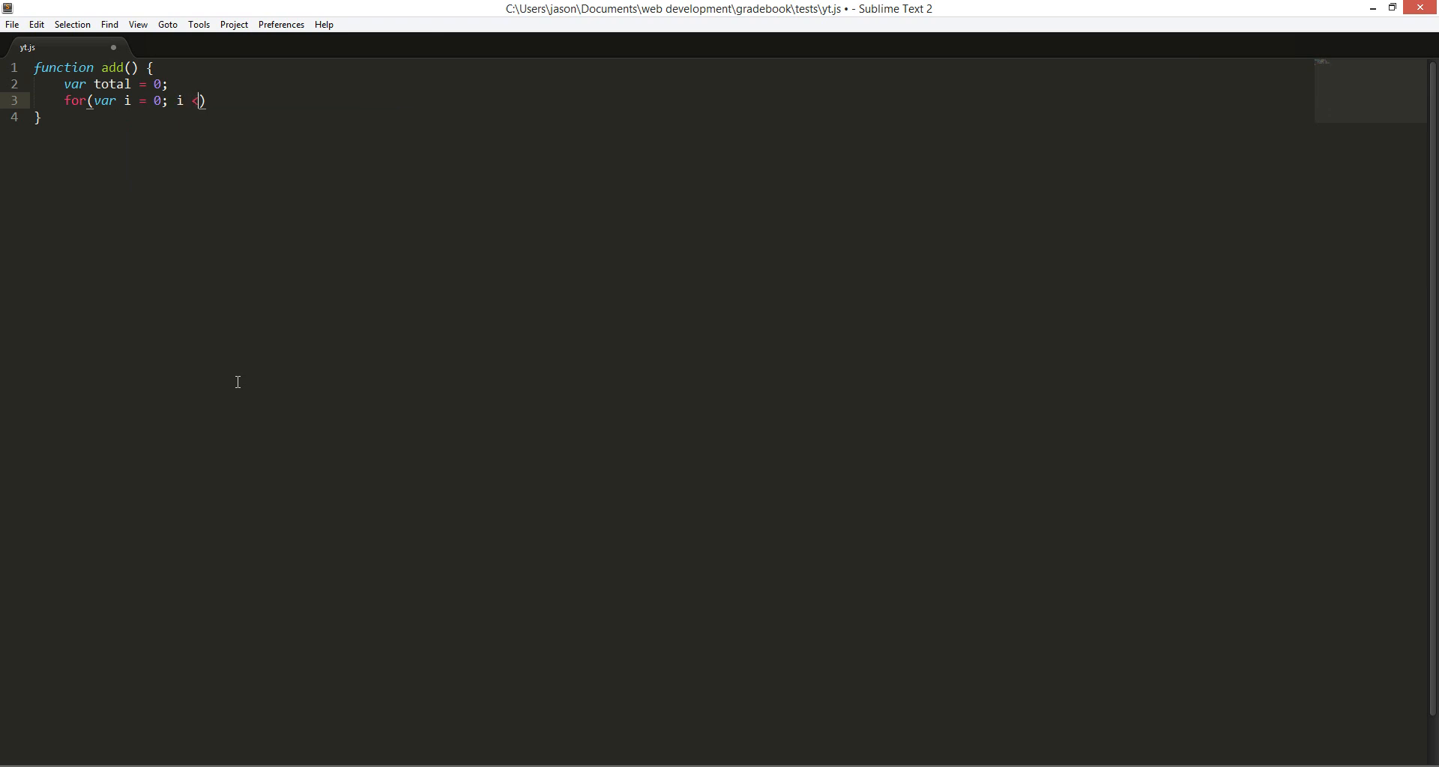
type("arguments")
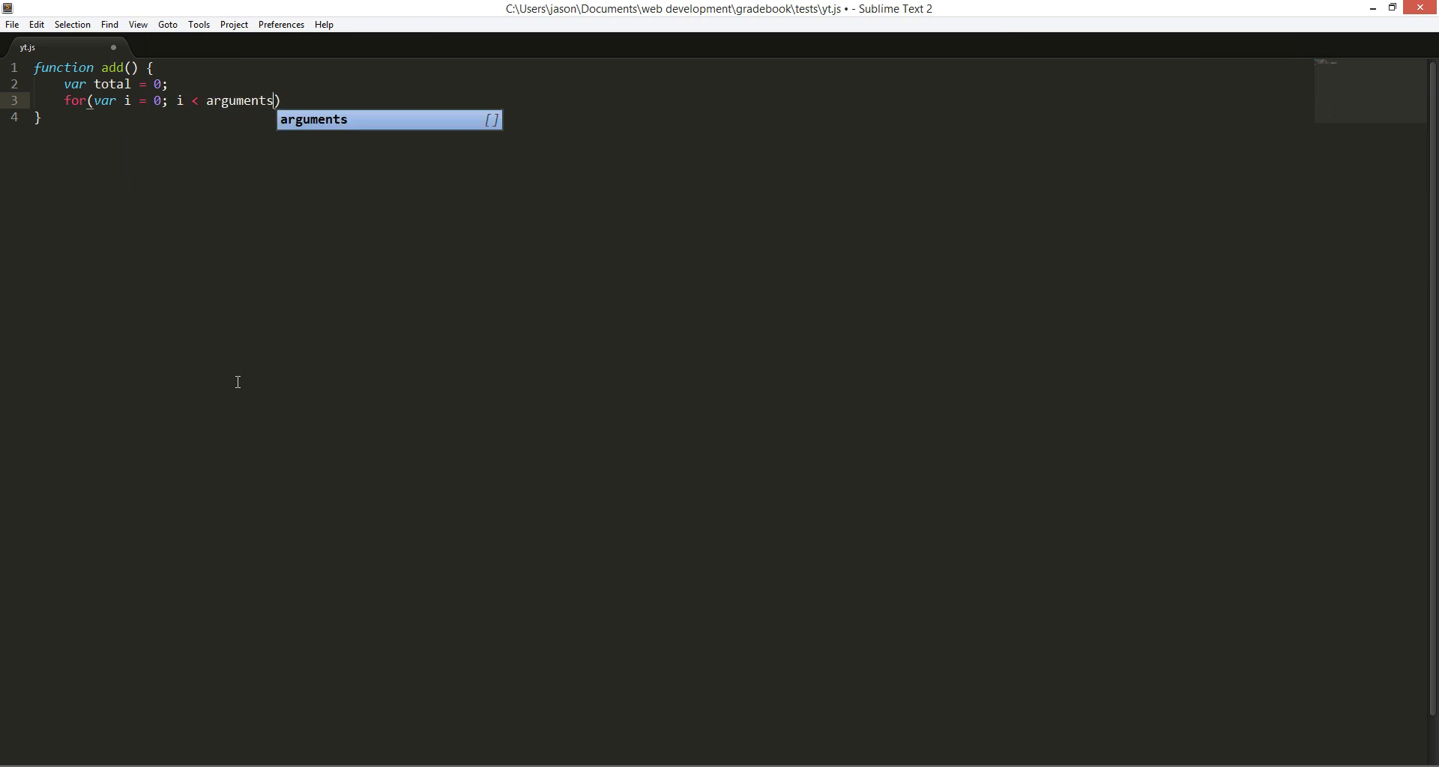
type(".")
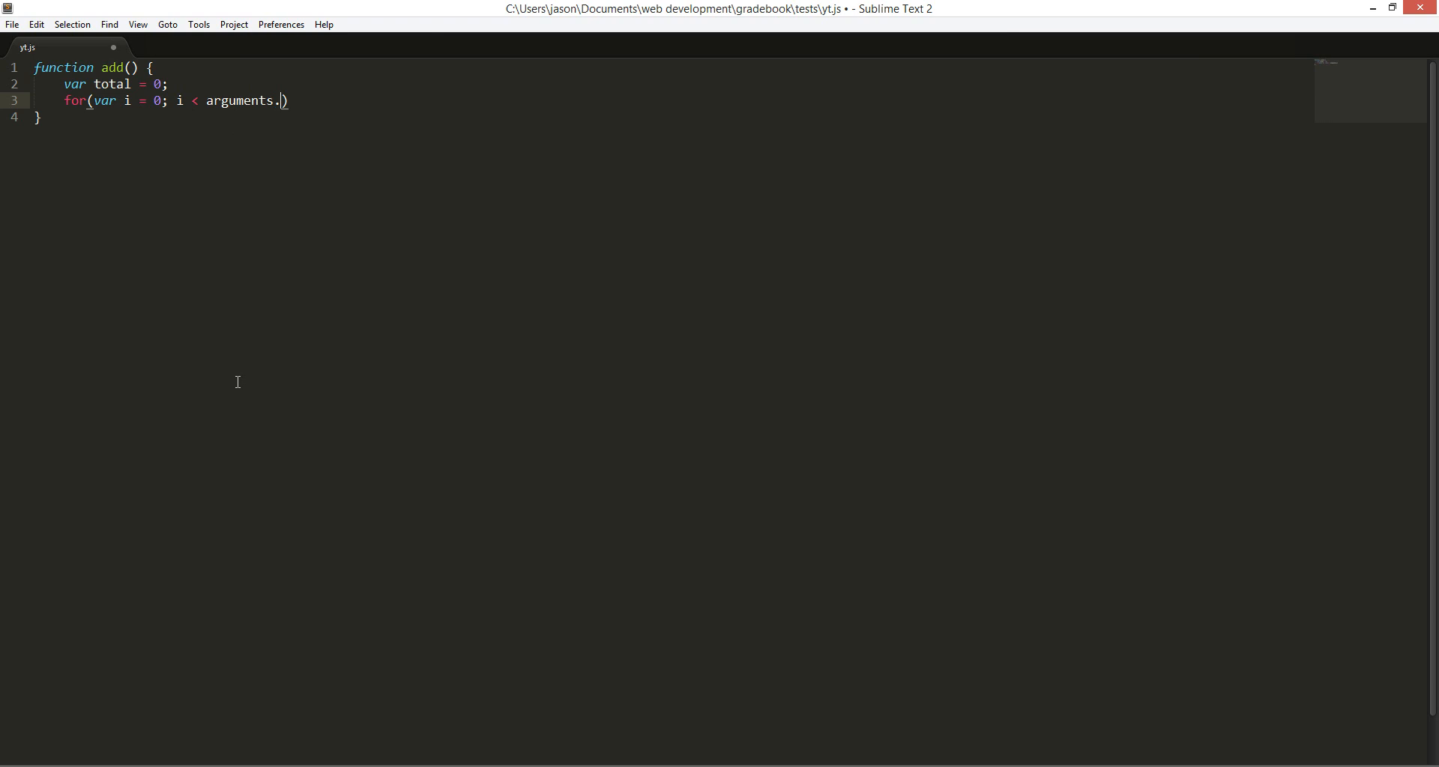
type("length;")
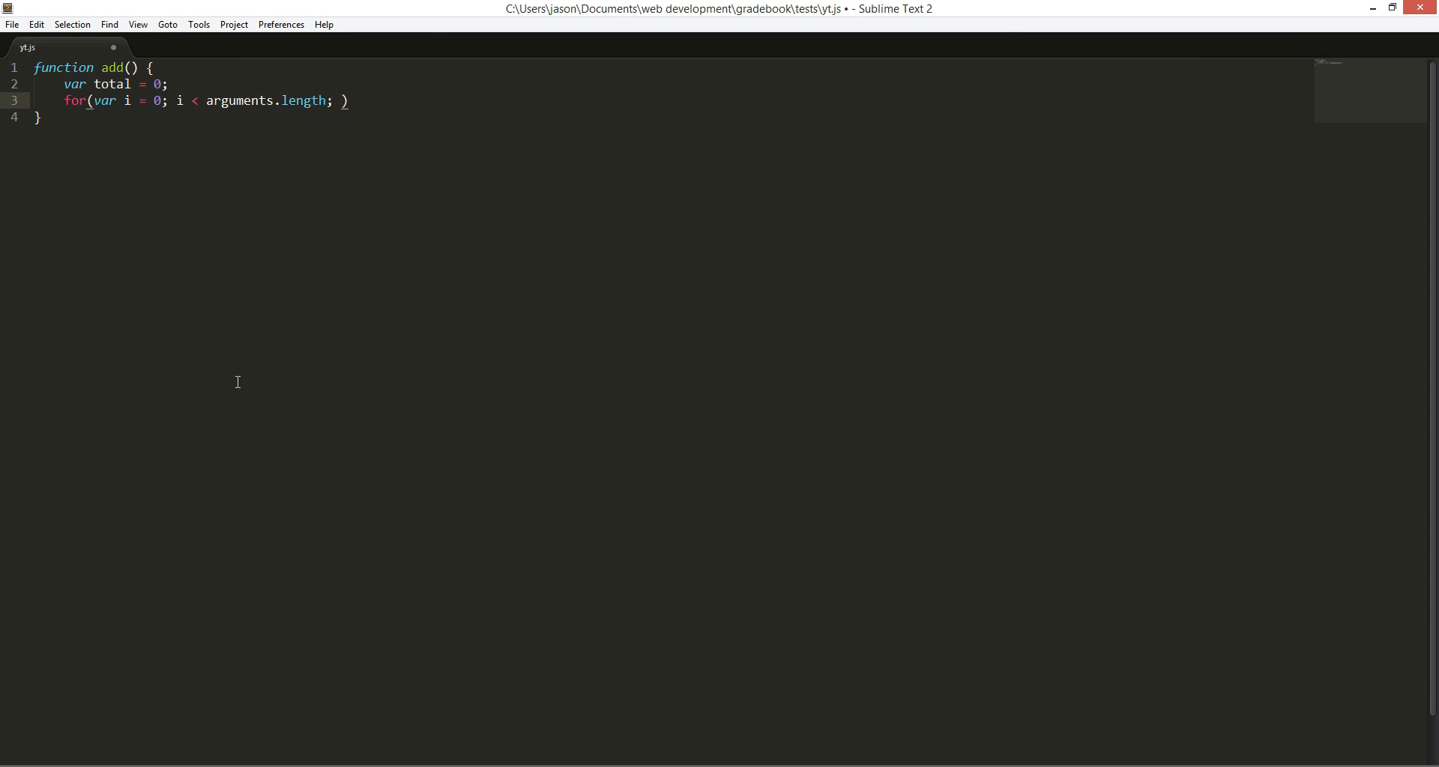
type("i +=")
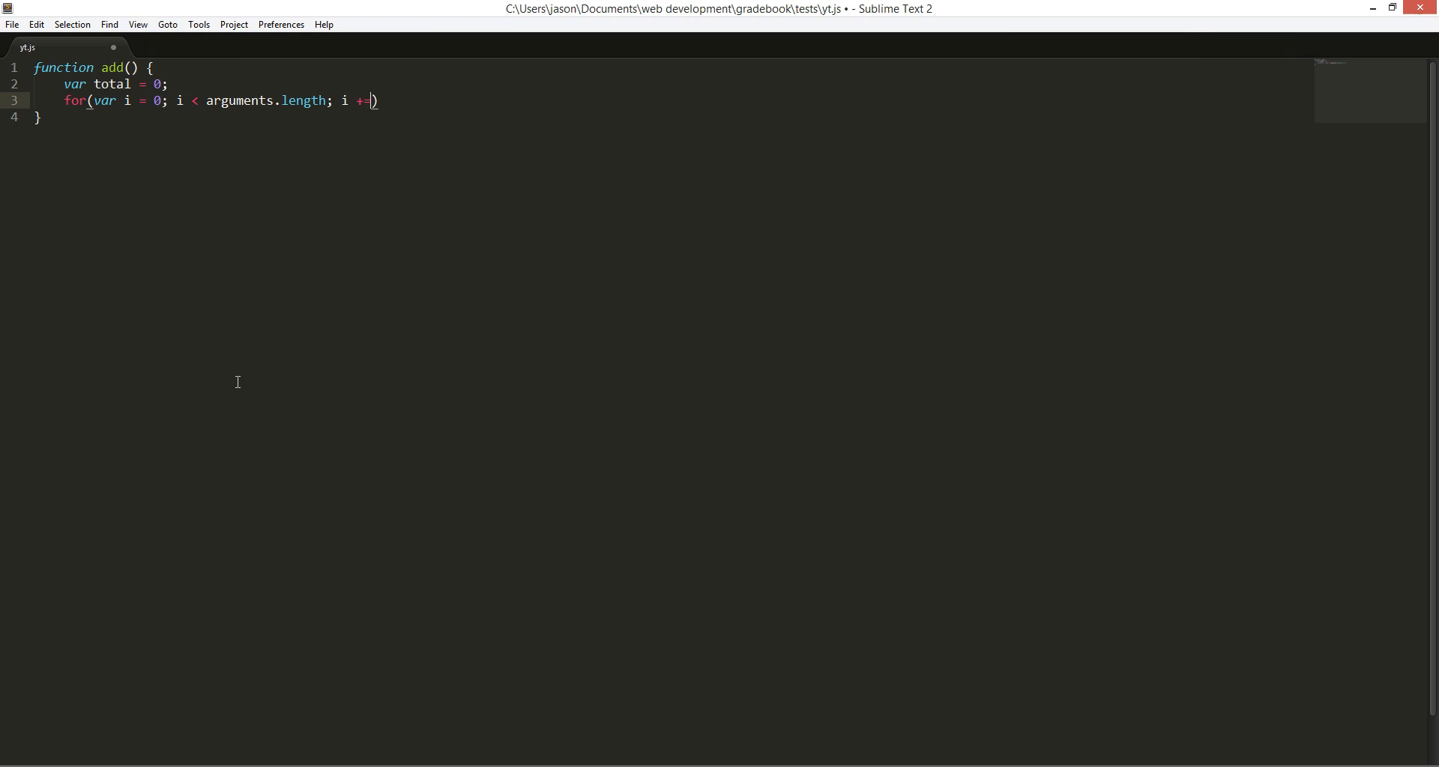
type("1)")
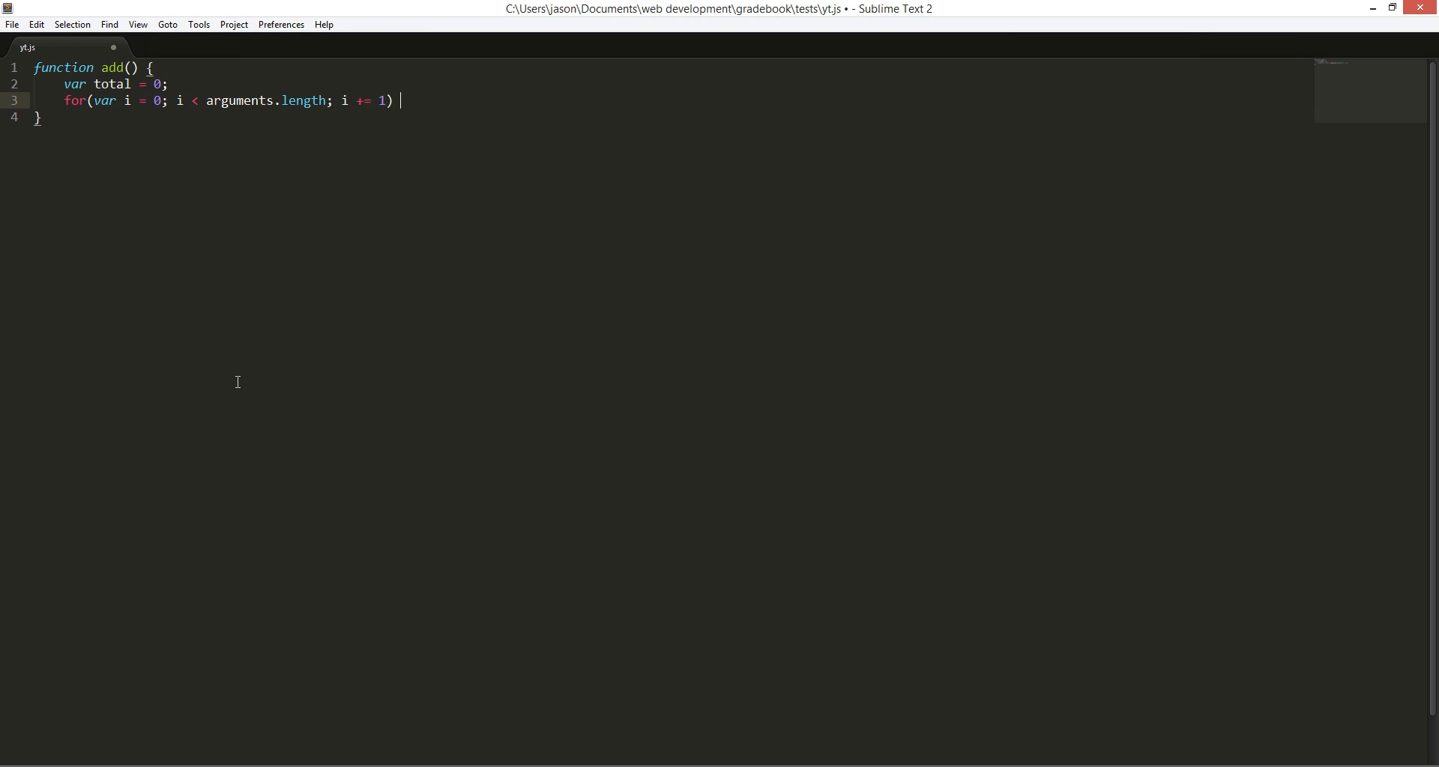
type("{")
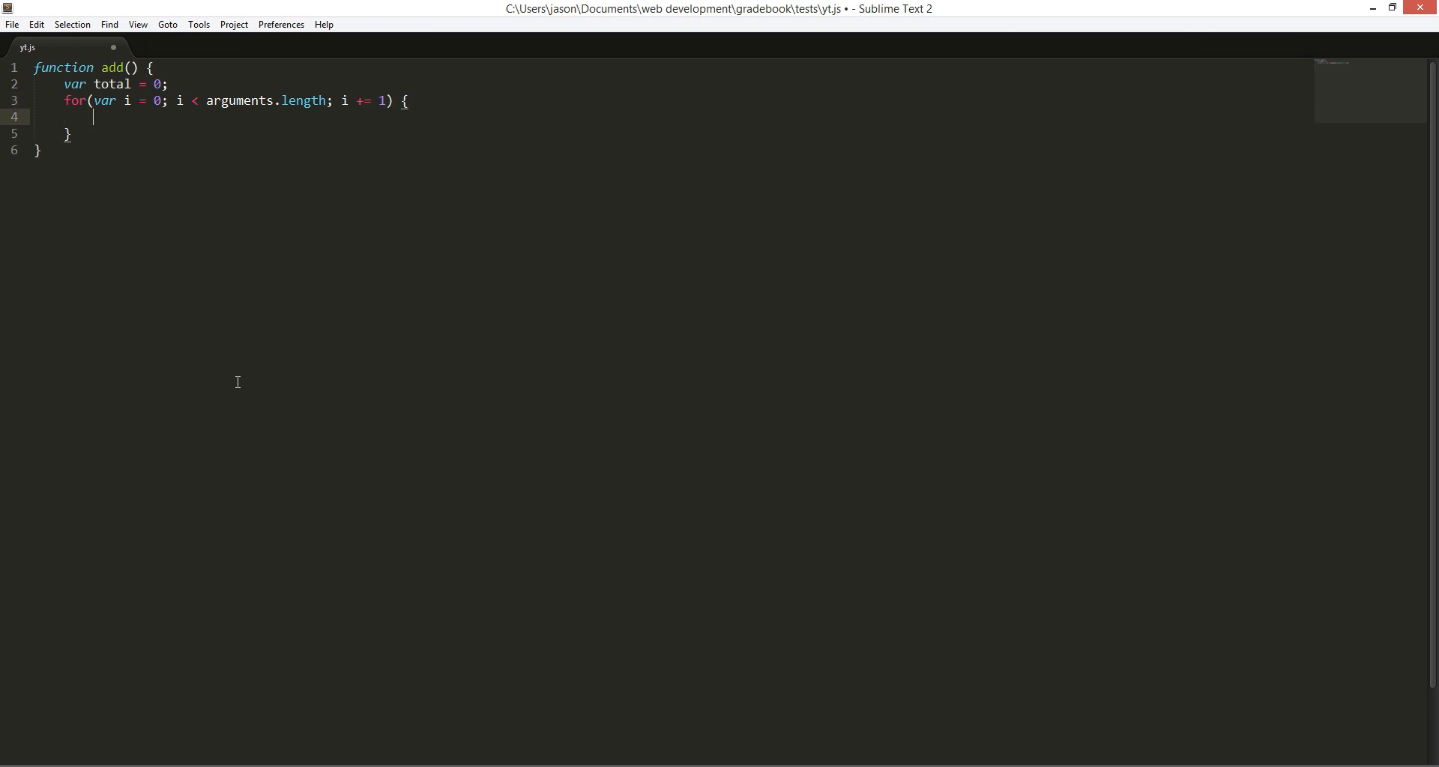
Add each arguments[i] to total inside the loop and return total
type("total +")
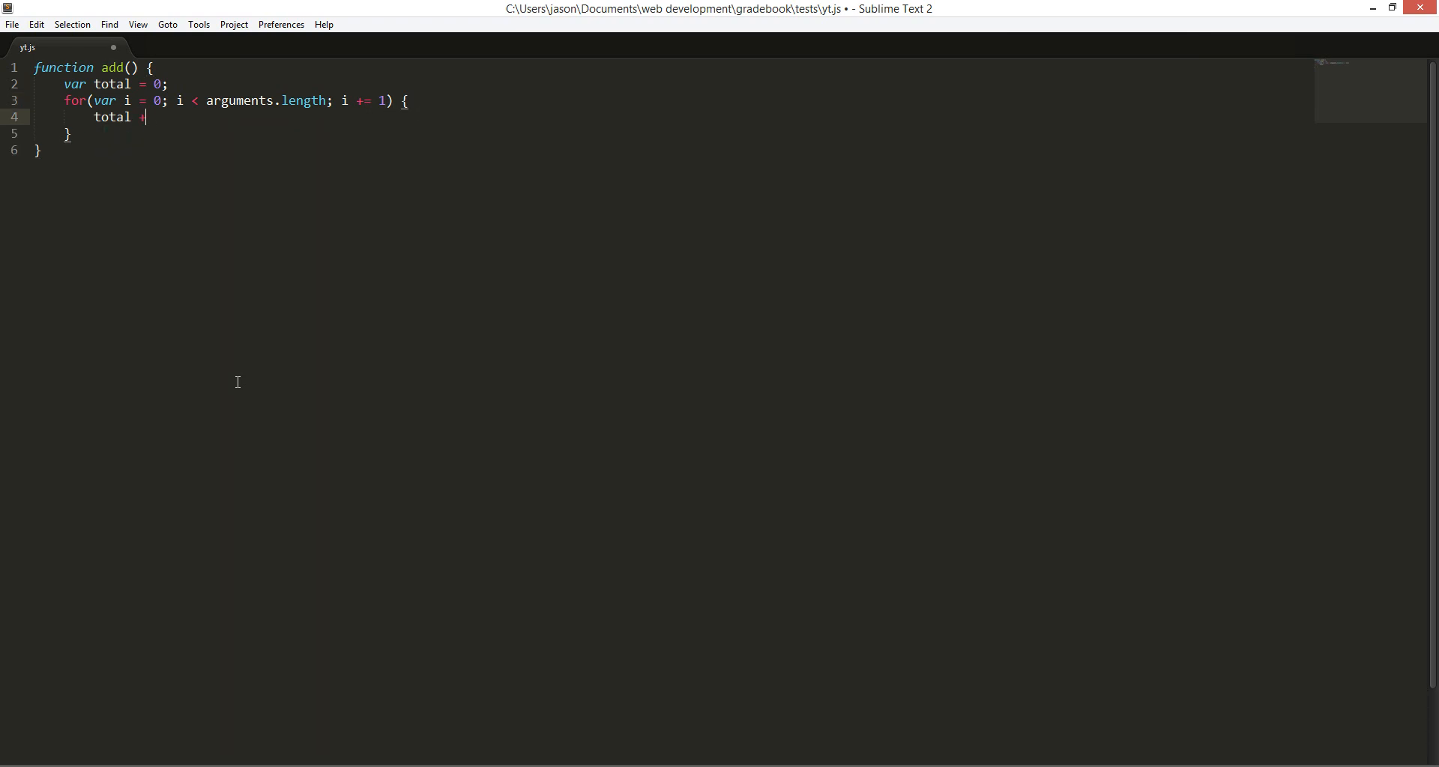
type("= arguments")
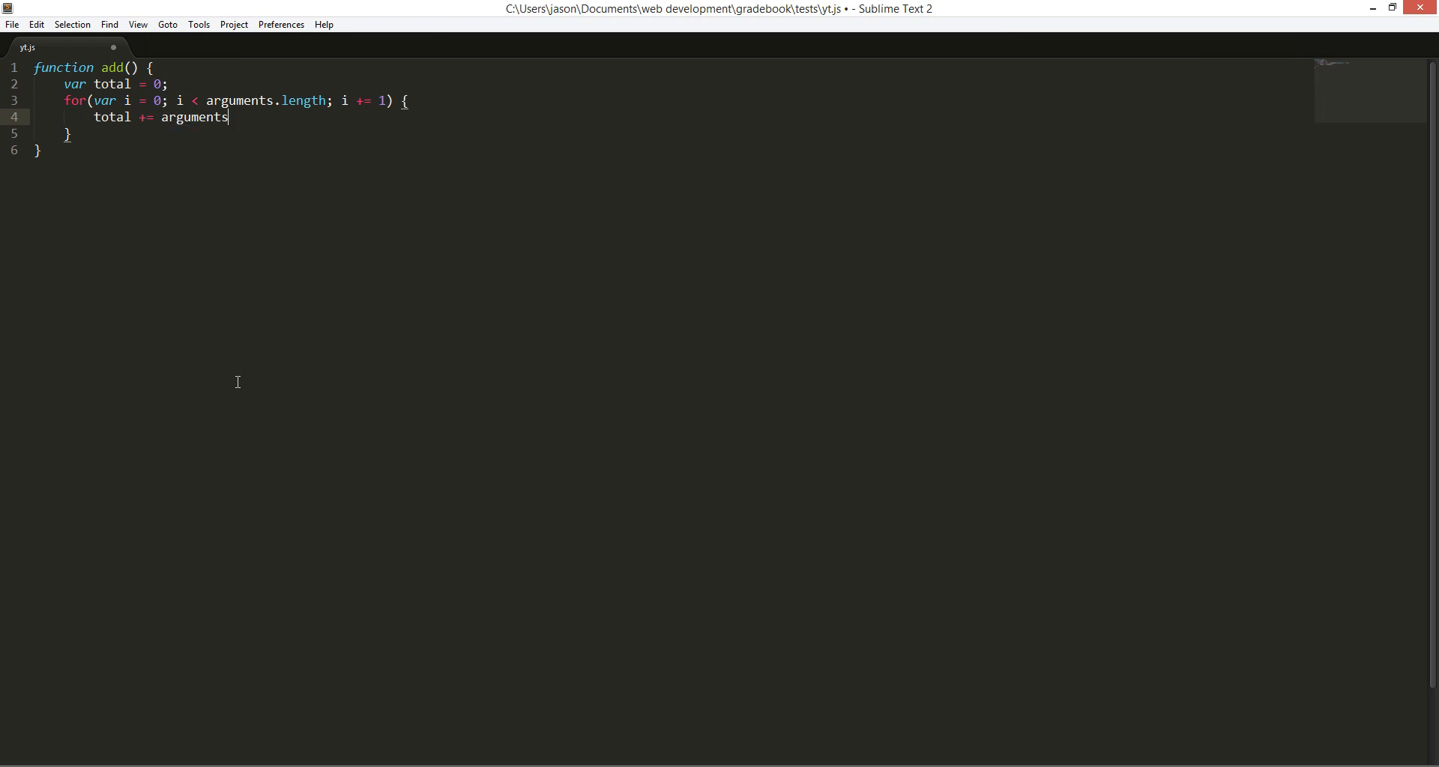
type("[]")
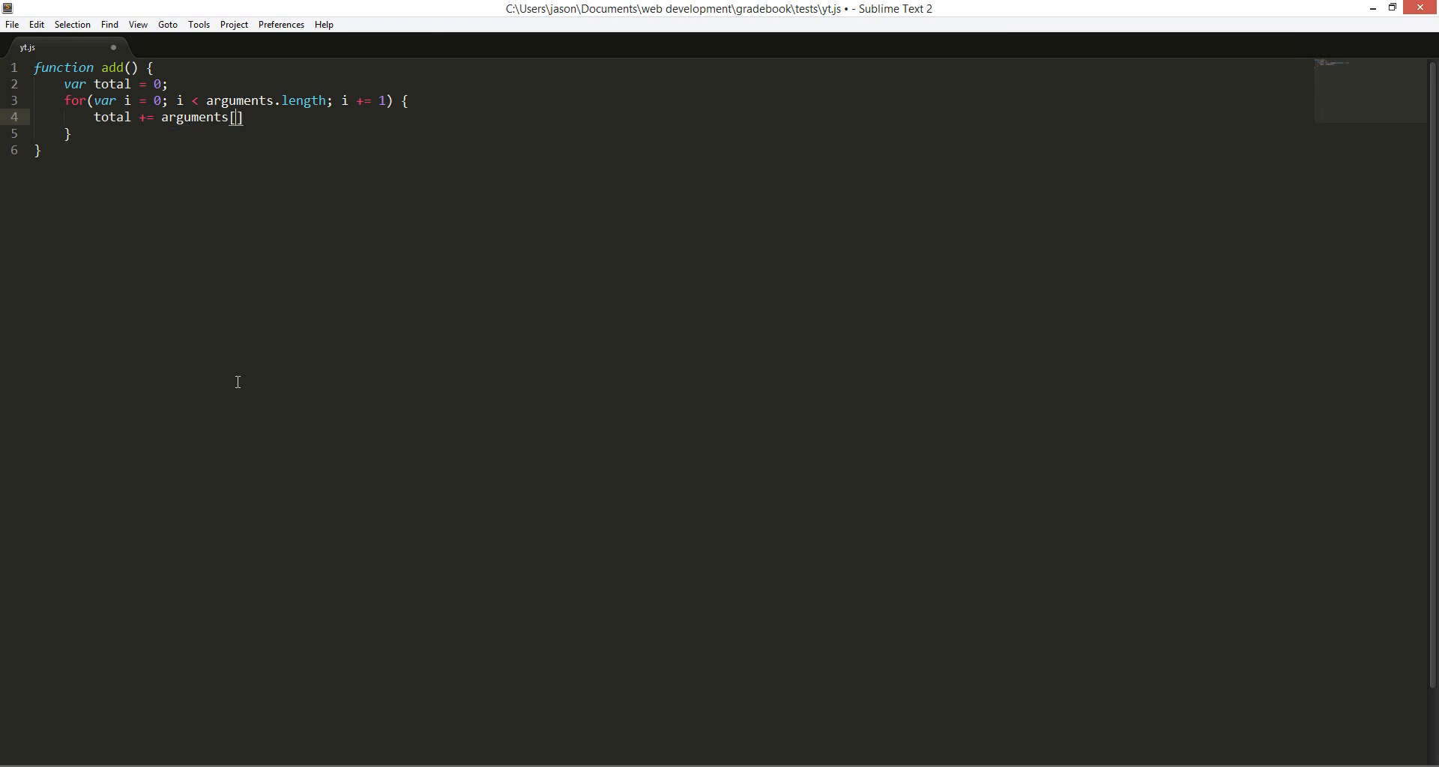
type("i")
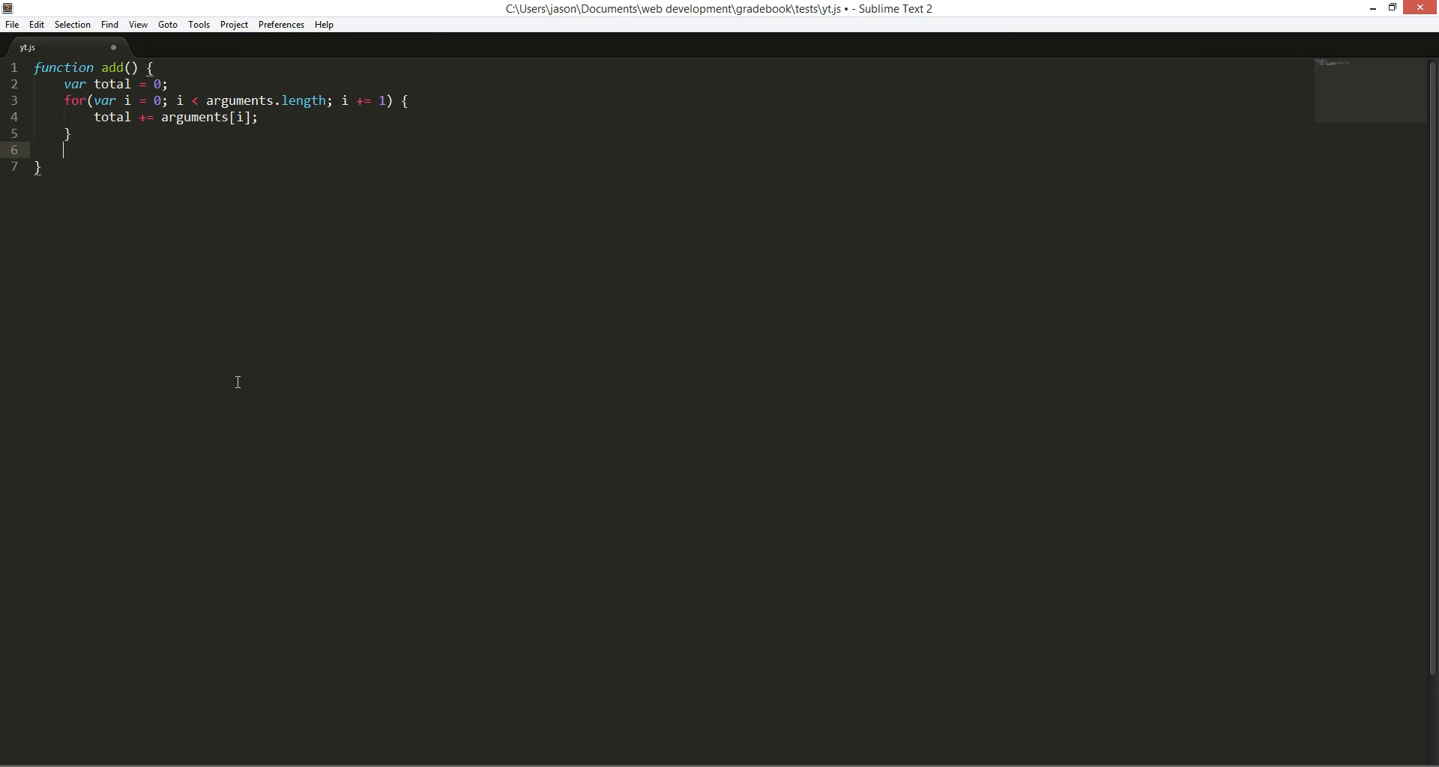
type("ret")
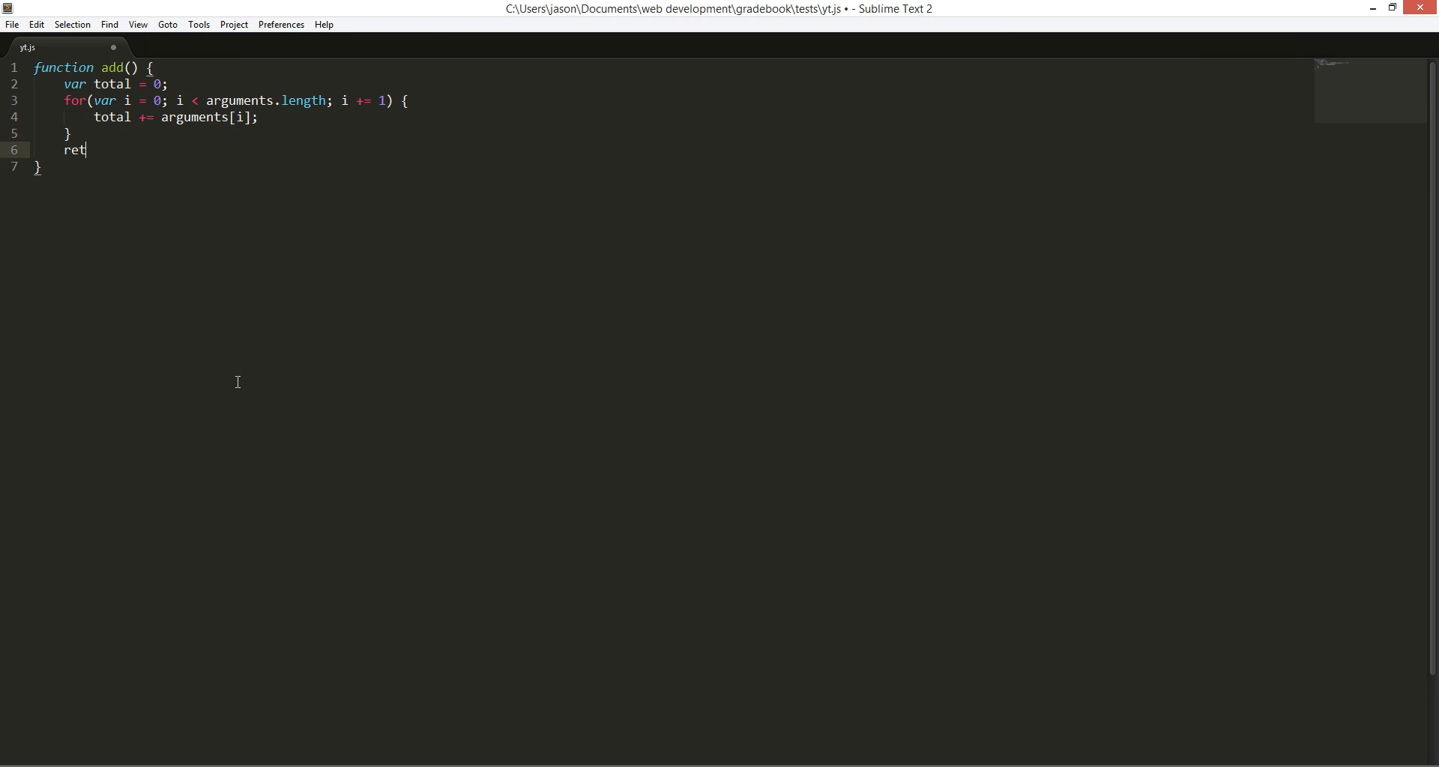
type("urn total")
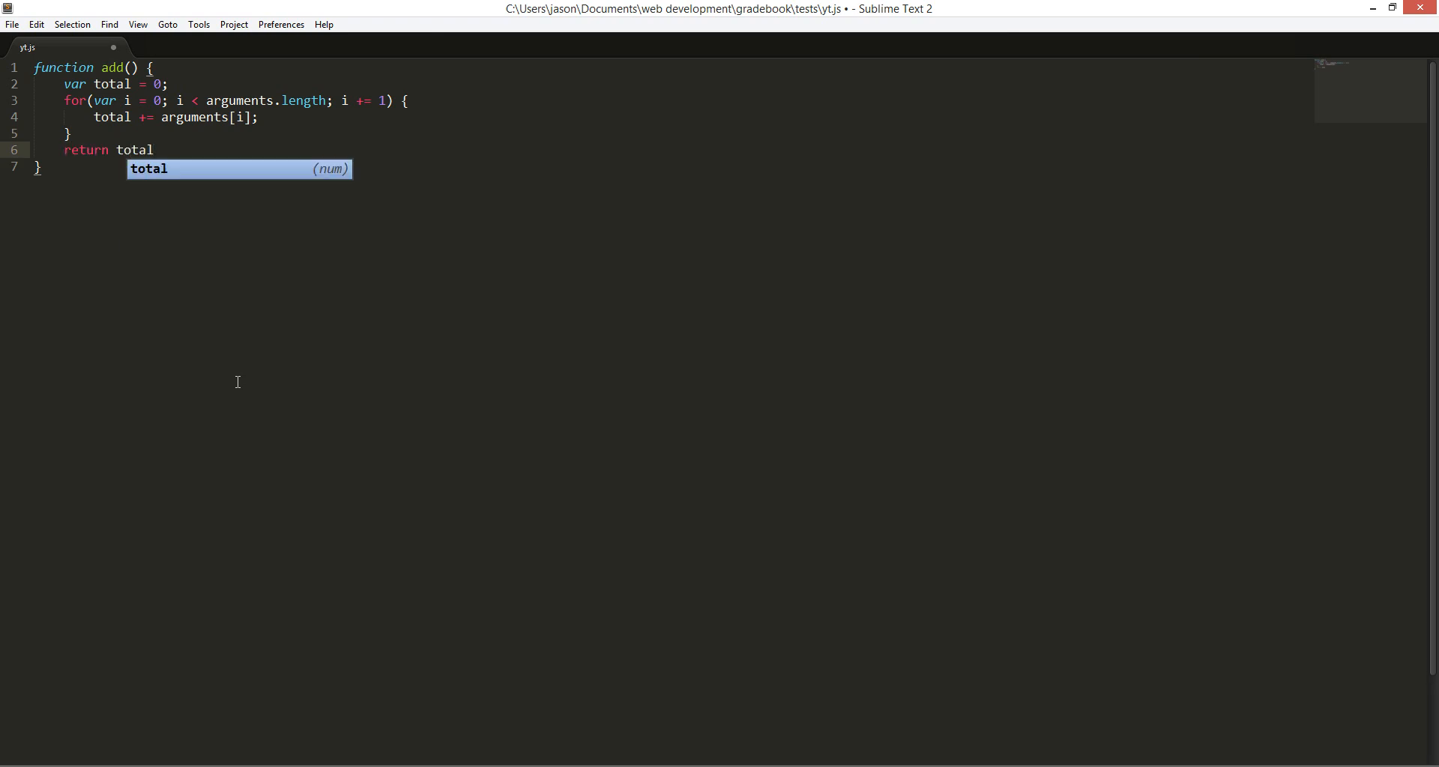
type("a")
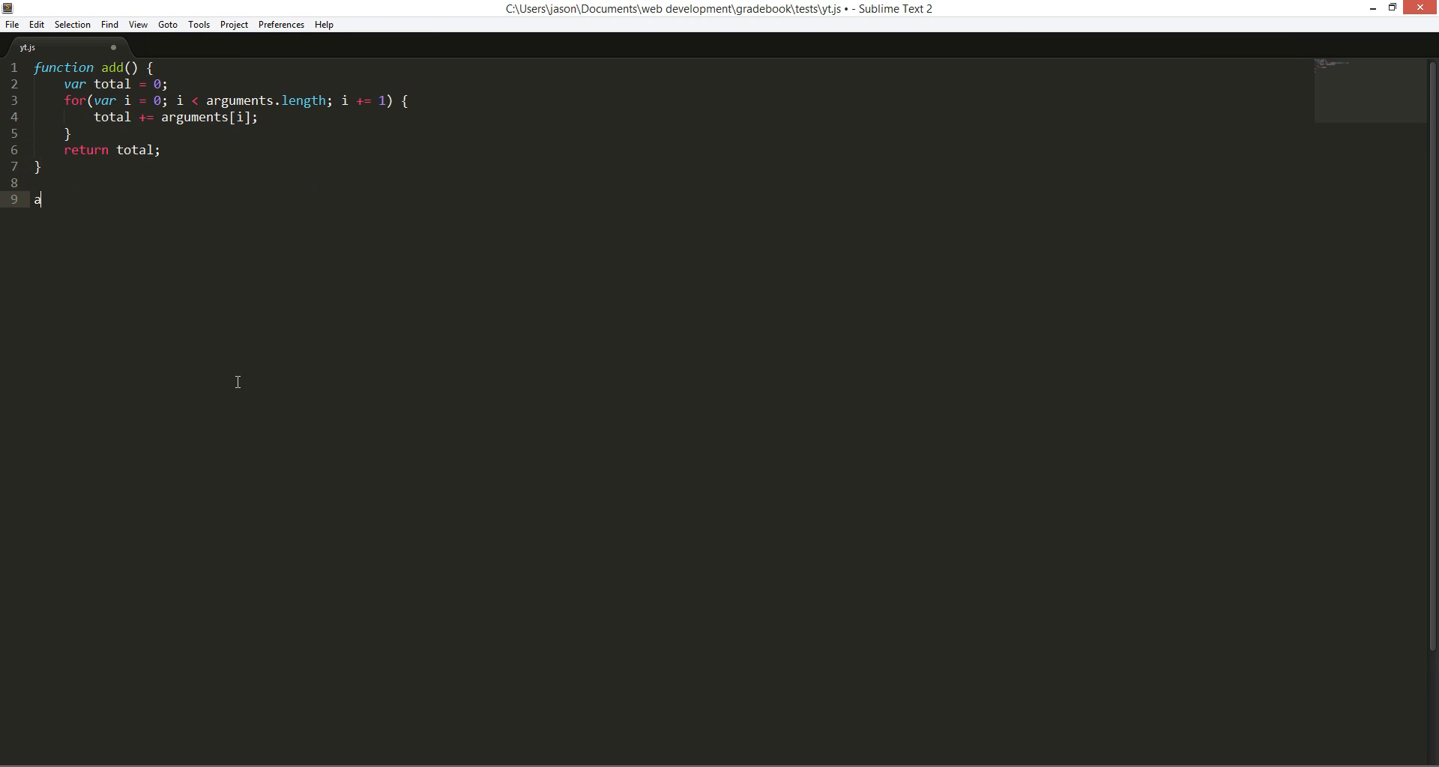
Log add(2,3,4,5) below the function with a // 14 comment noting the result
type("dd")
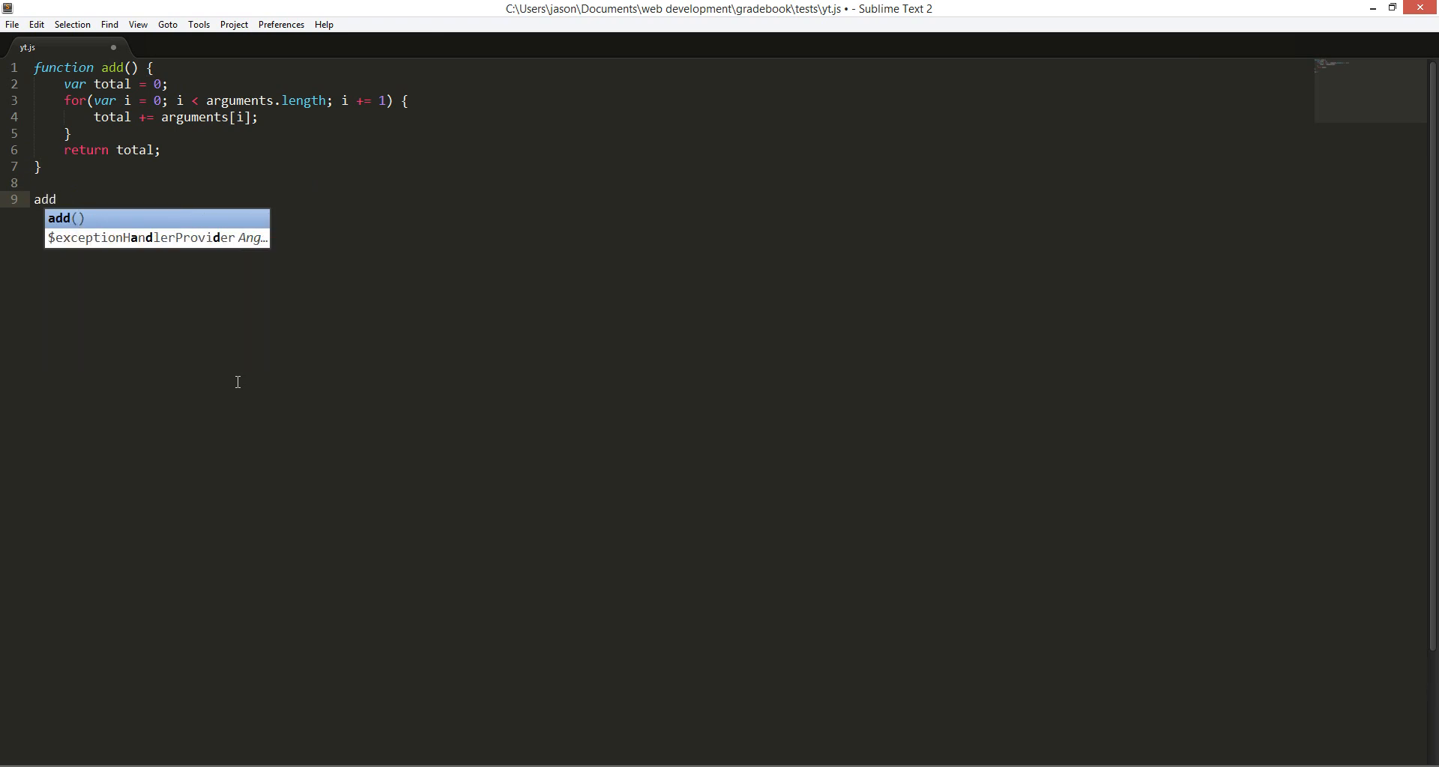
type("(2,3,4,5);")
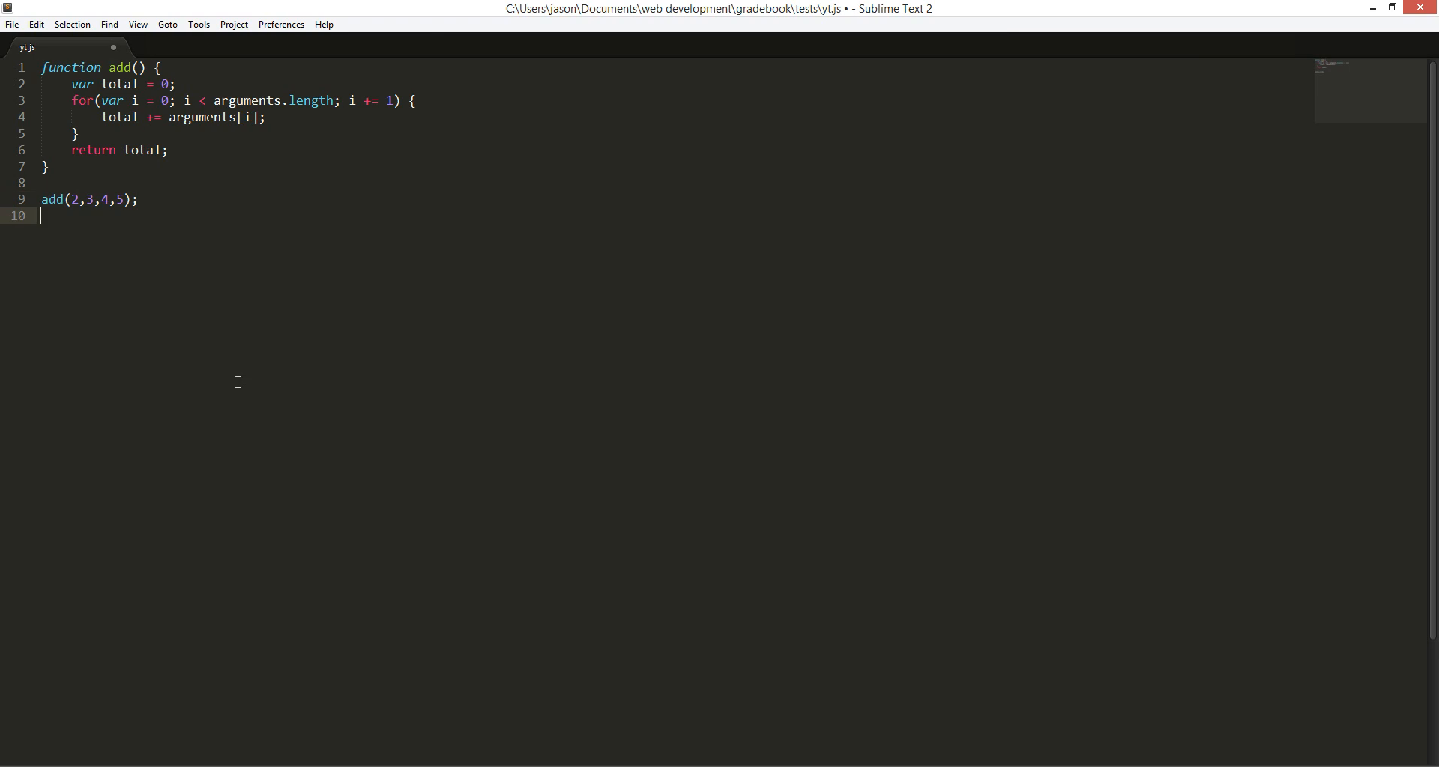
type("console.log(")
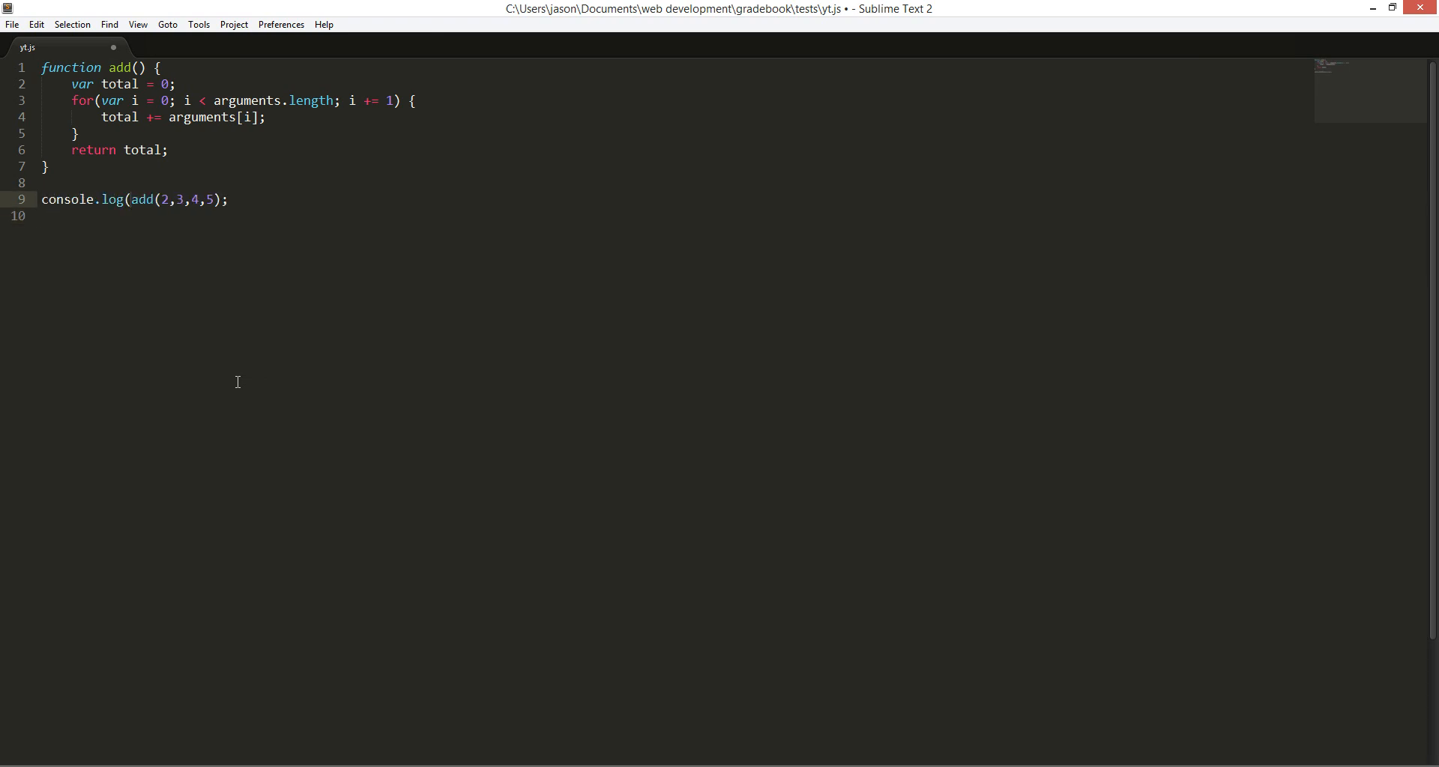
type(")")
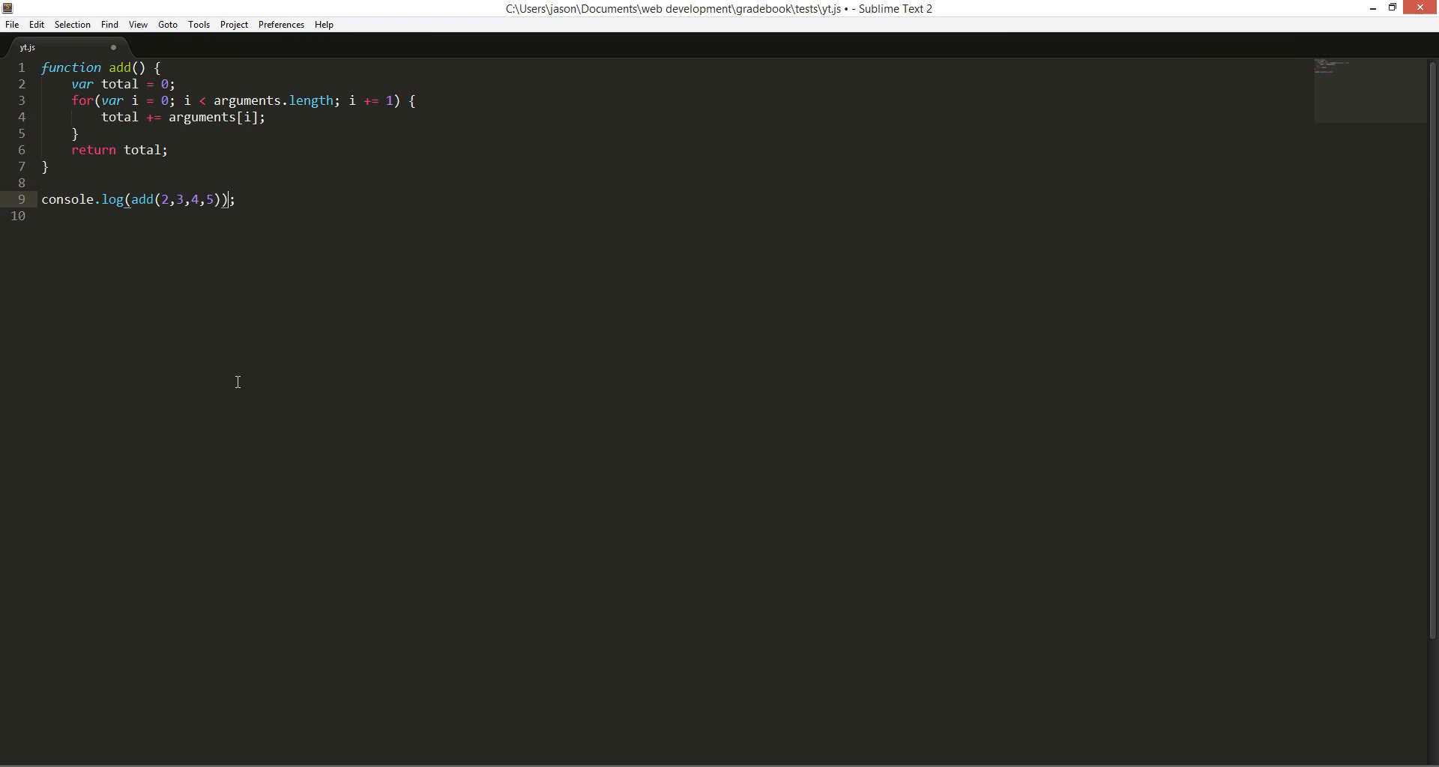
left_click(181, 201)
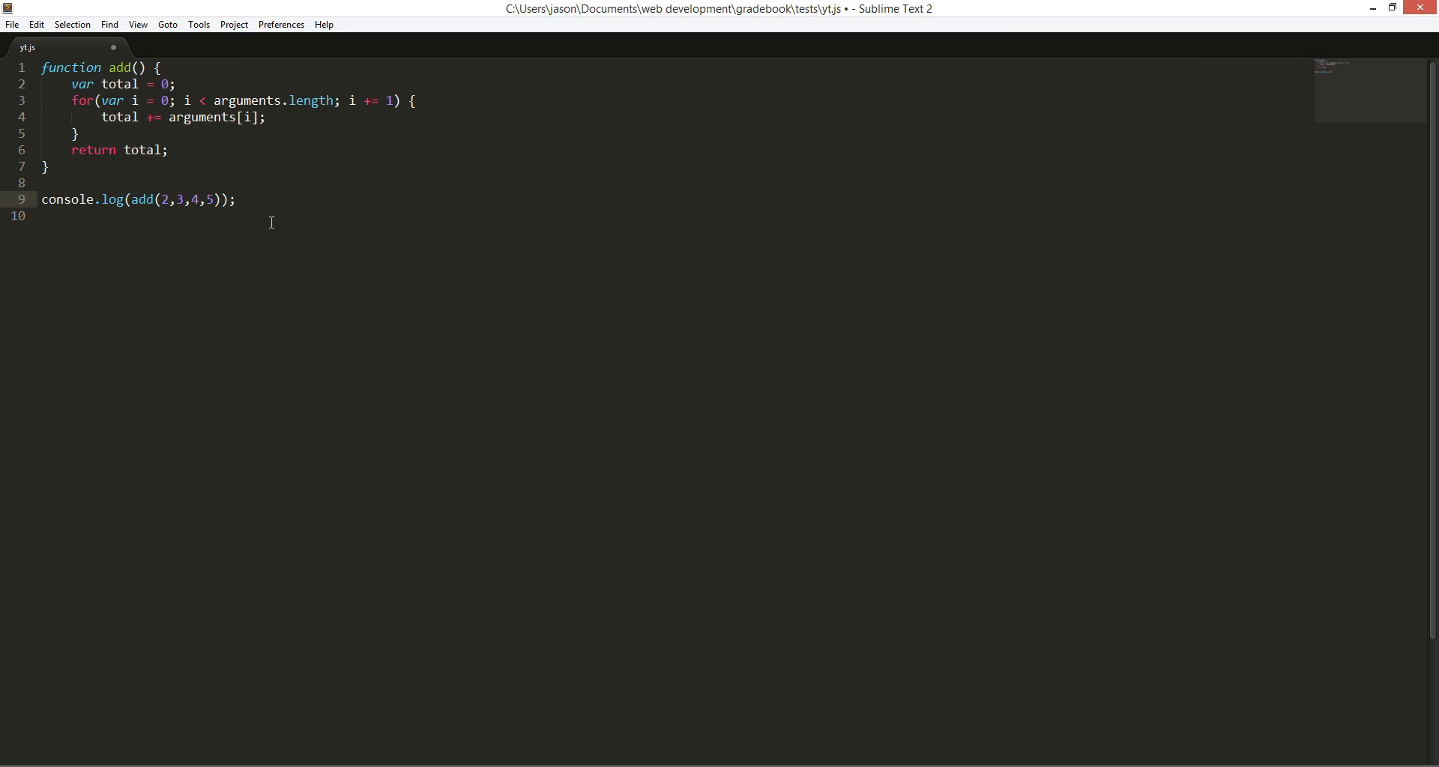
type("//")
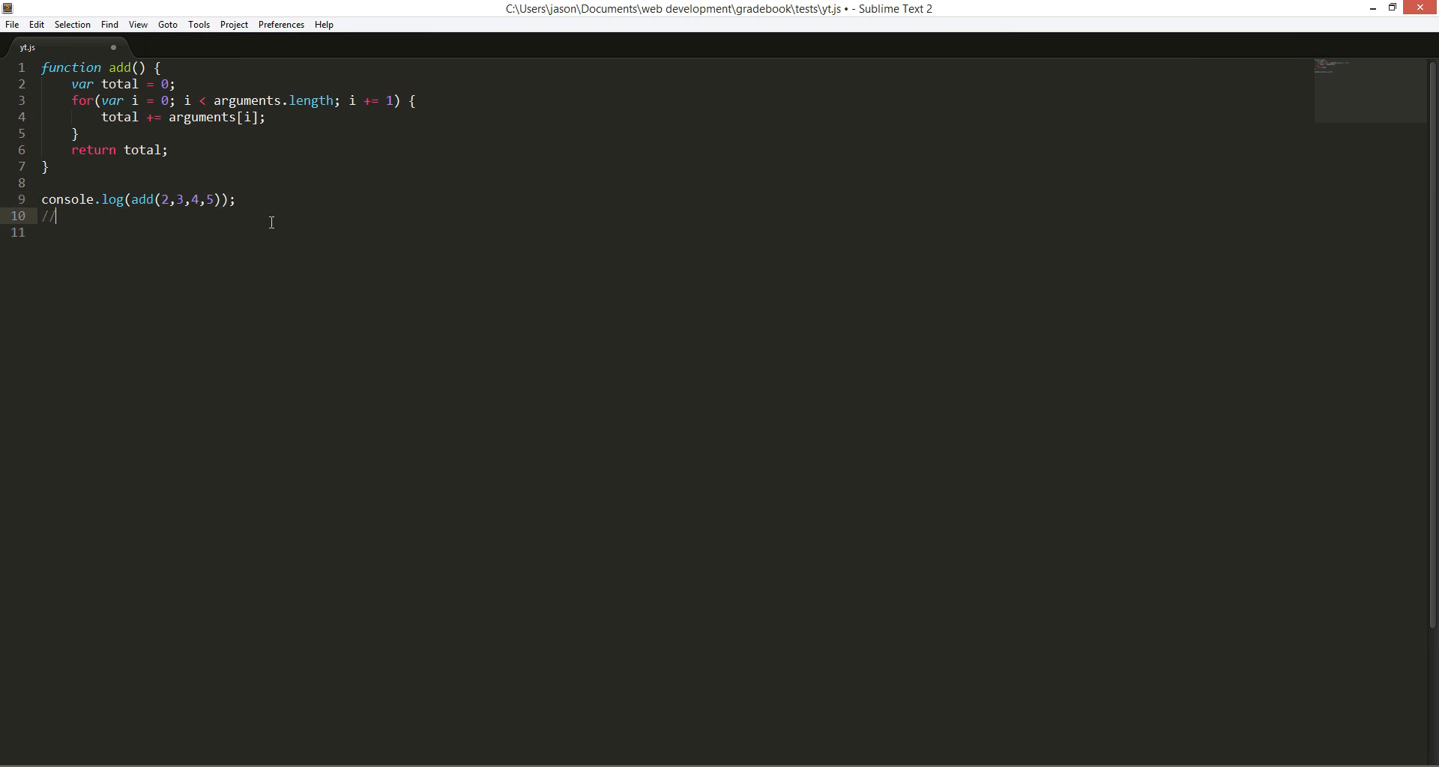
type("14")
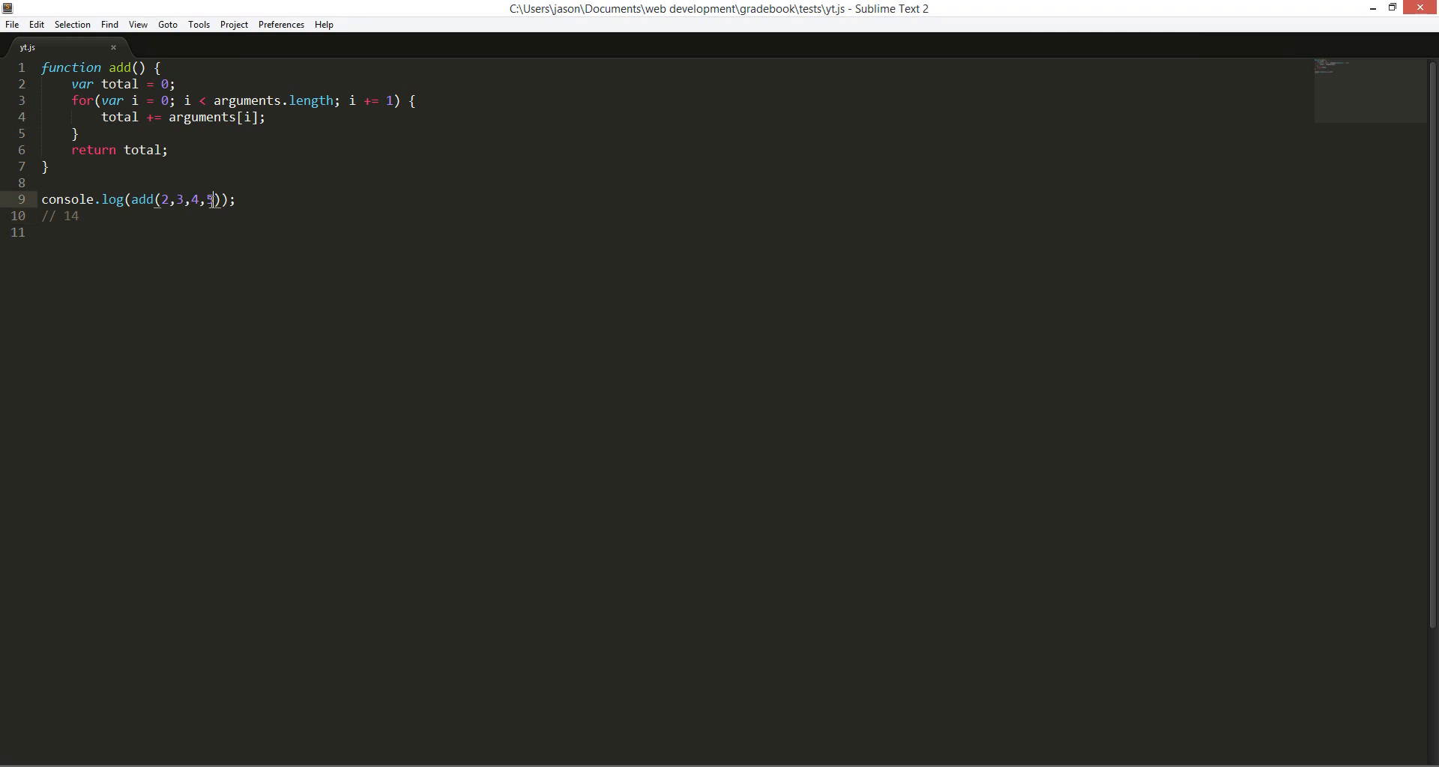
Trim the call's arguments so it reads add(2,3)
key("BackSpace")
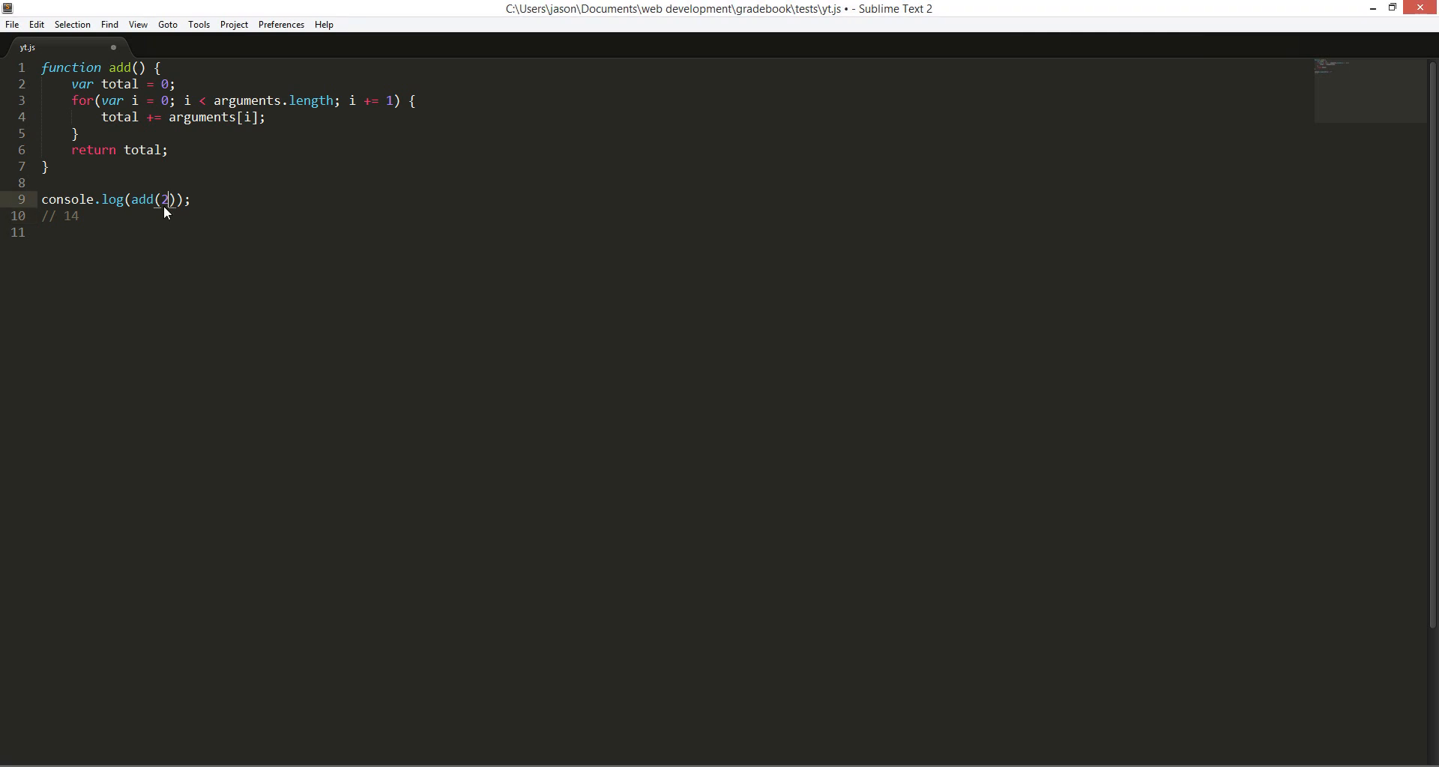
type(",3")
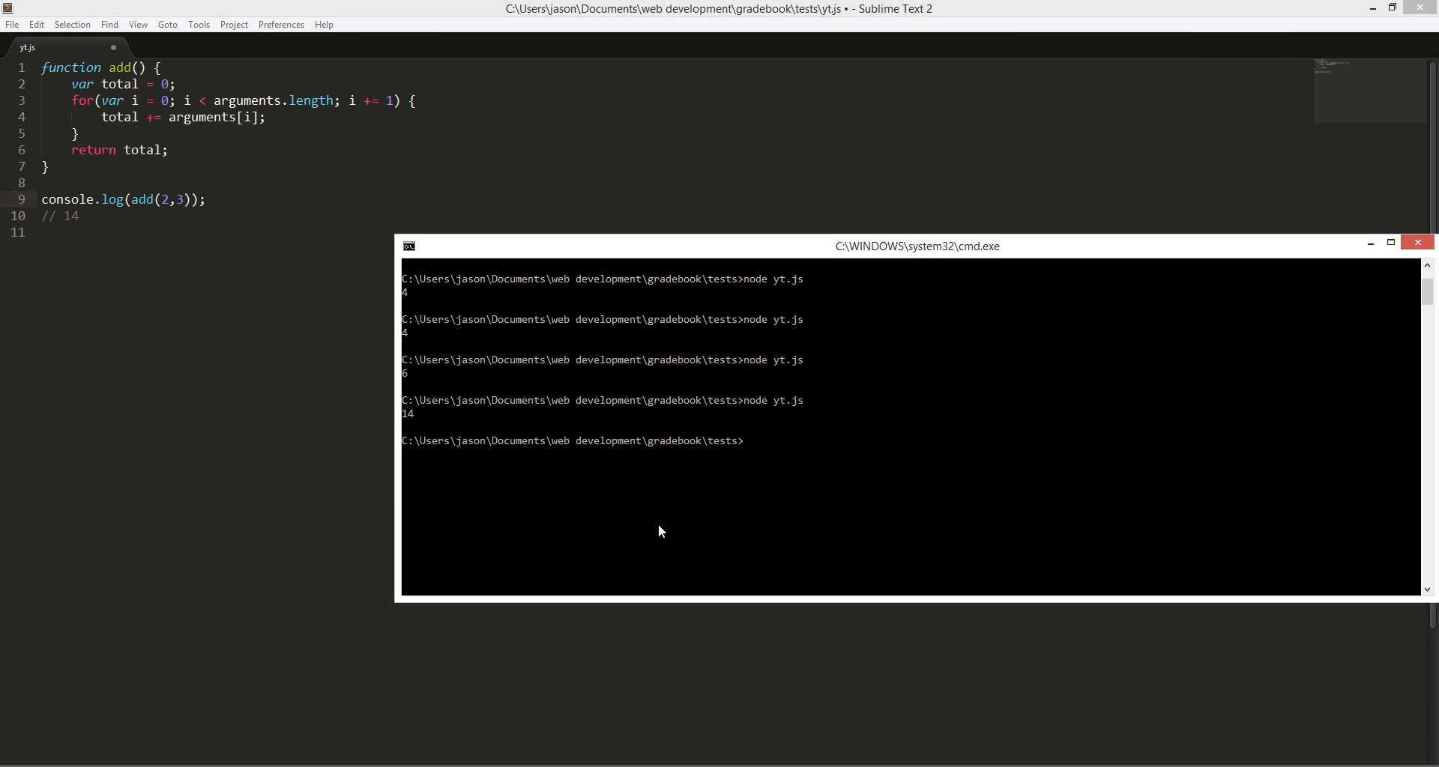
Run yt.js in cmd to see 5 printed, then bring the editor back to the front
left_click(1416, 241)
type("node yt.js")
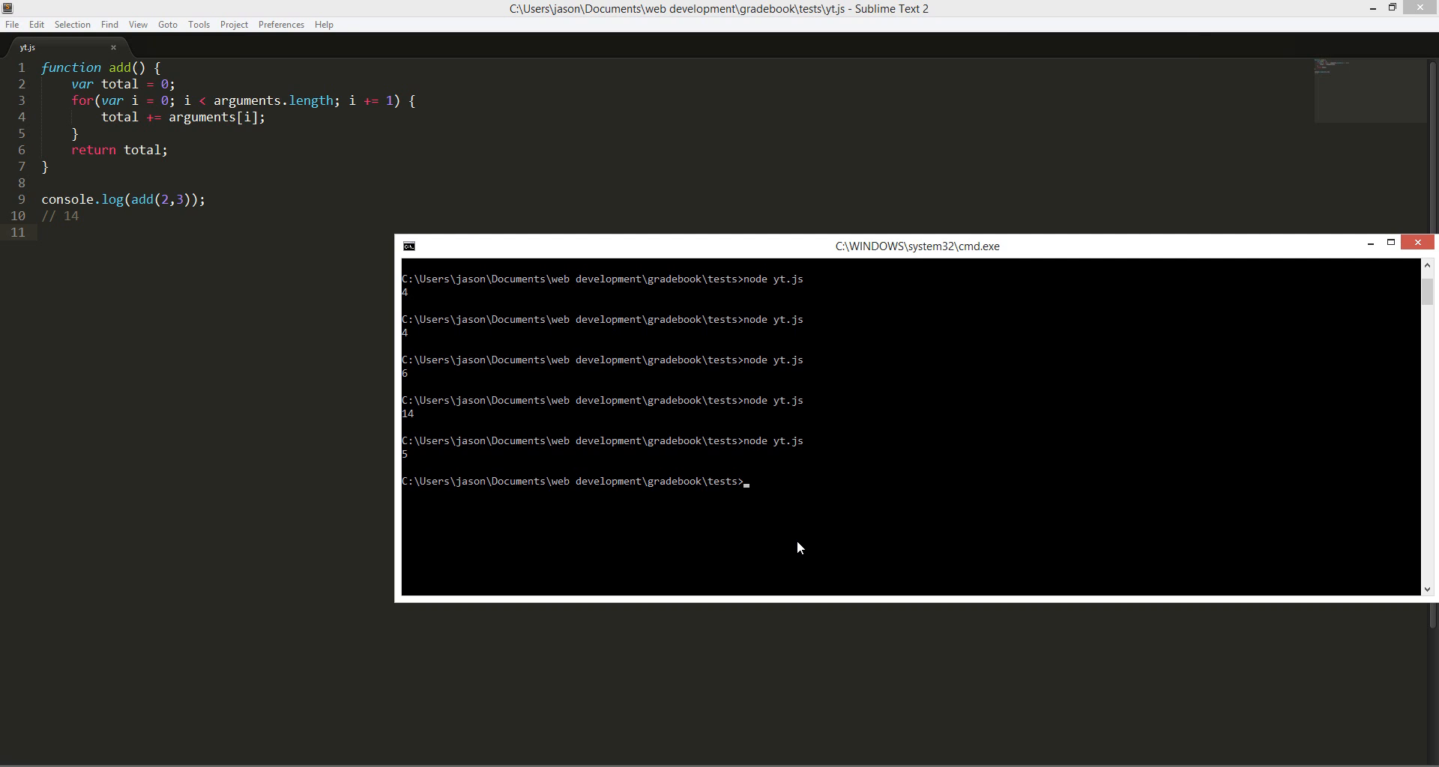
mouse_move(769, 545)
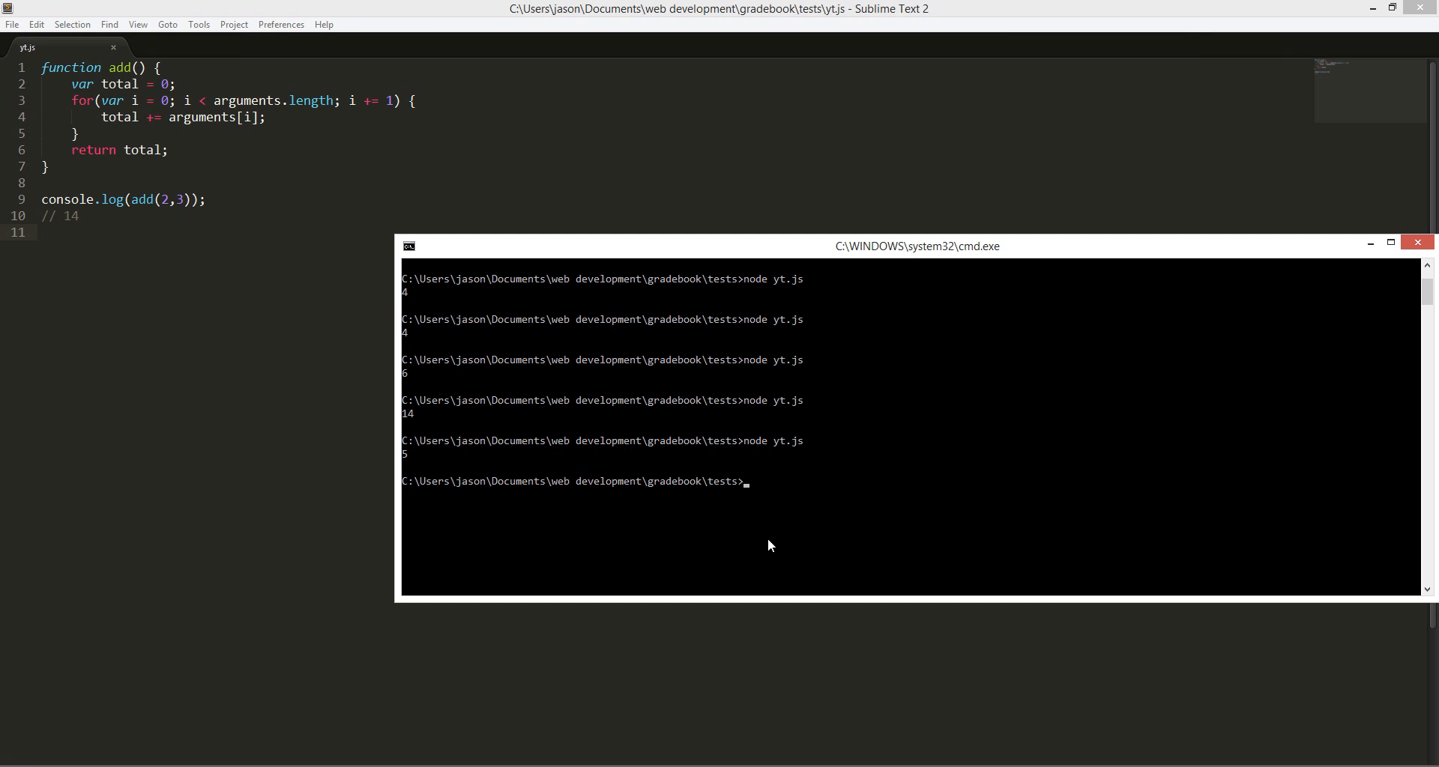
left_click(1416, 246)
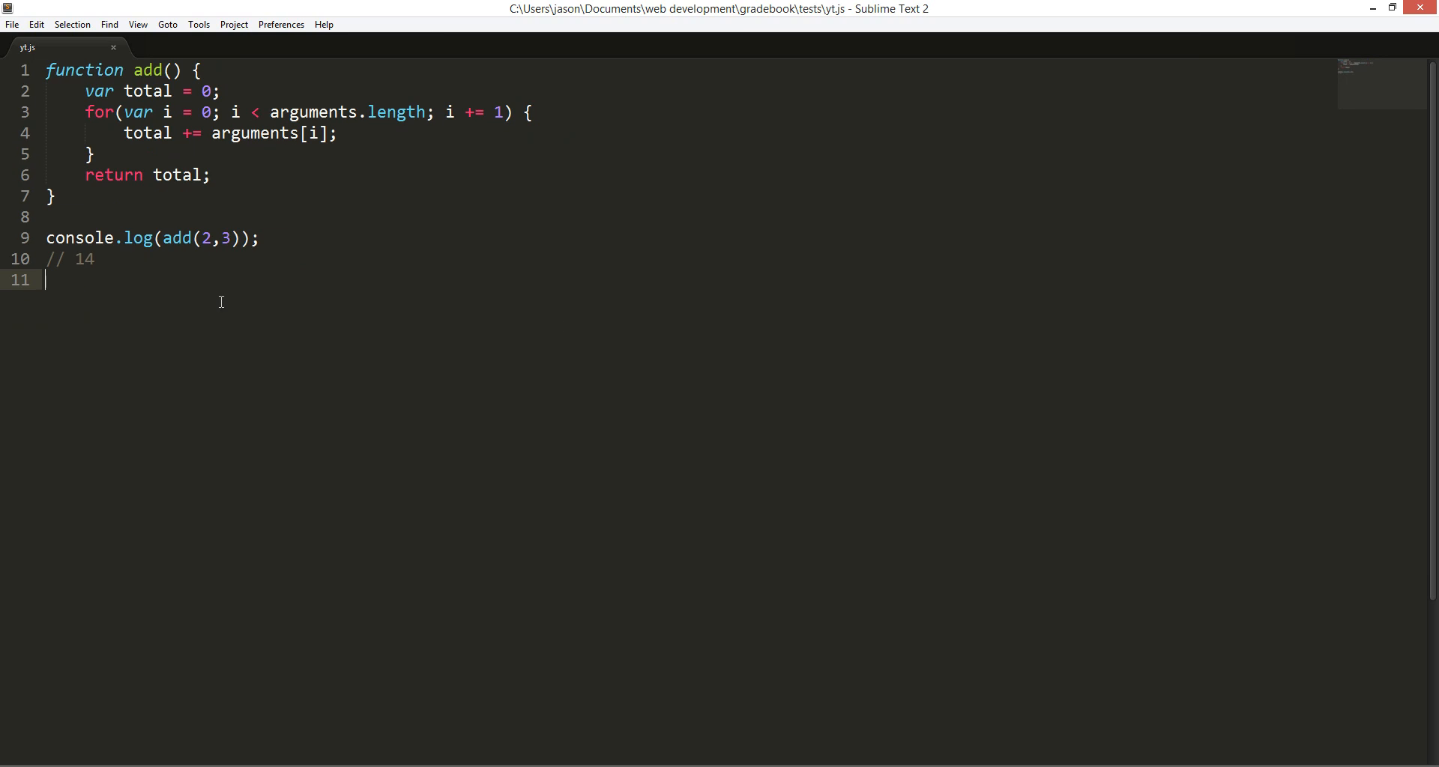
Clear the add code and jot a 3! = 1x2x3 = 6 factorial note in the empty file
key("ctrl+a")
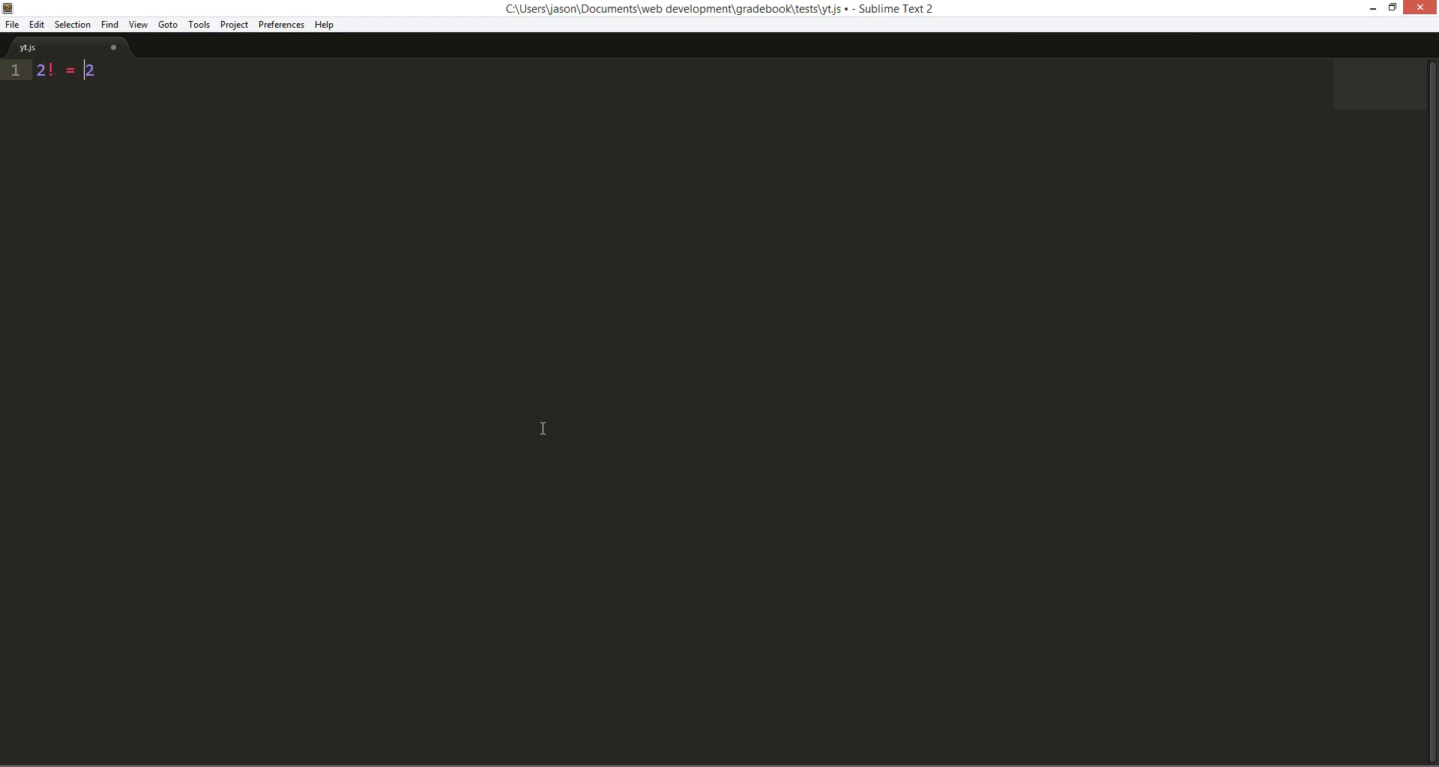
type("3")
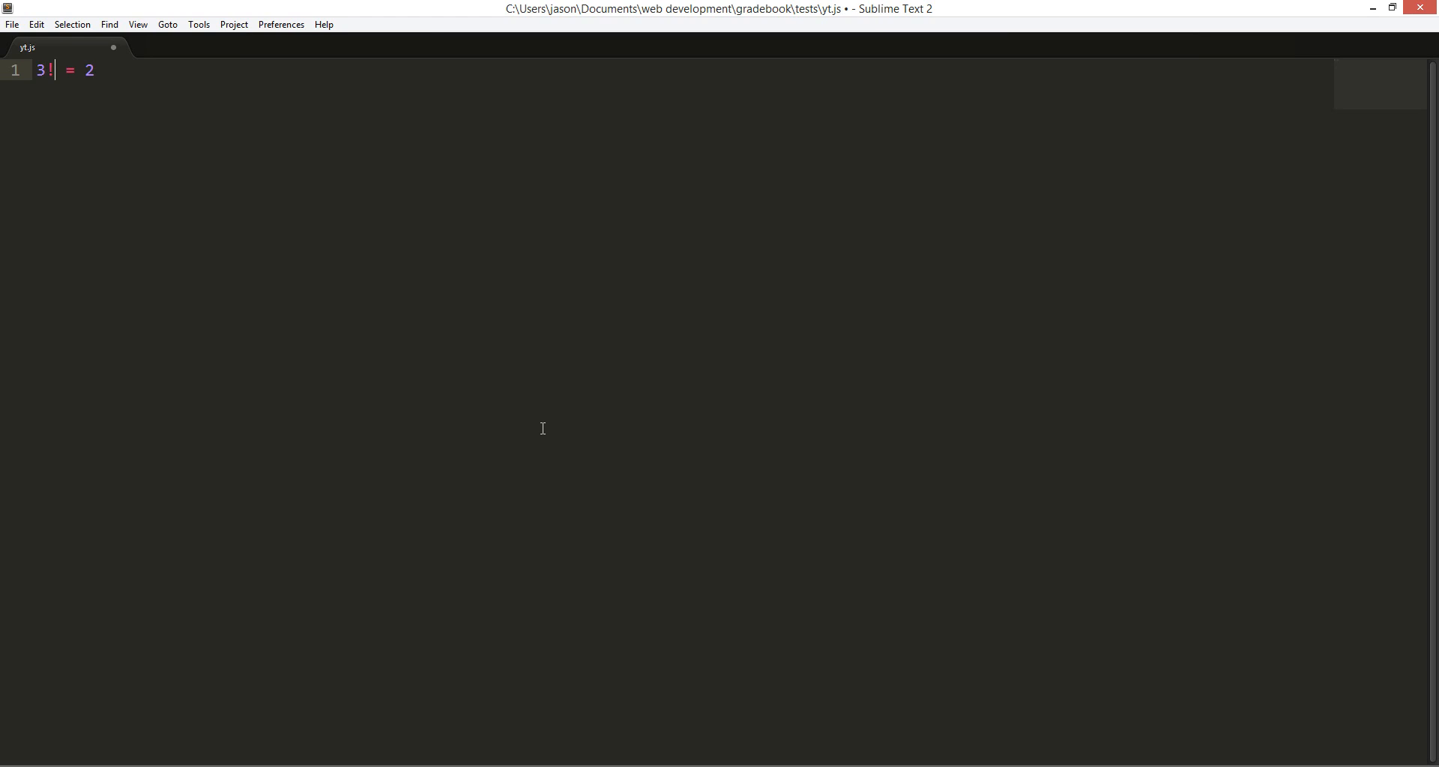
type("x")
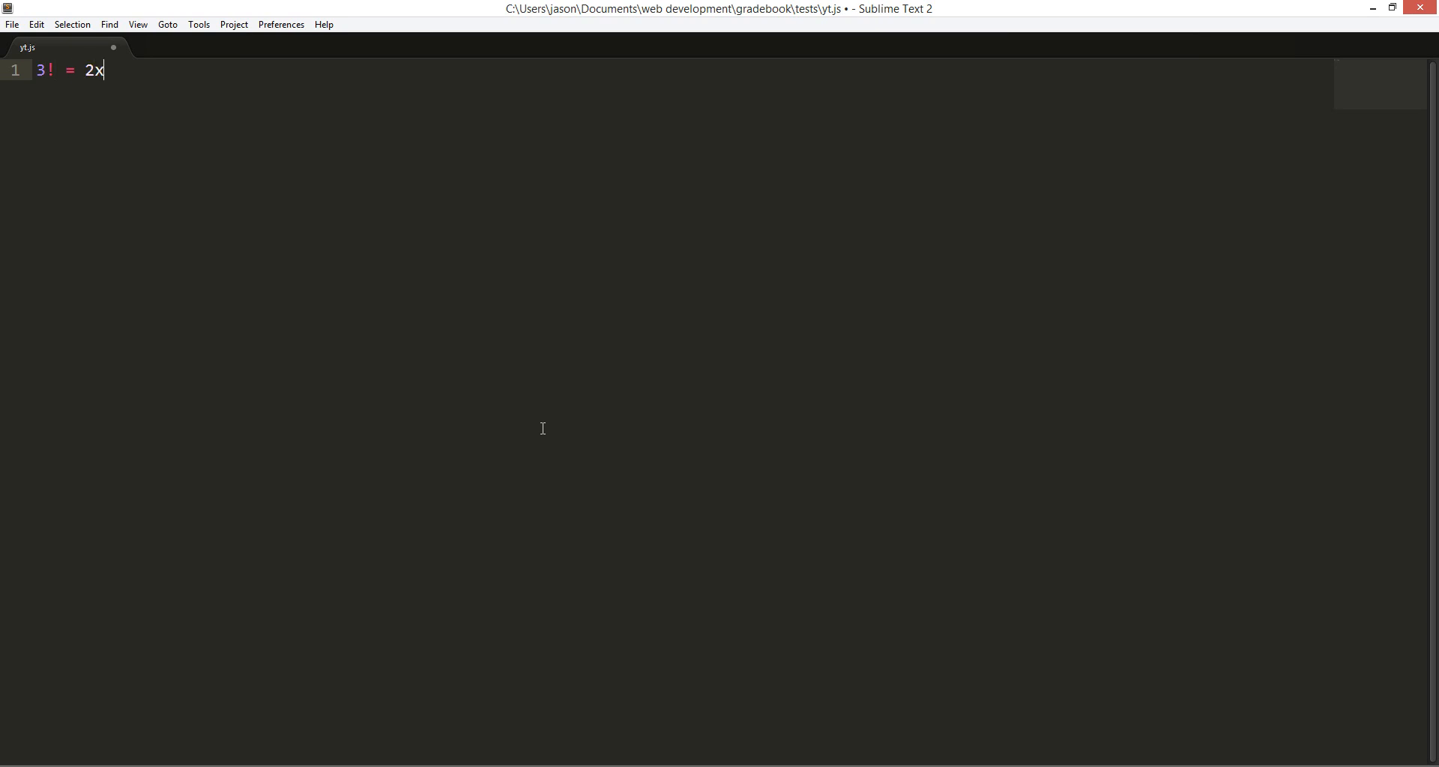
type("3x")
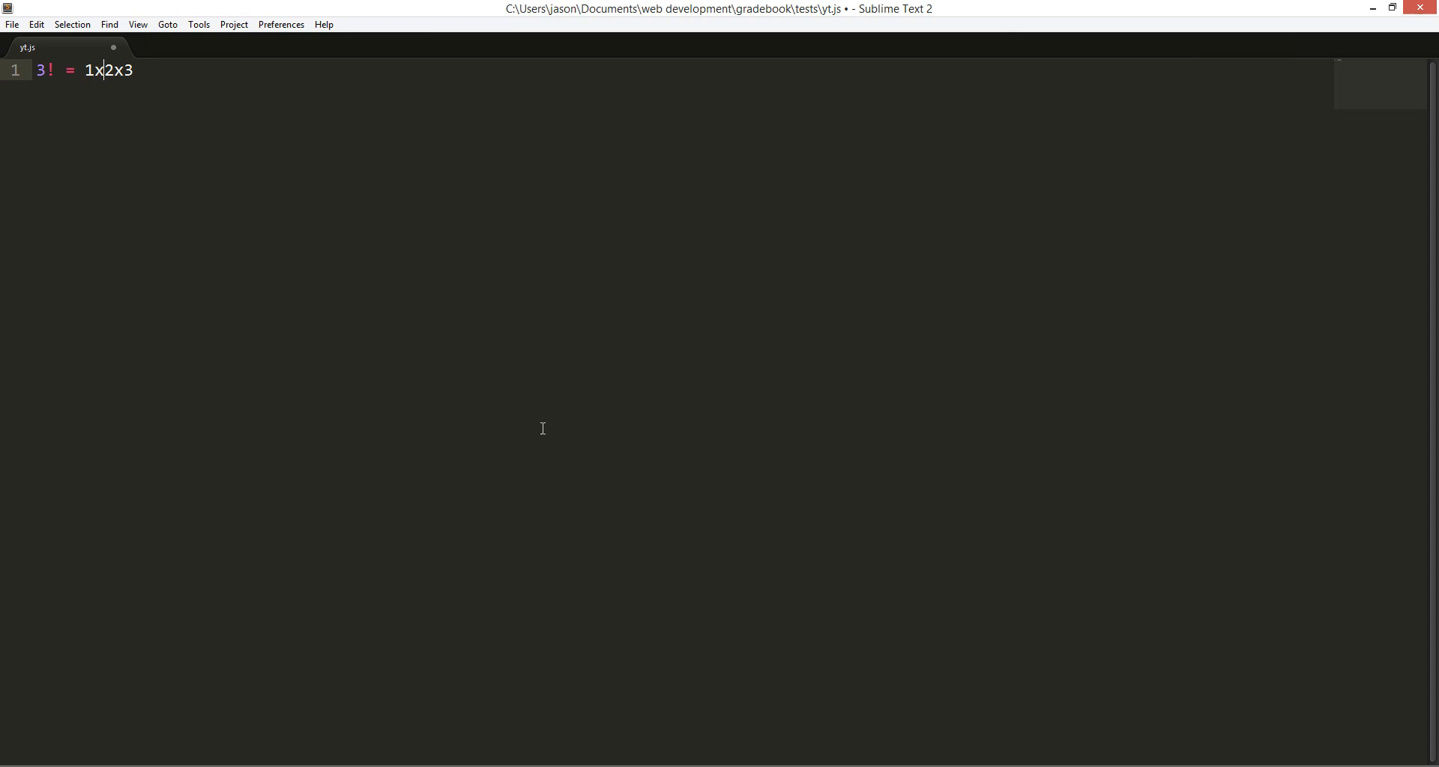
type("= 6")
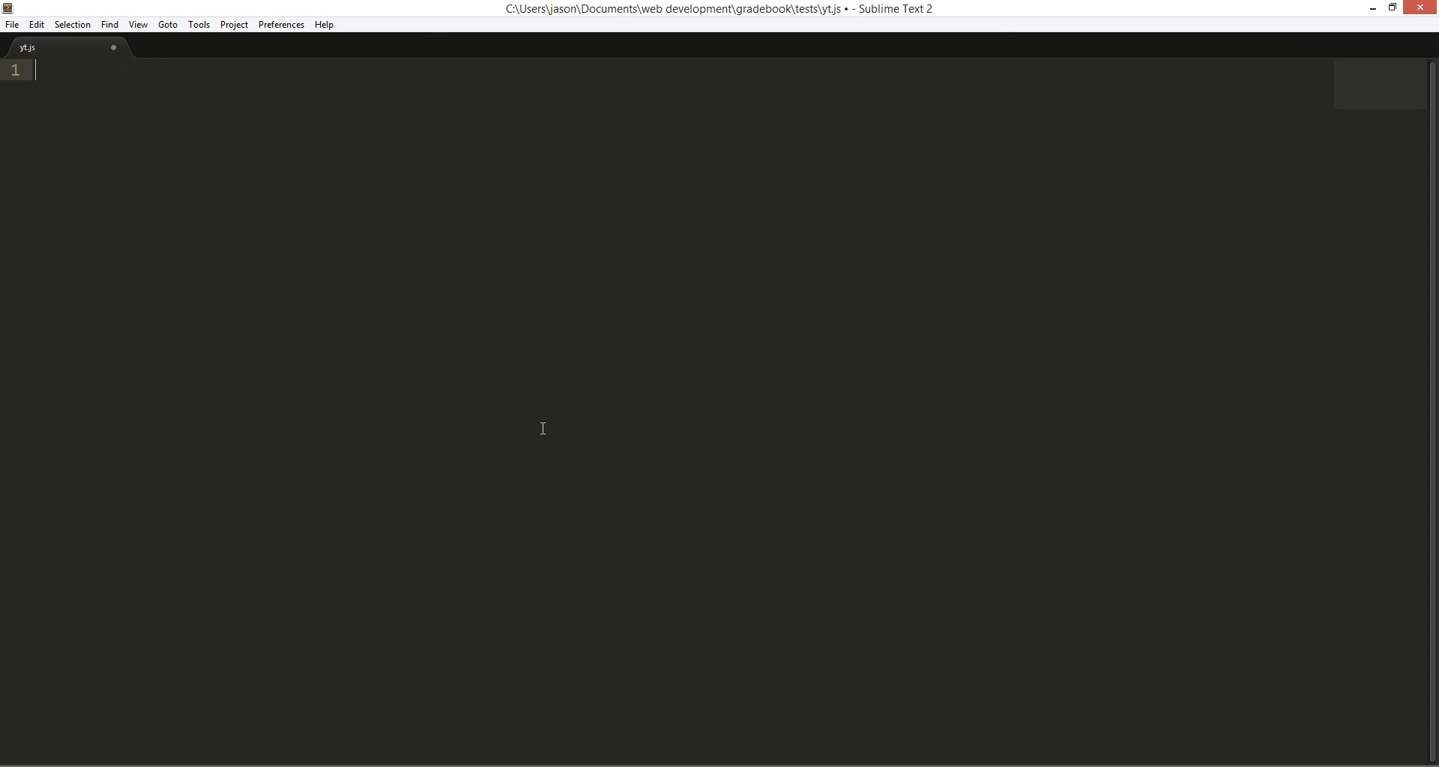
Write function factorial(n) returning 1 when n is 1 or 0, else n * factorial(n-1)
type("function factorial")
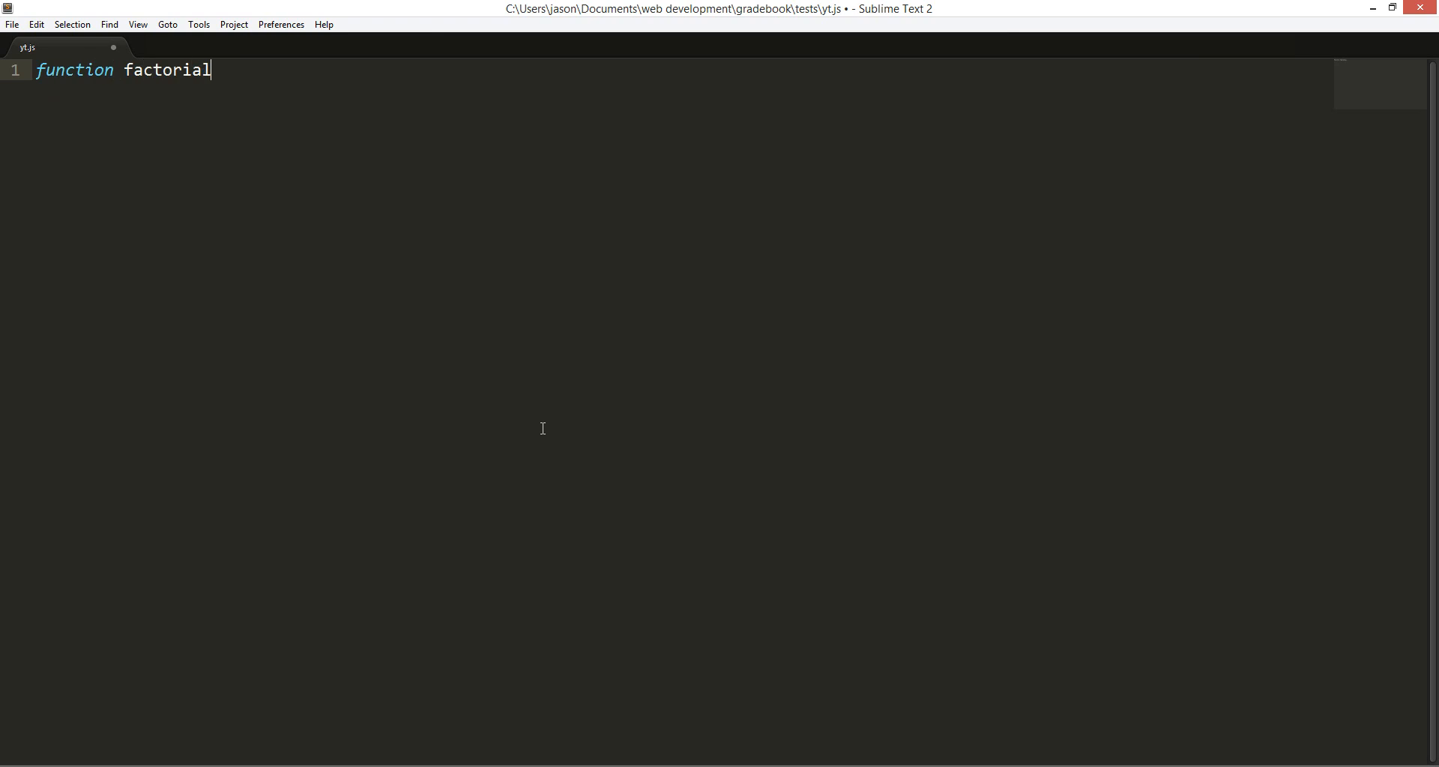
type("()")
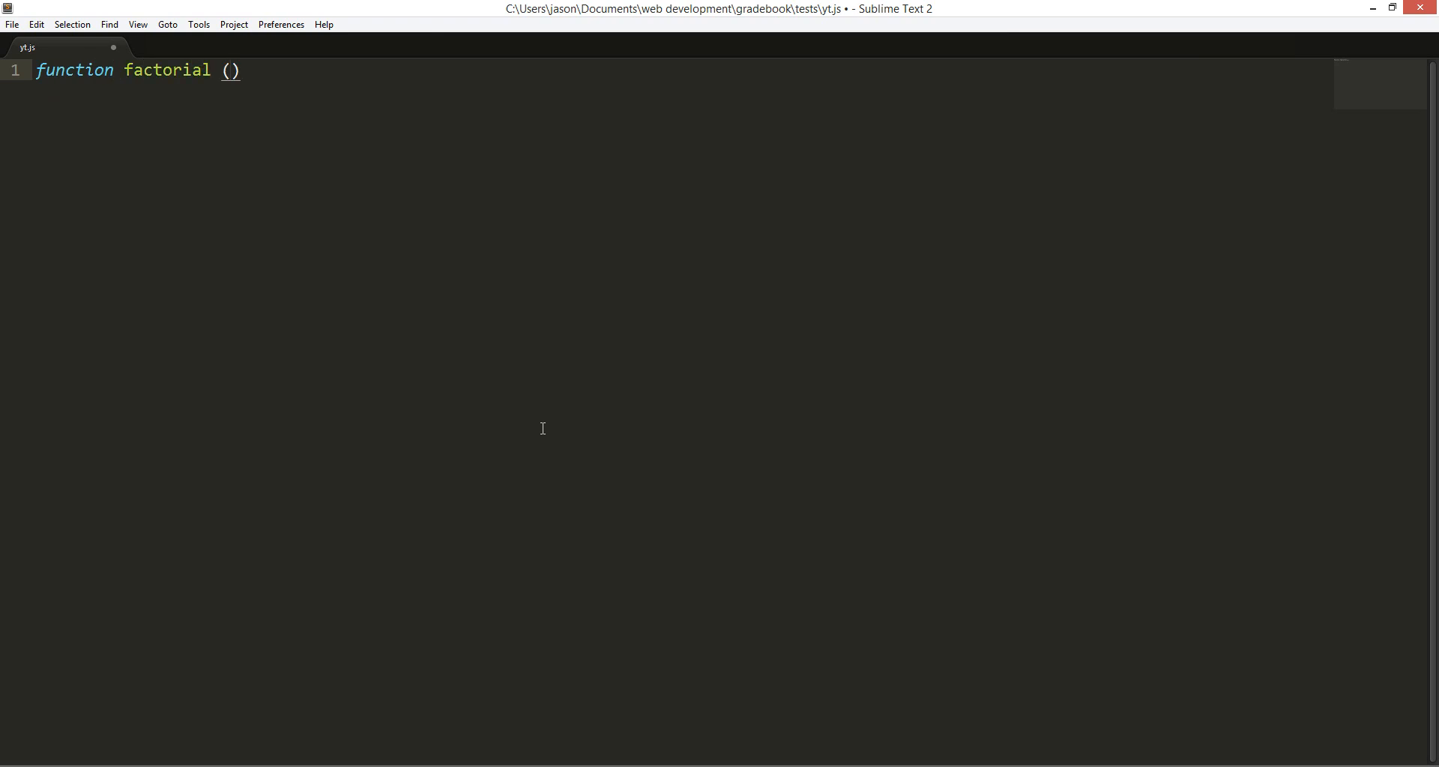
type("n")
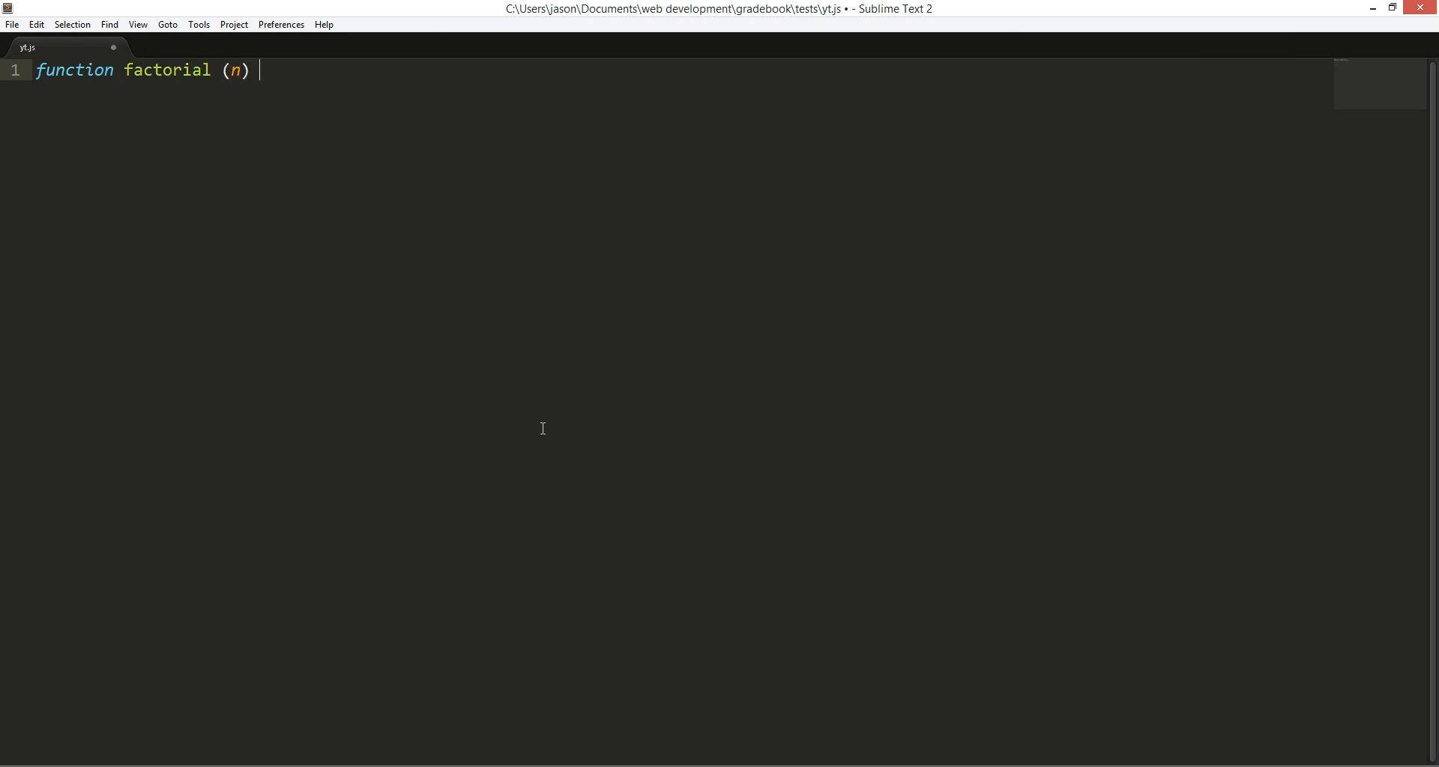
type("{")
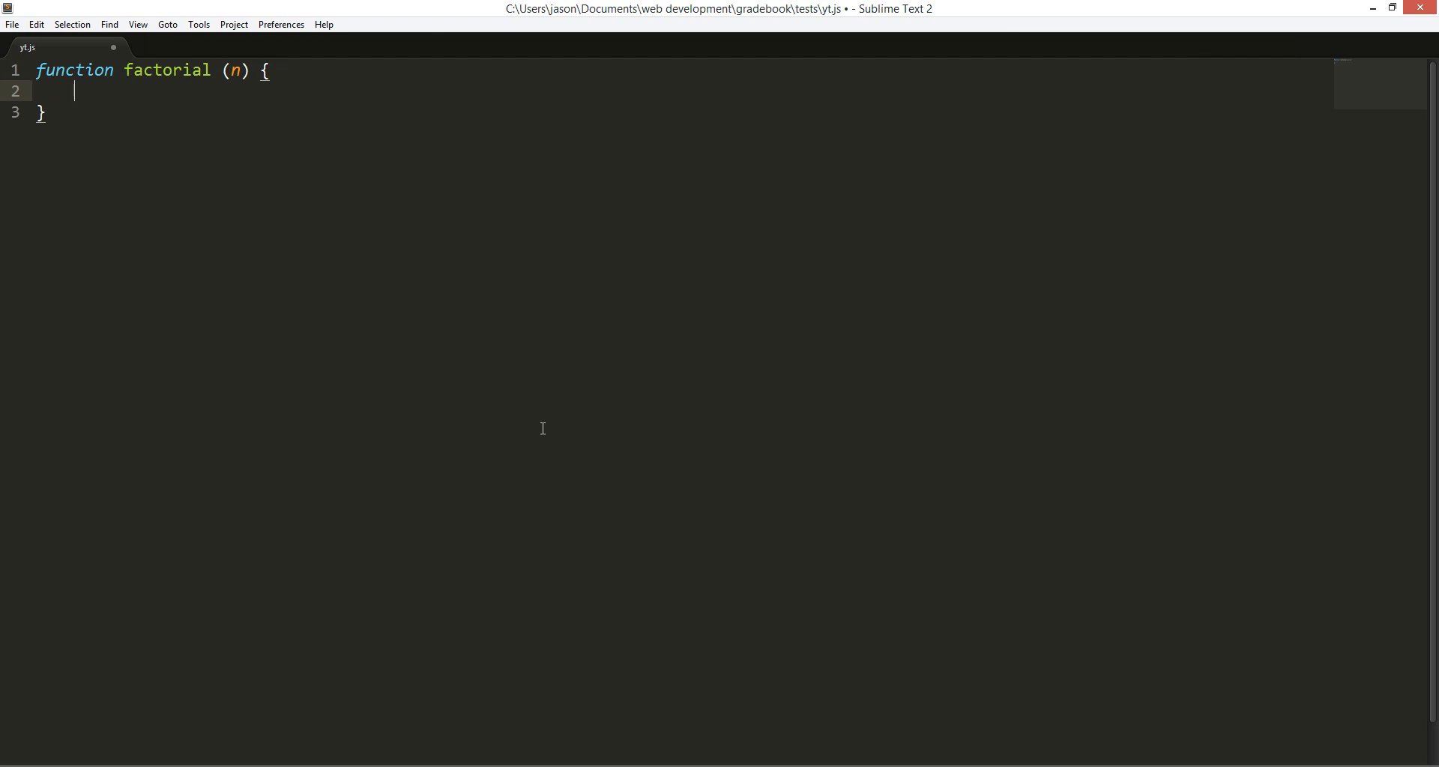
type("if(n")
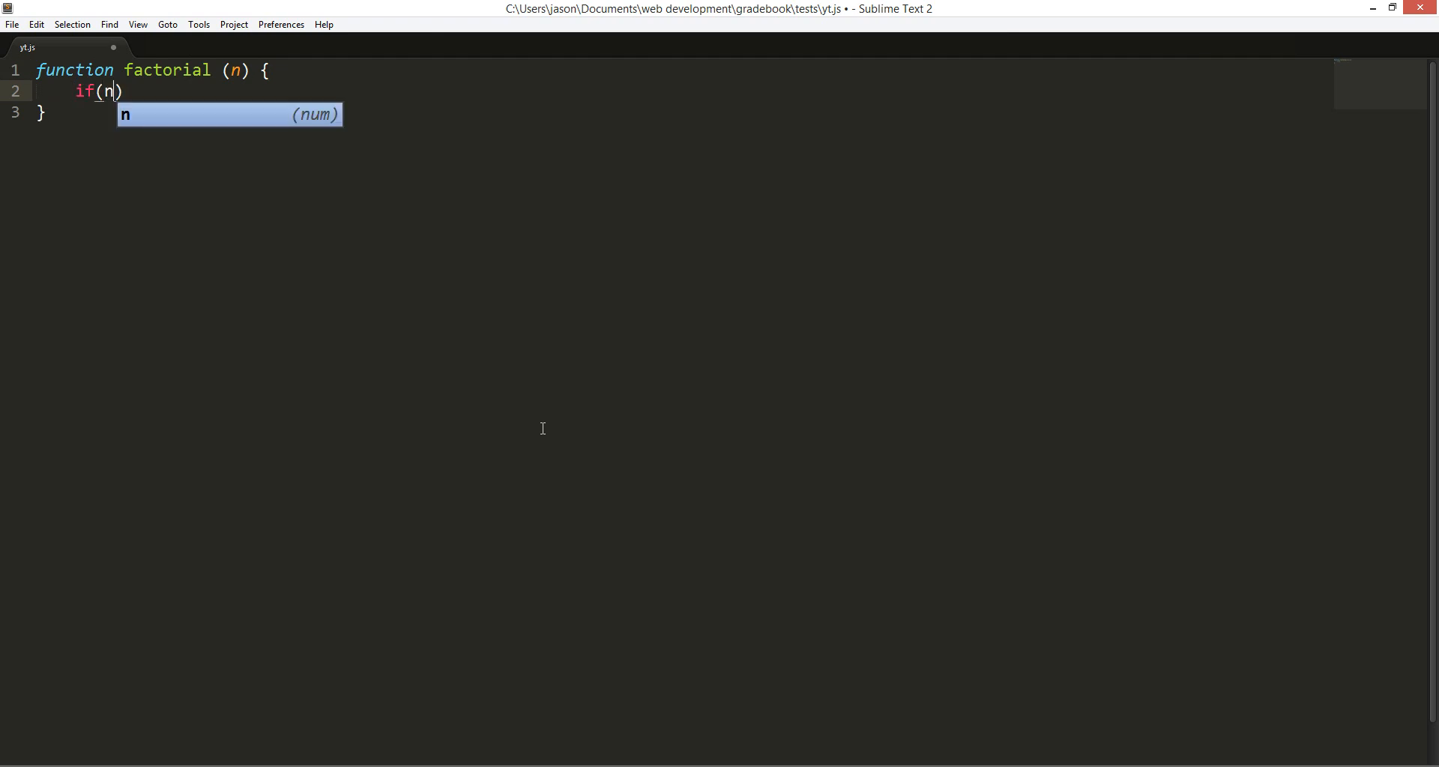
type("===1 or")
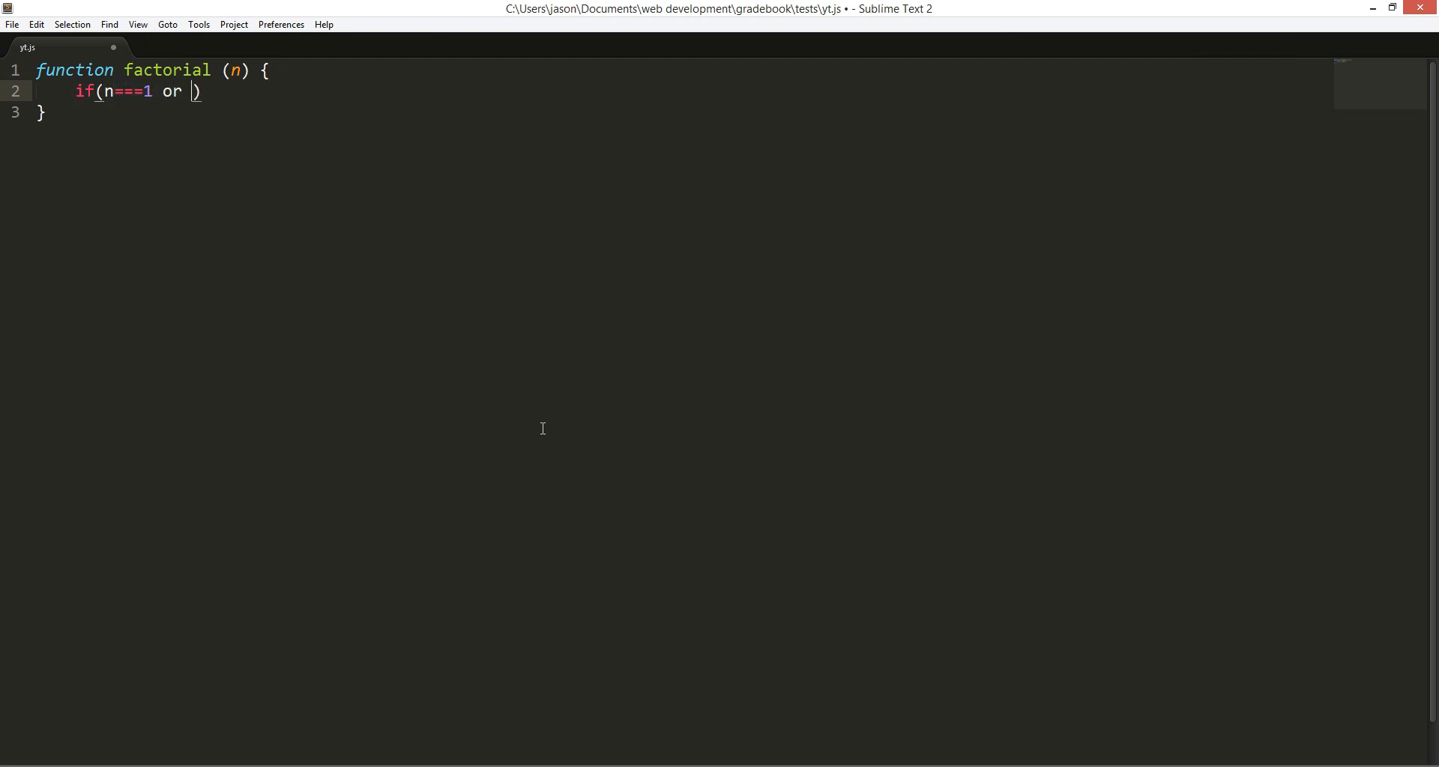
type("n==")
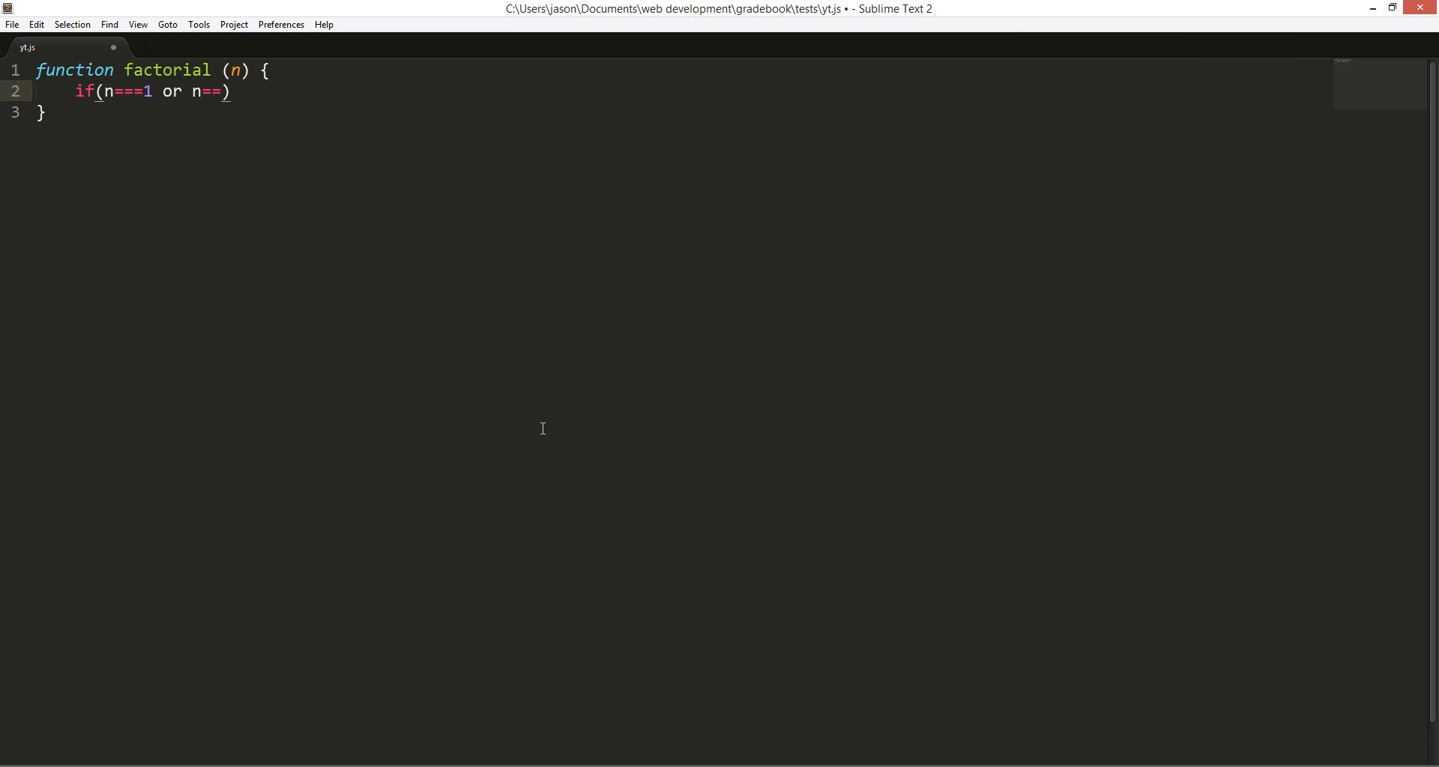
type("=0")
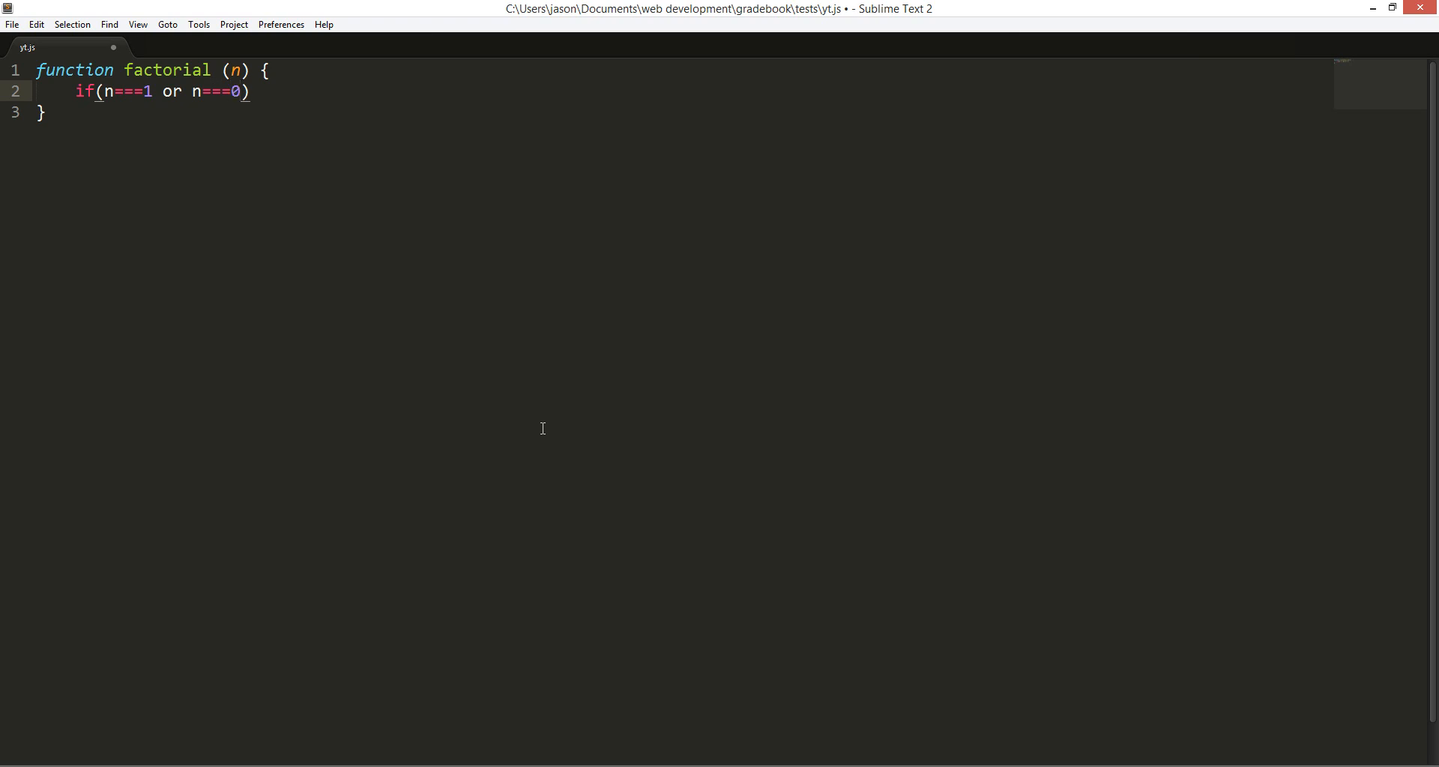
type("{")
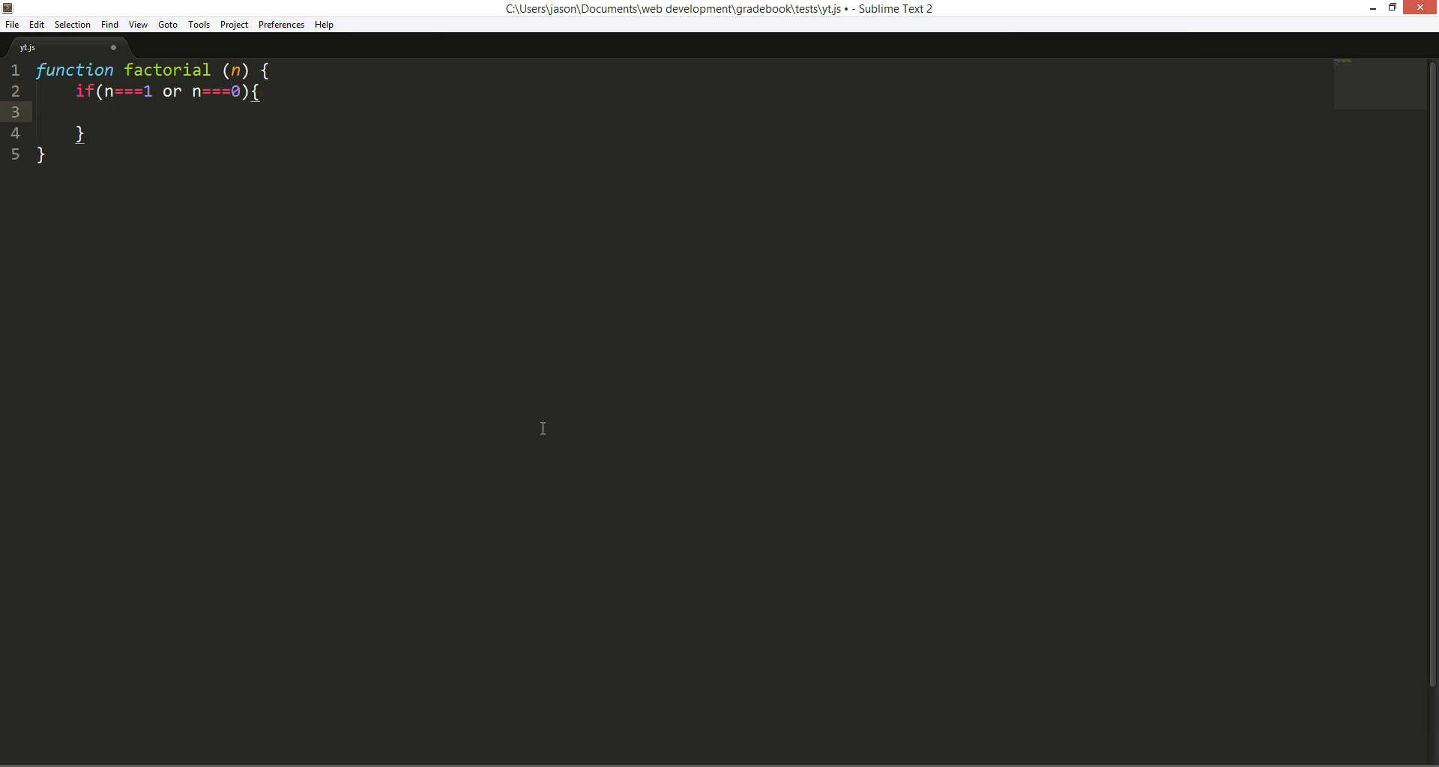
type("return 1;")
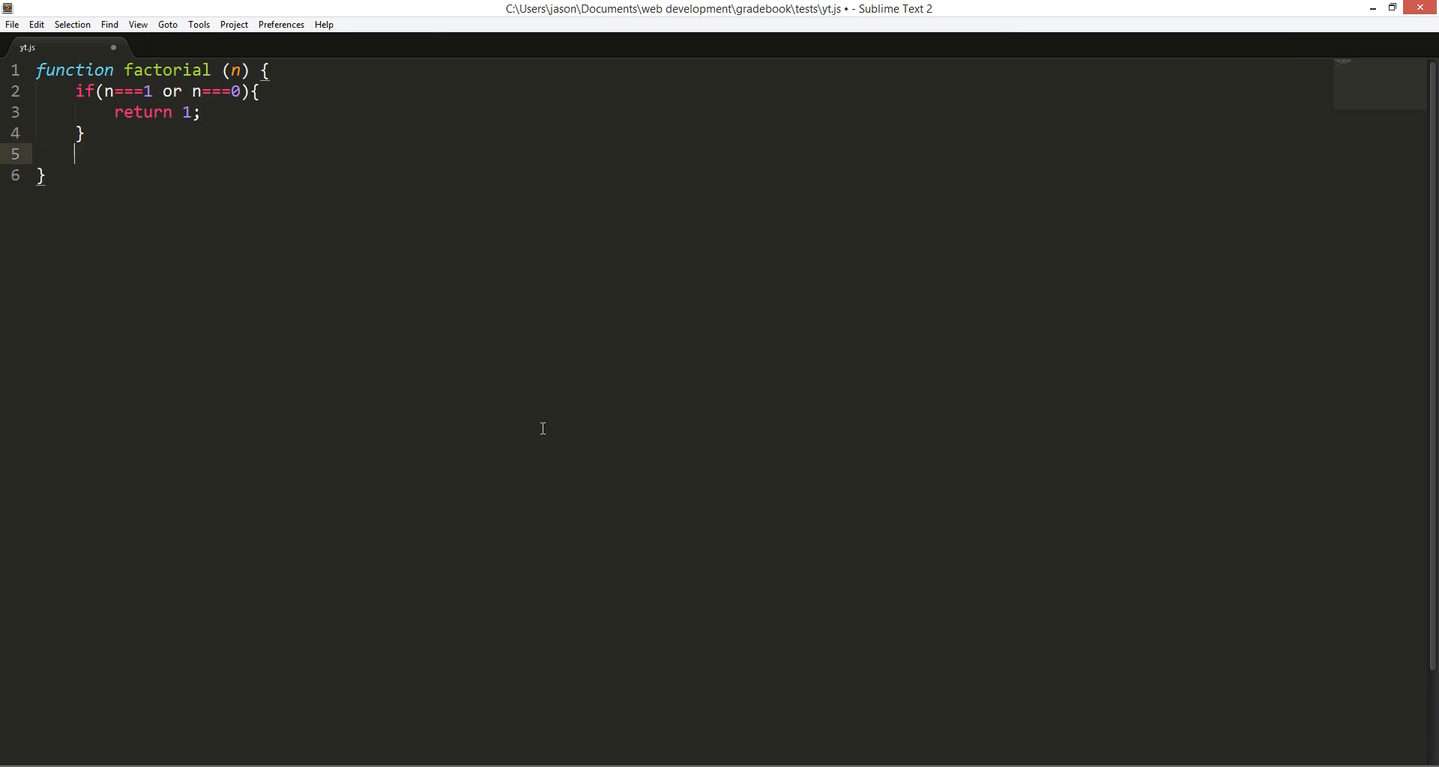
type("return n")
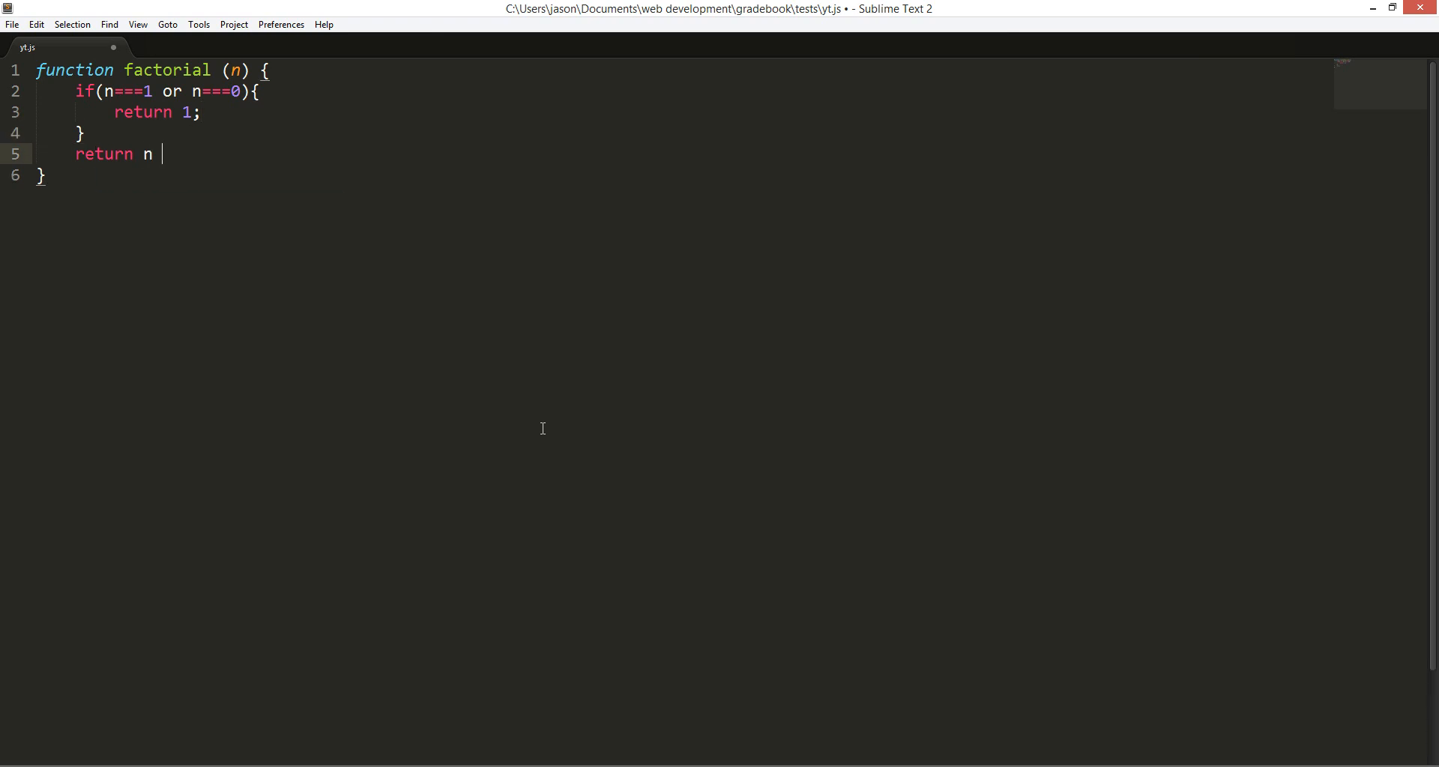
type("* factoria(n - 1);")
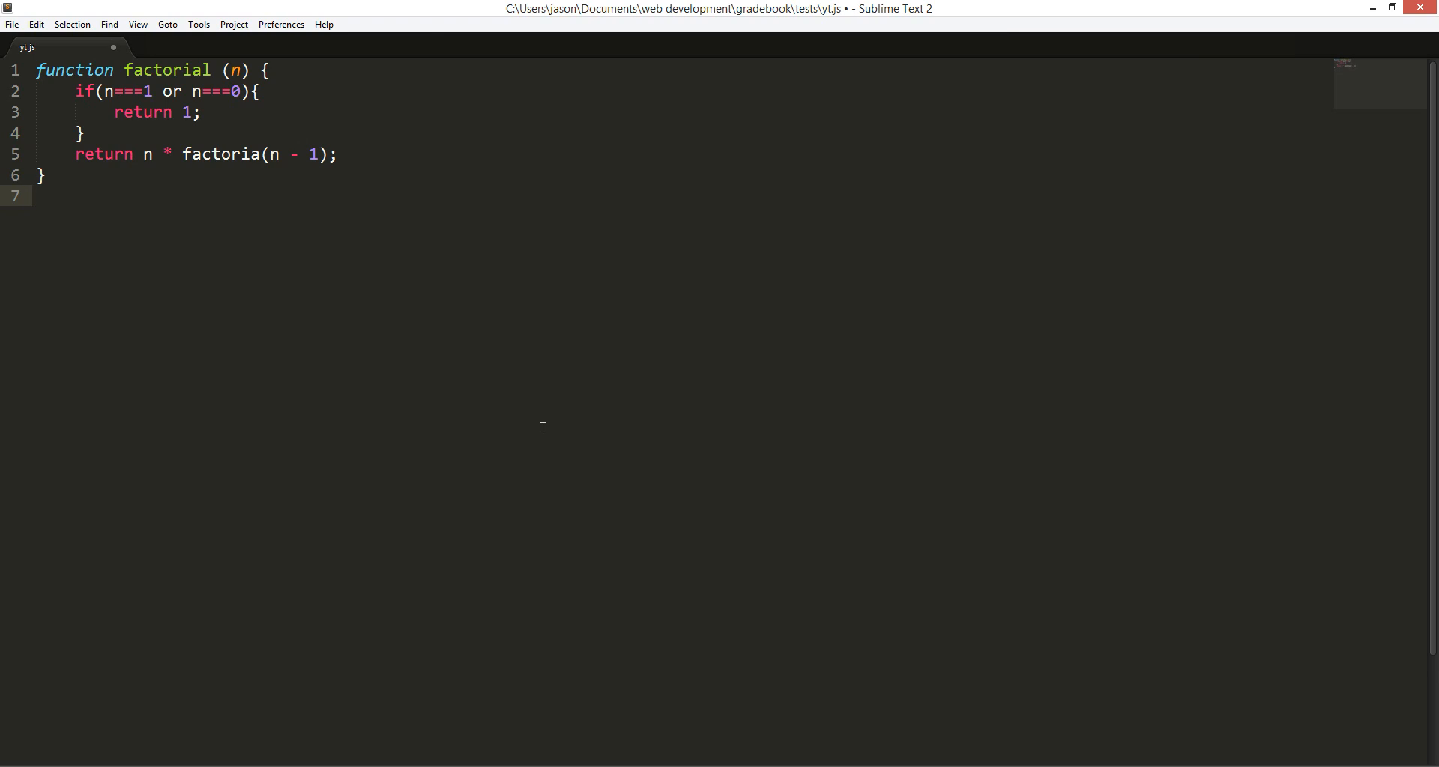
Log a factorial call to the console below the function
type("console.")
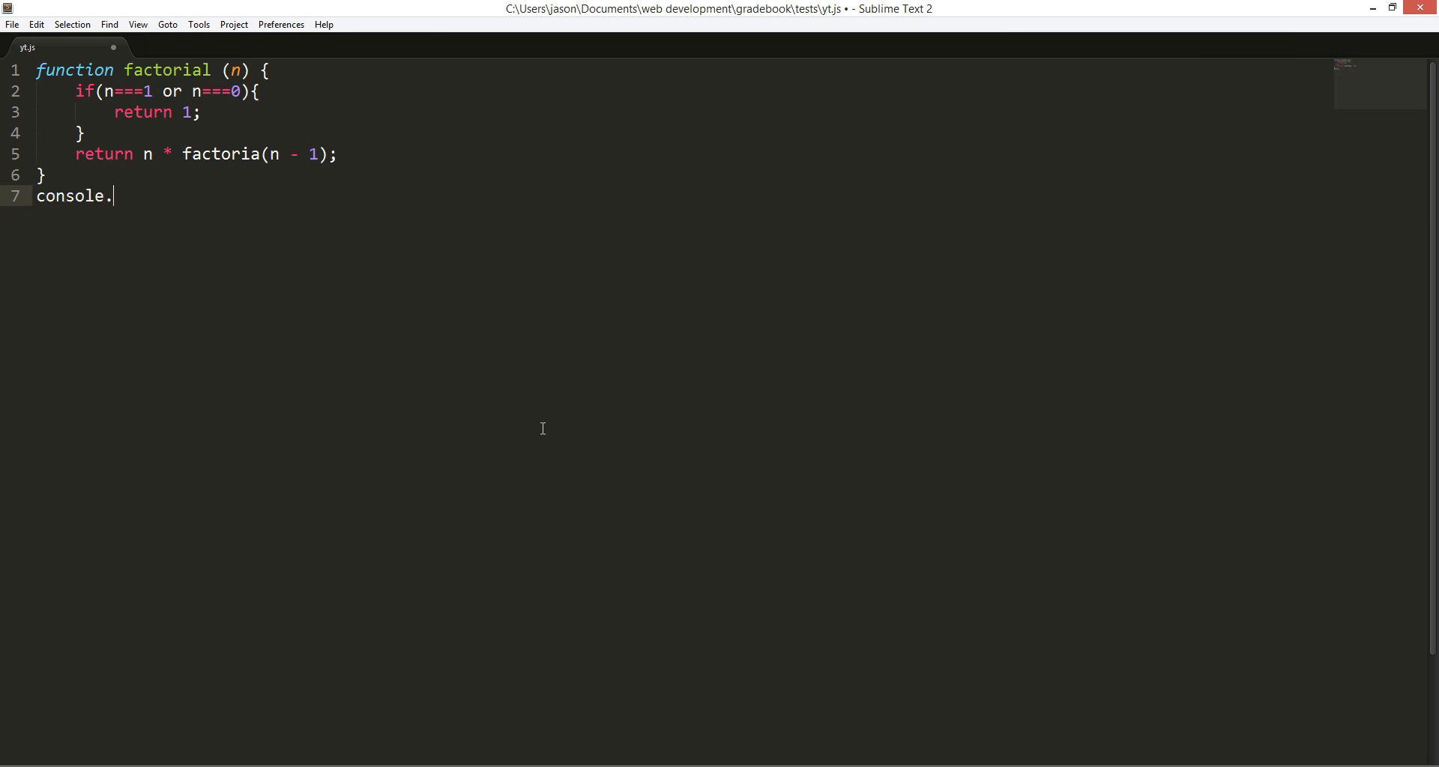
type("log(facotr)")
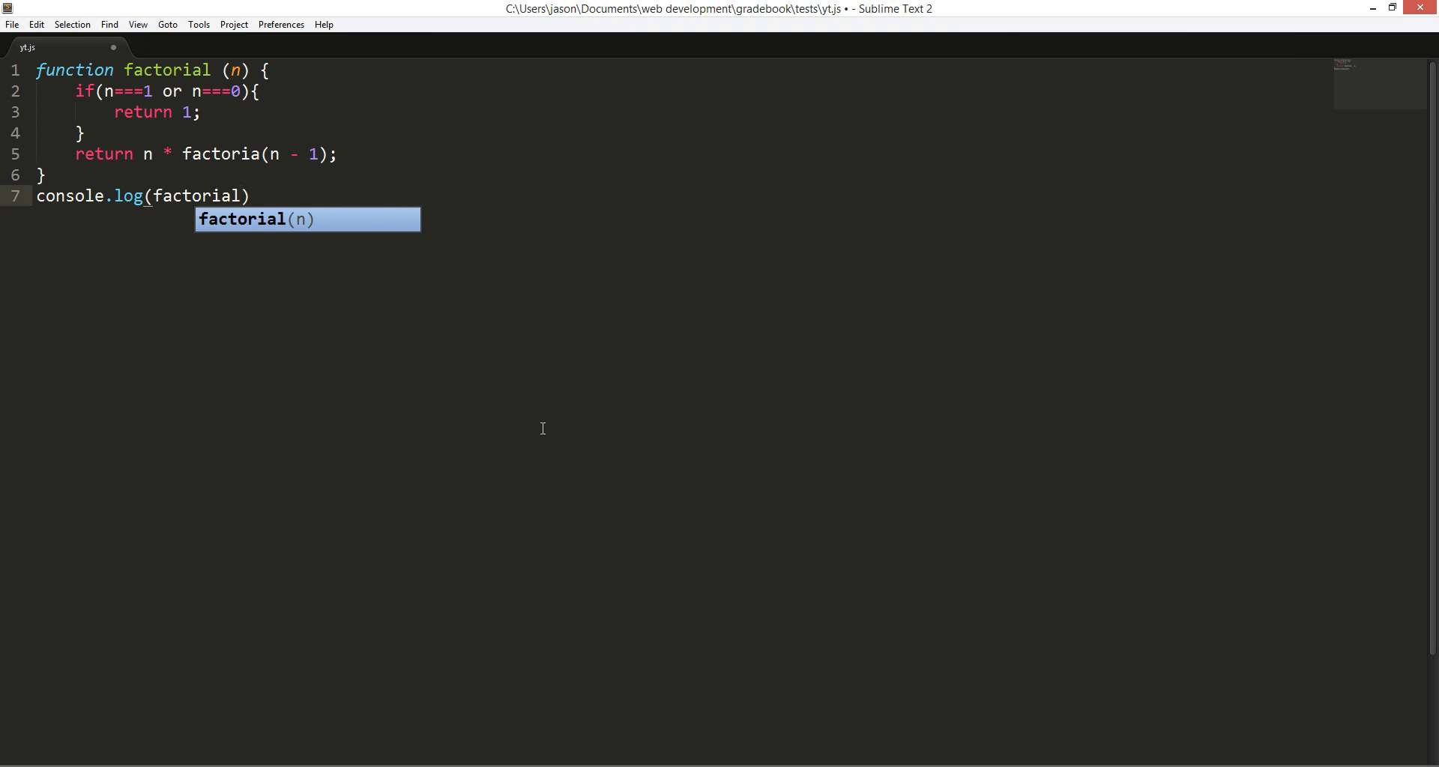
type("(6)")
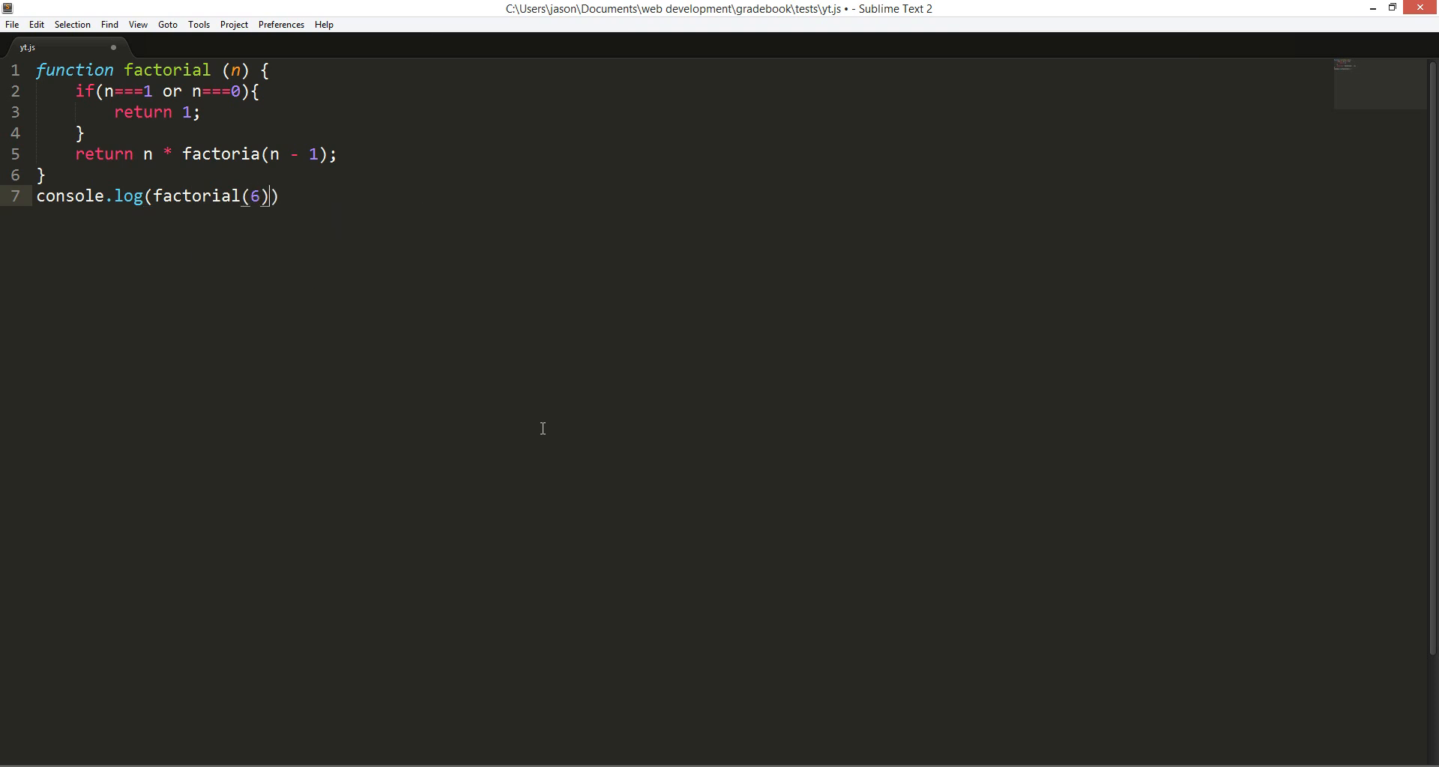
type(";")
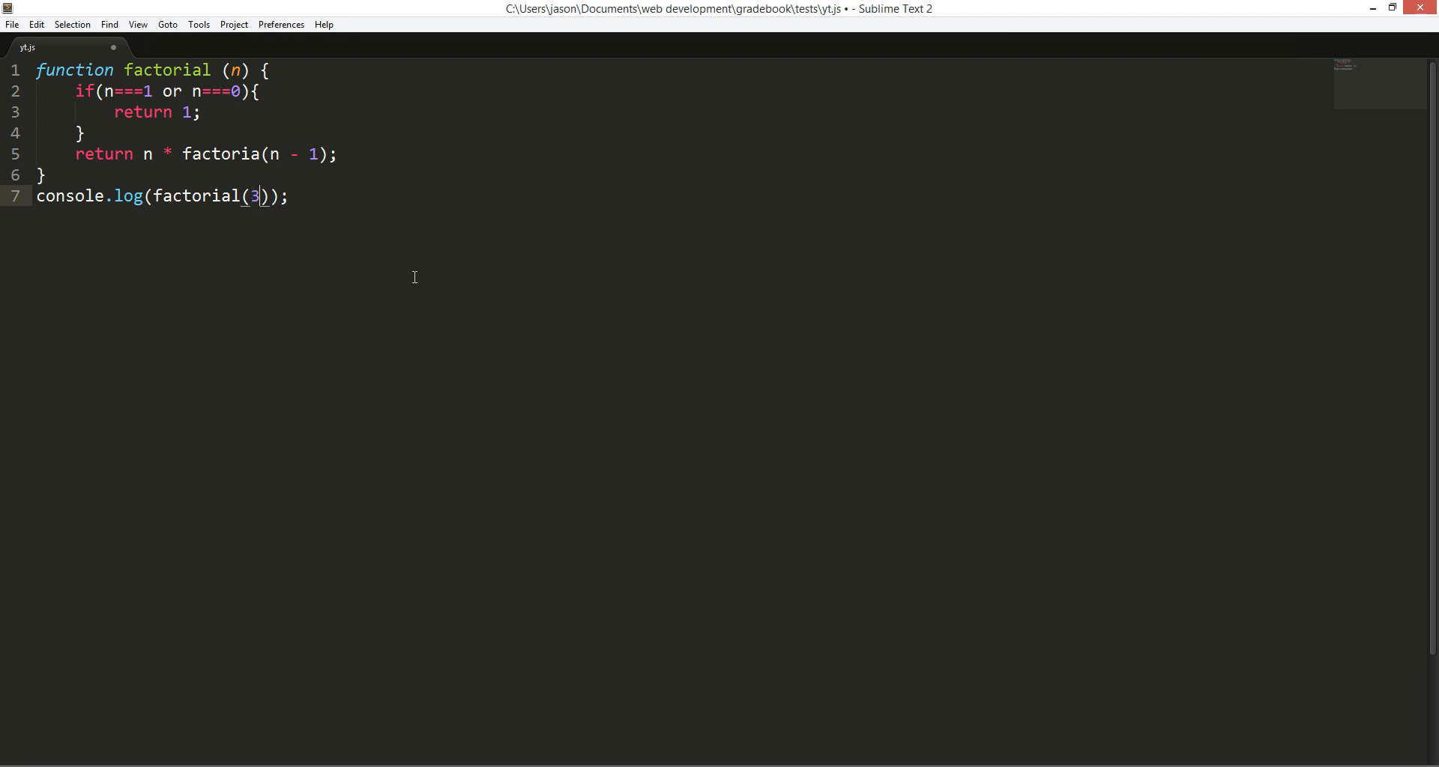
Replace 'or' with ||, fix the recursive call to factorial, save and rerun so node prints 6
key("ctrl+s")
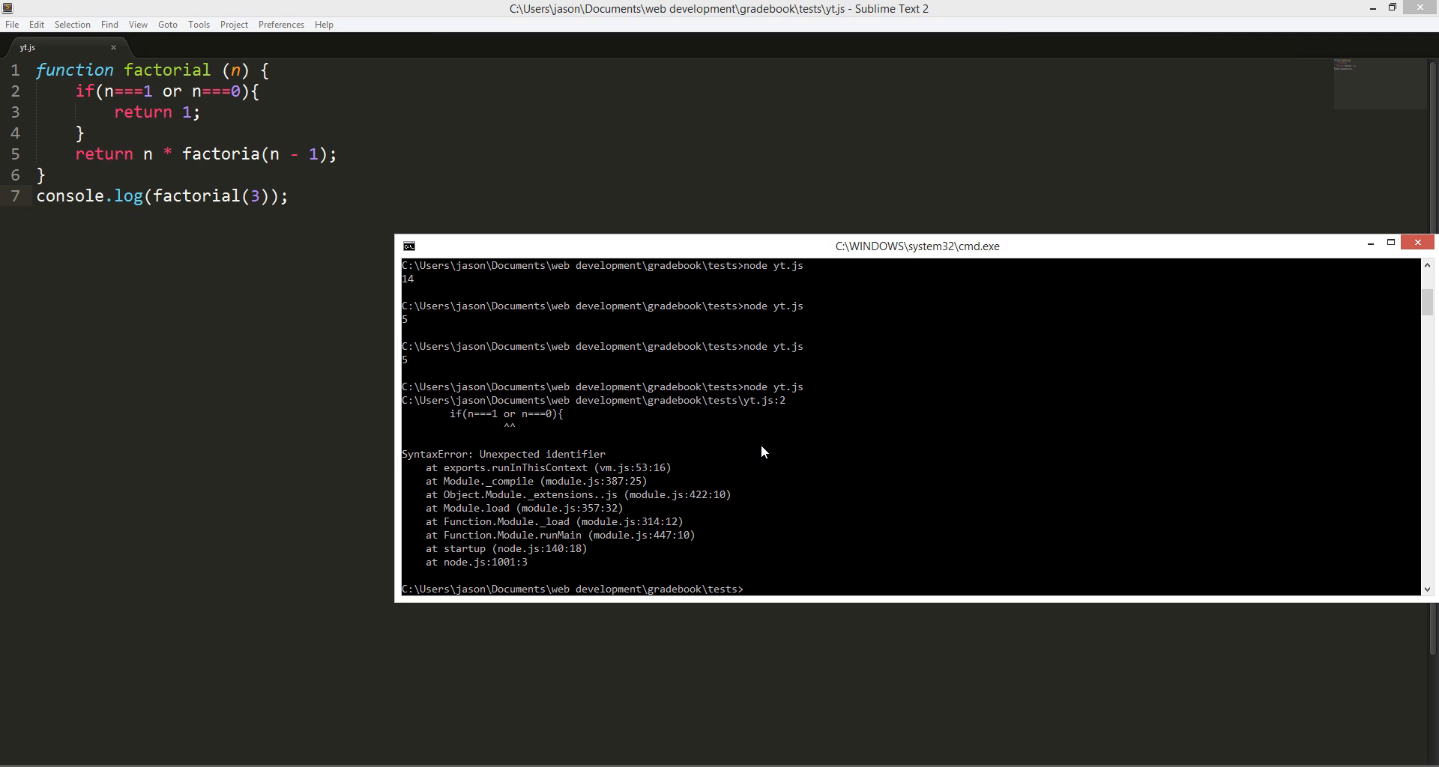
mouse_move(765, 462)
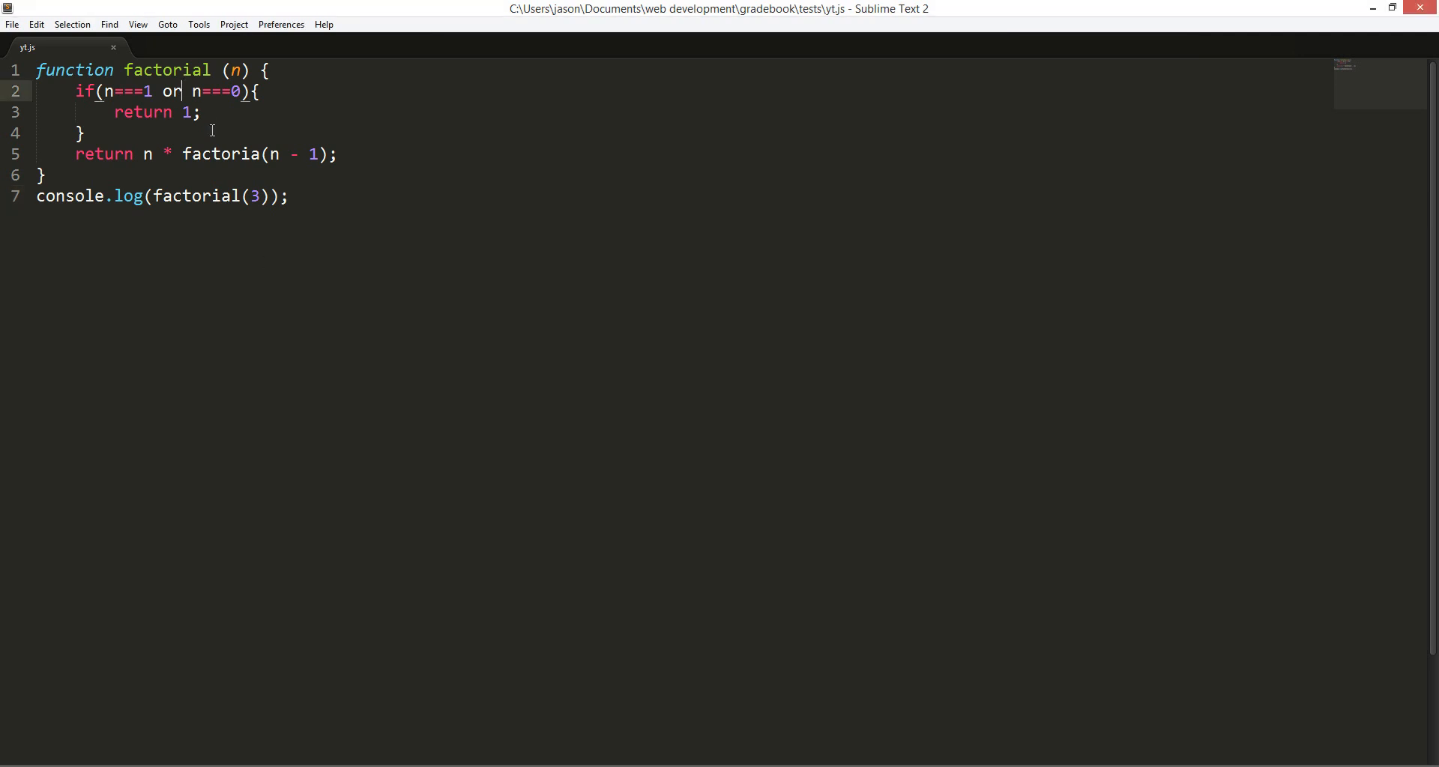
type("||")
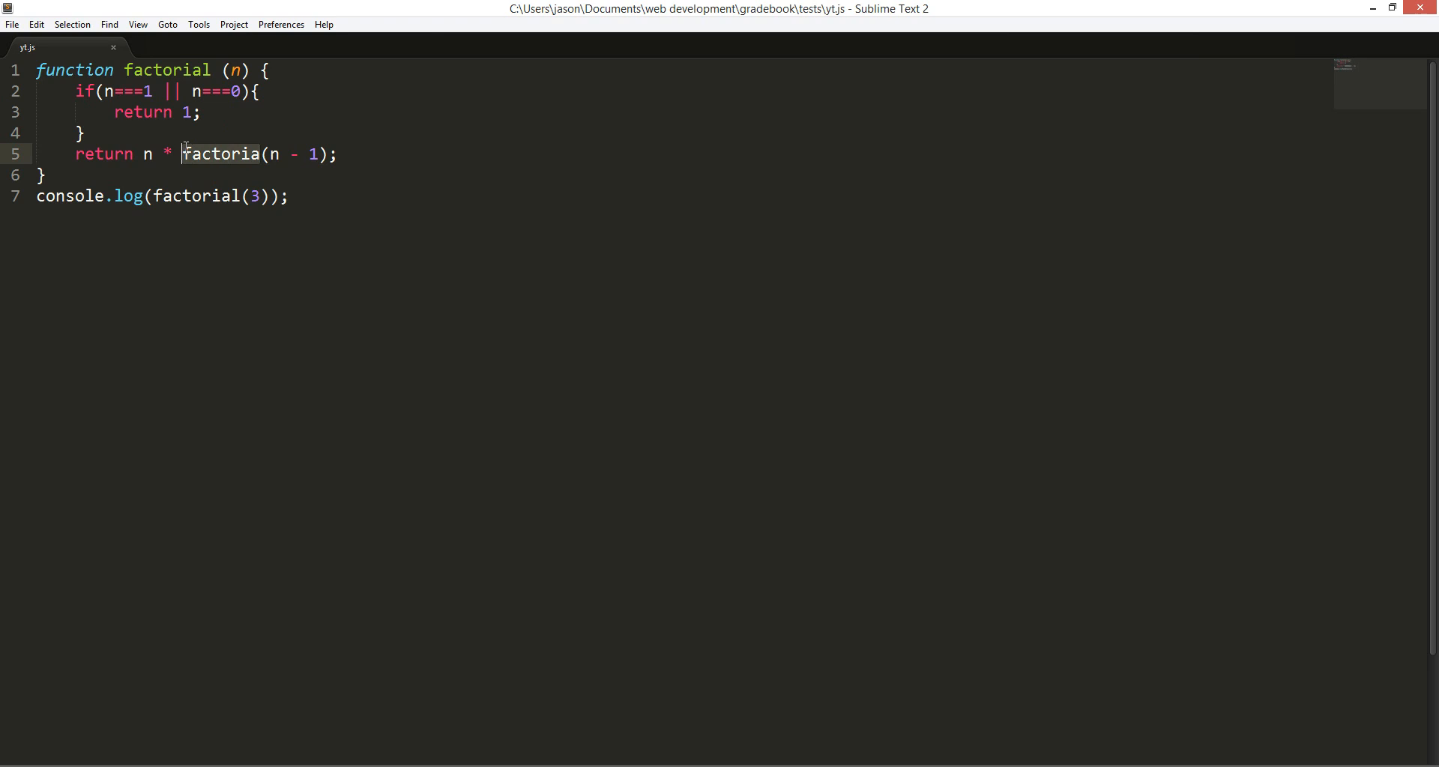
type("l")
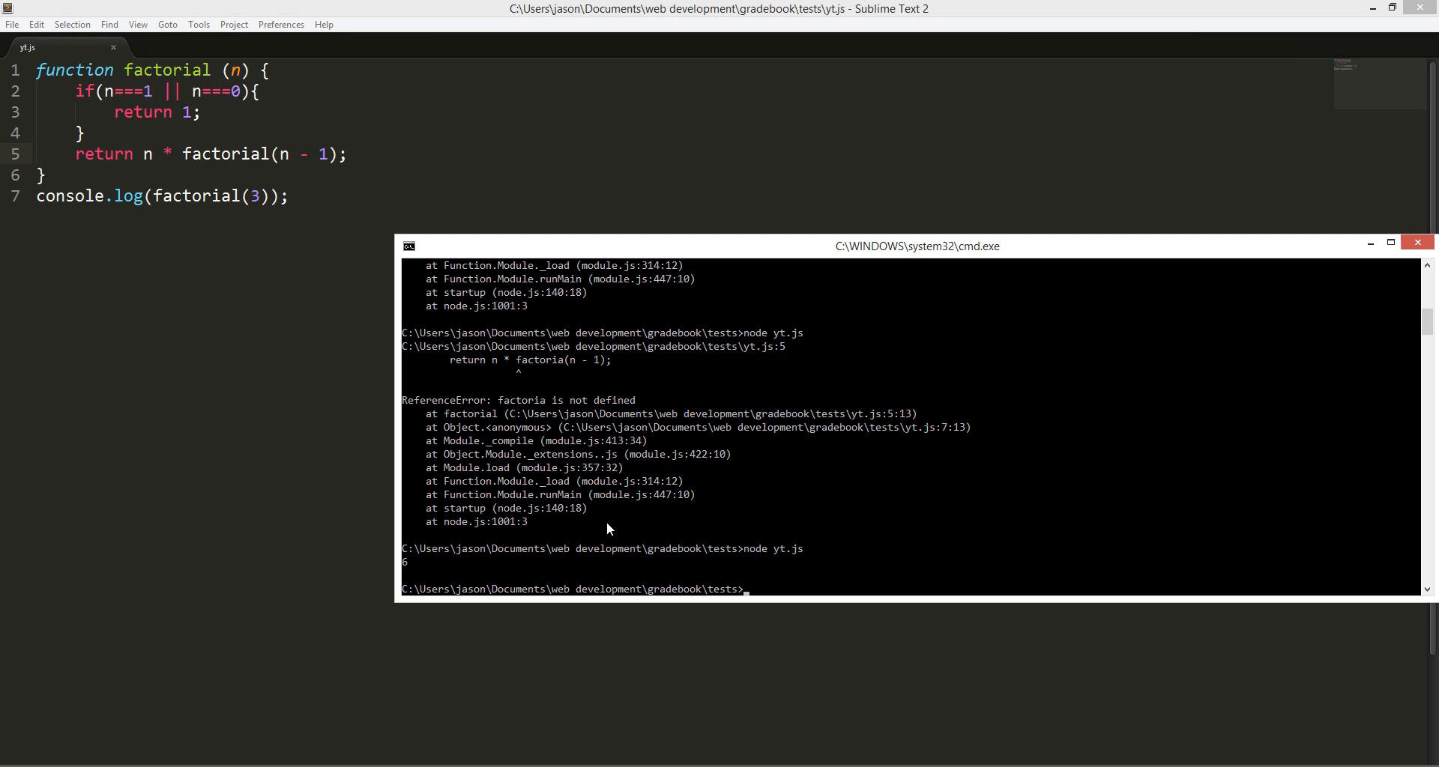
mouse_move(639, 415)
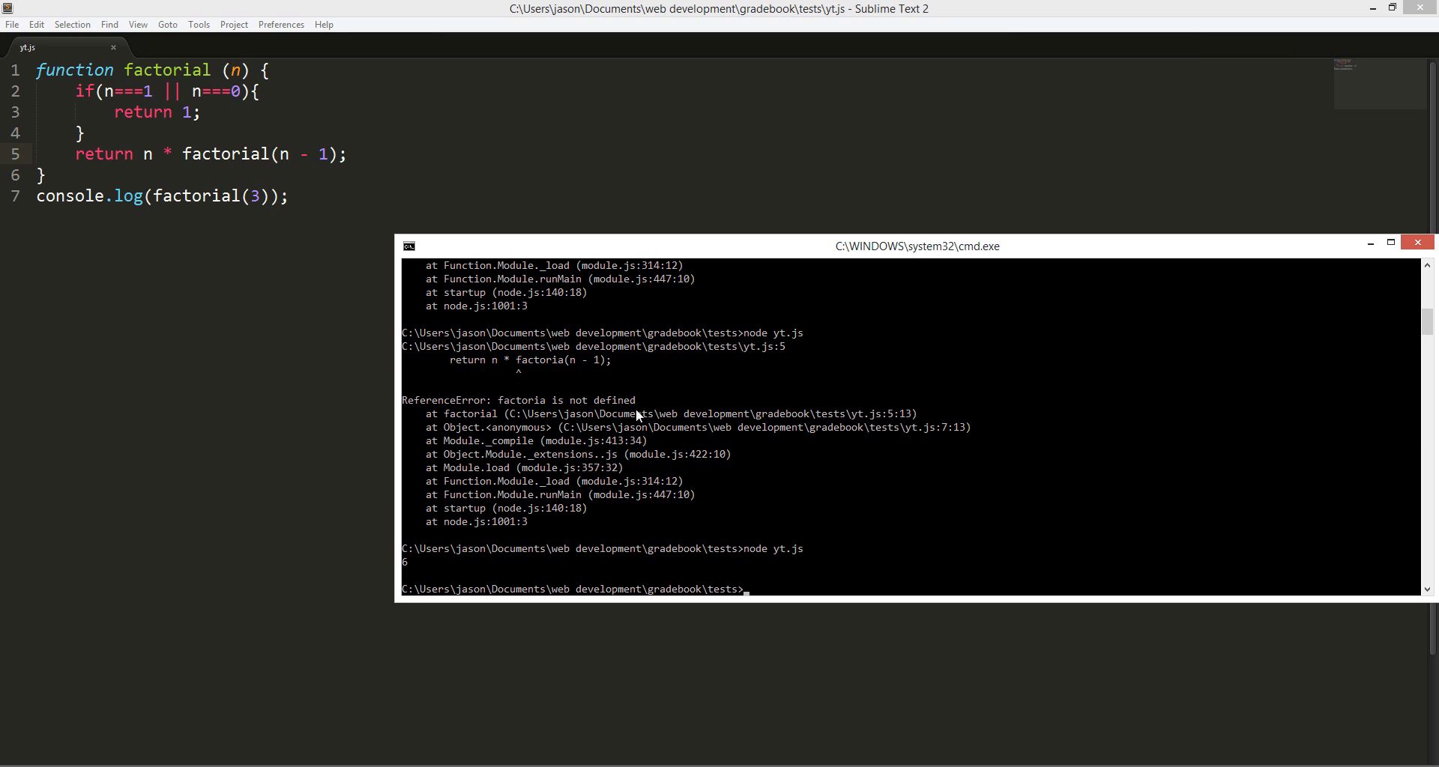
mouse_move(637, 496)
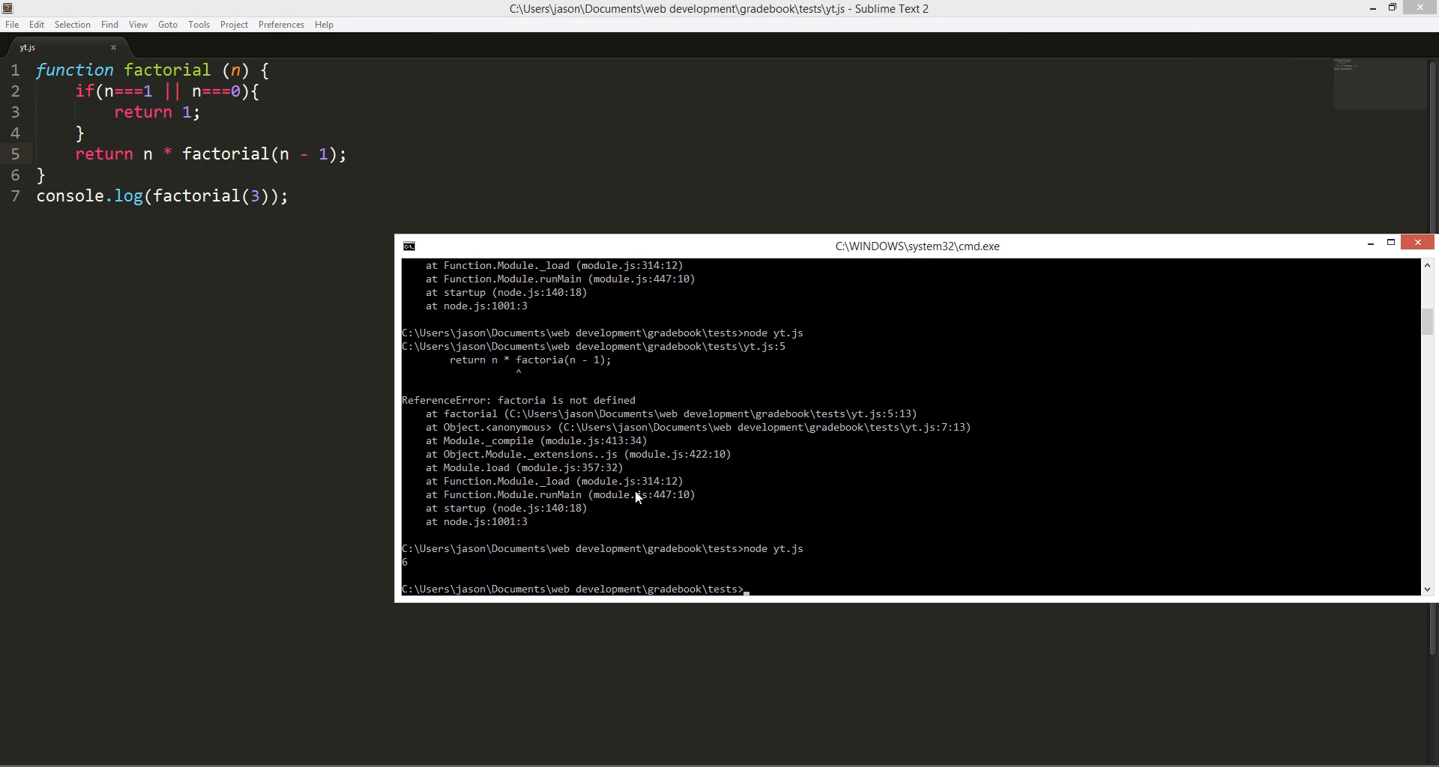
mouse_move(692, 525)
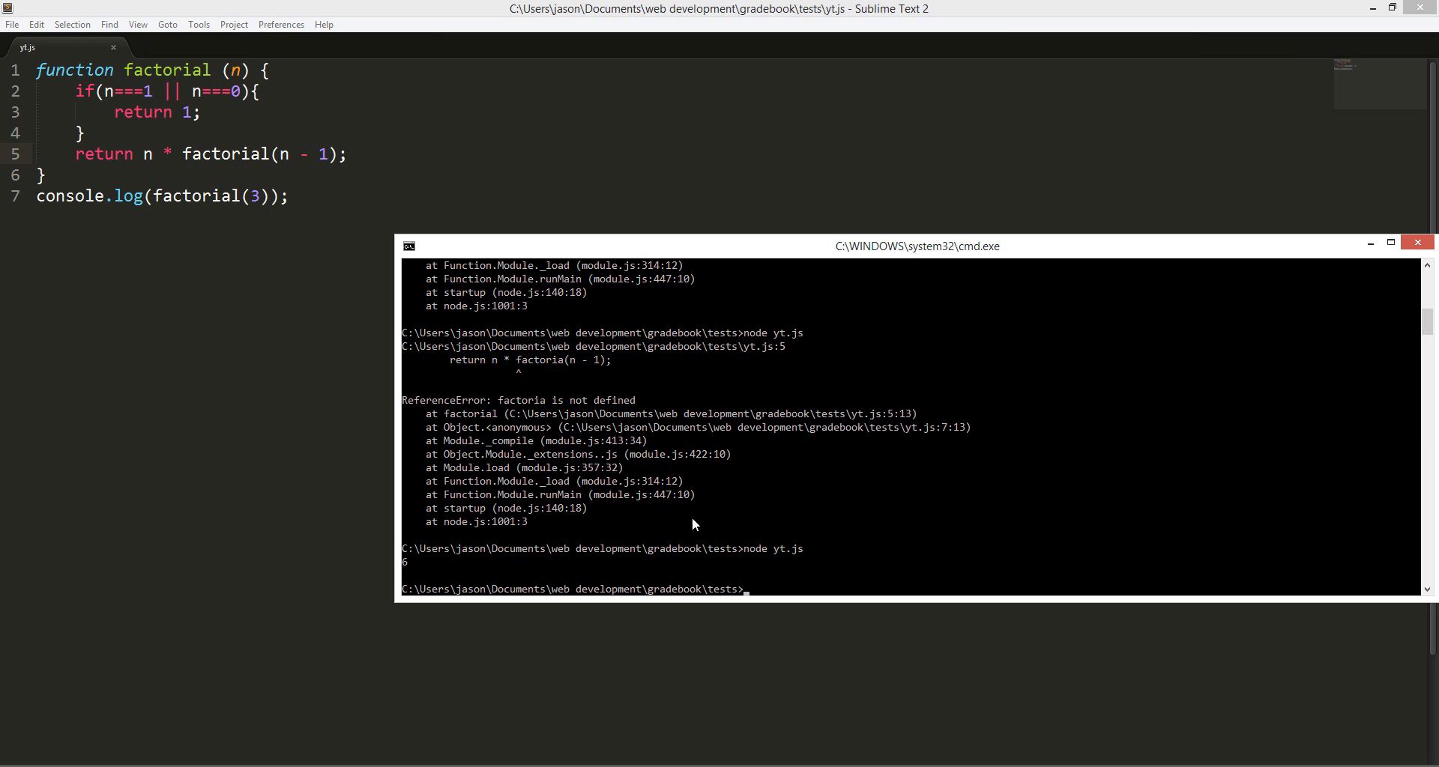
mouse_move(709, 561)
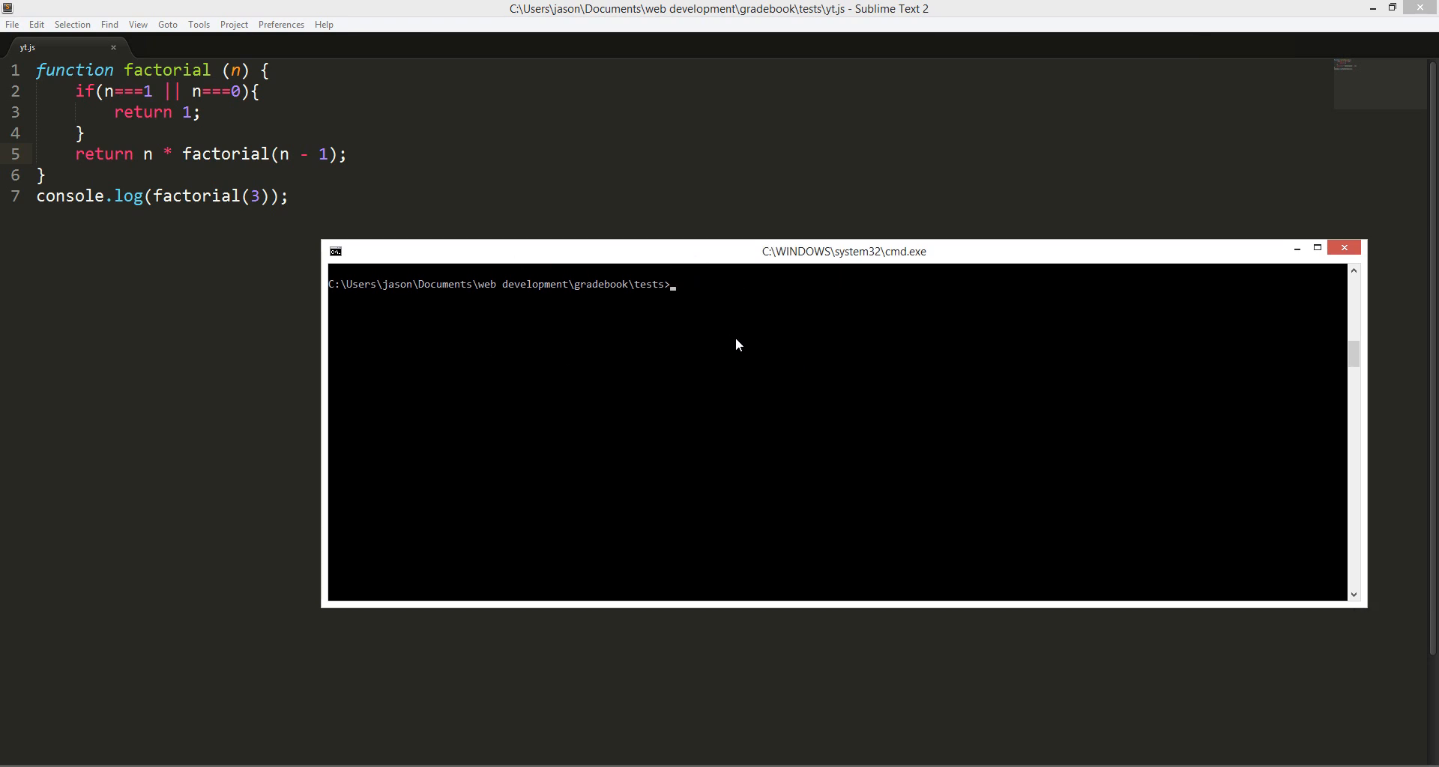
mouse_move(760, 367)
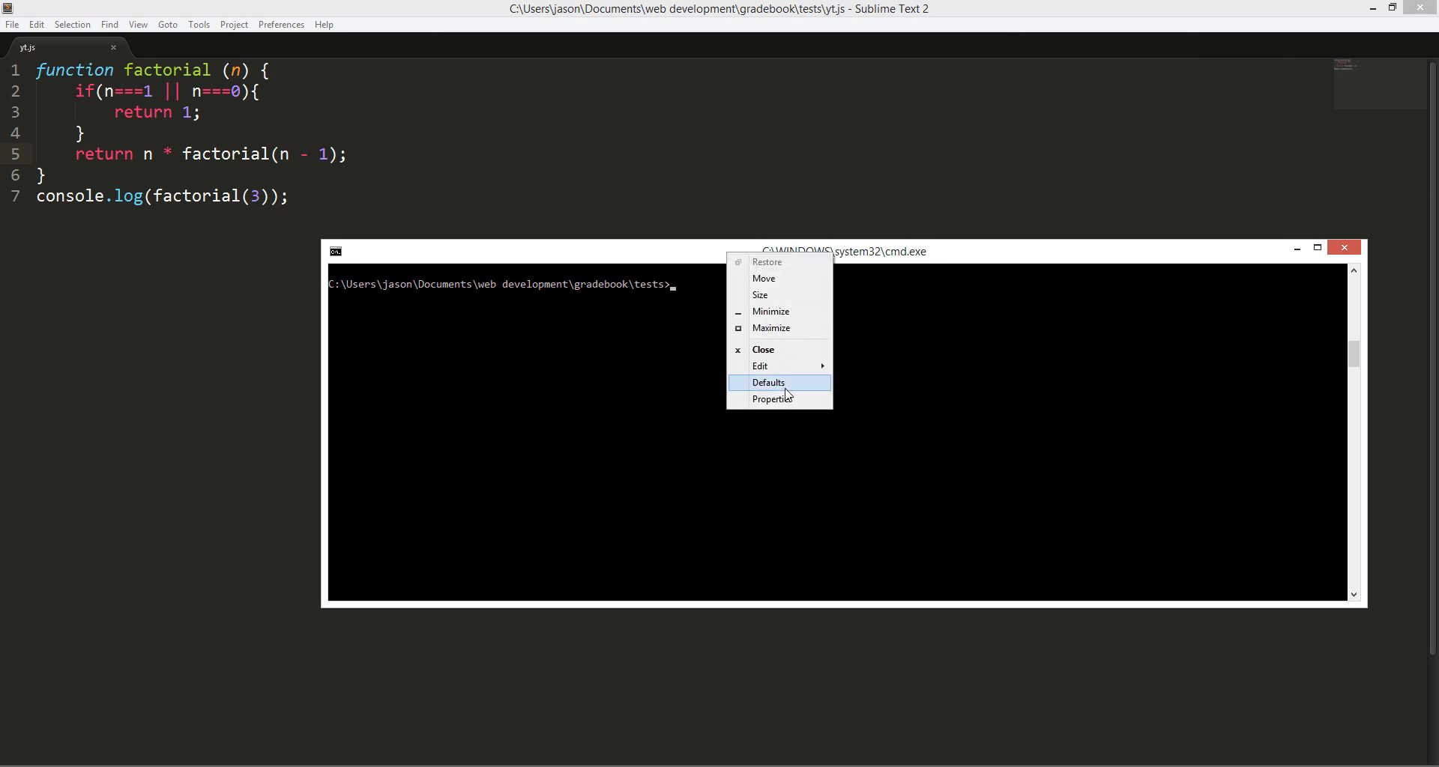
Enlarge the cmd.exe font via its properties and clear the console
left_click(773, 399)
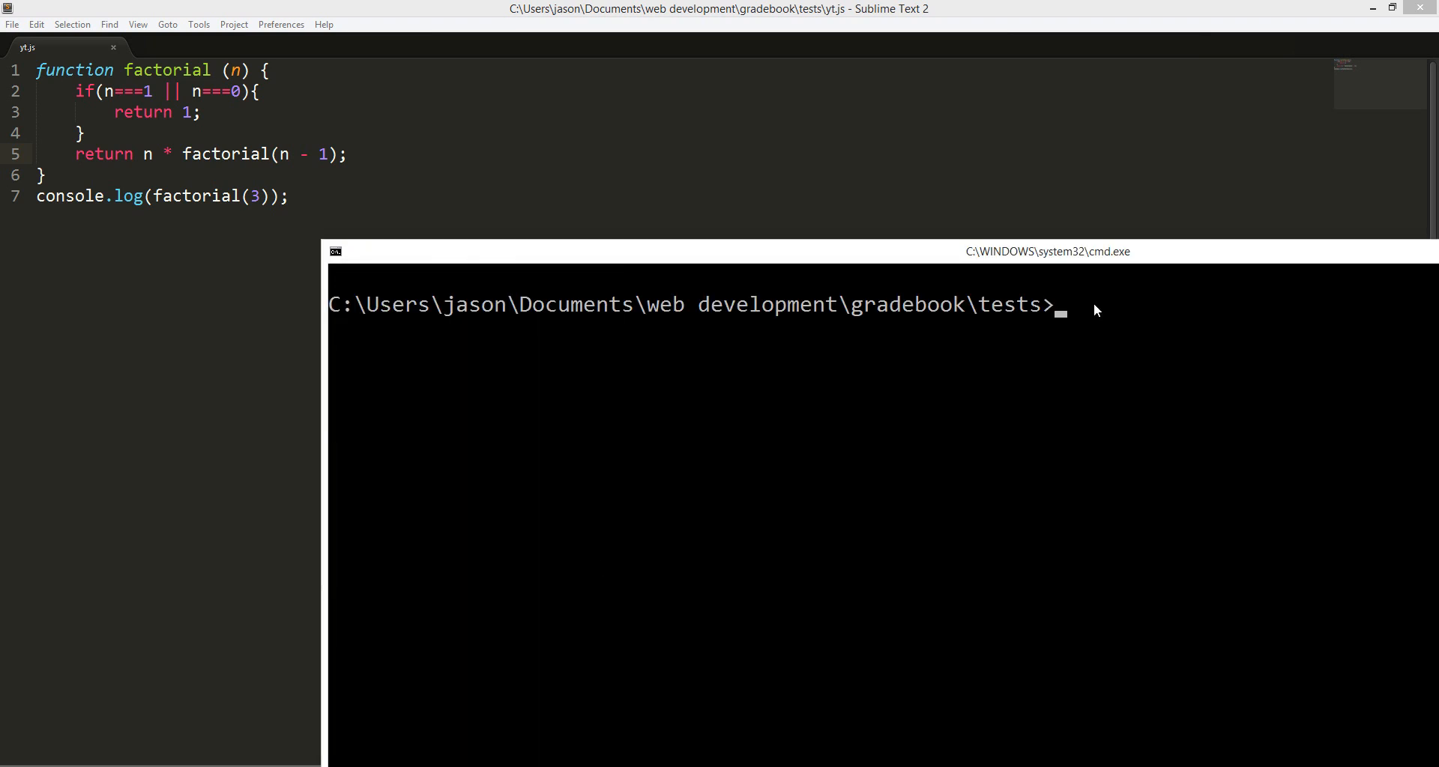
type("clear")
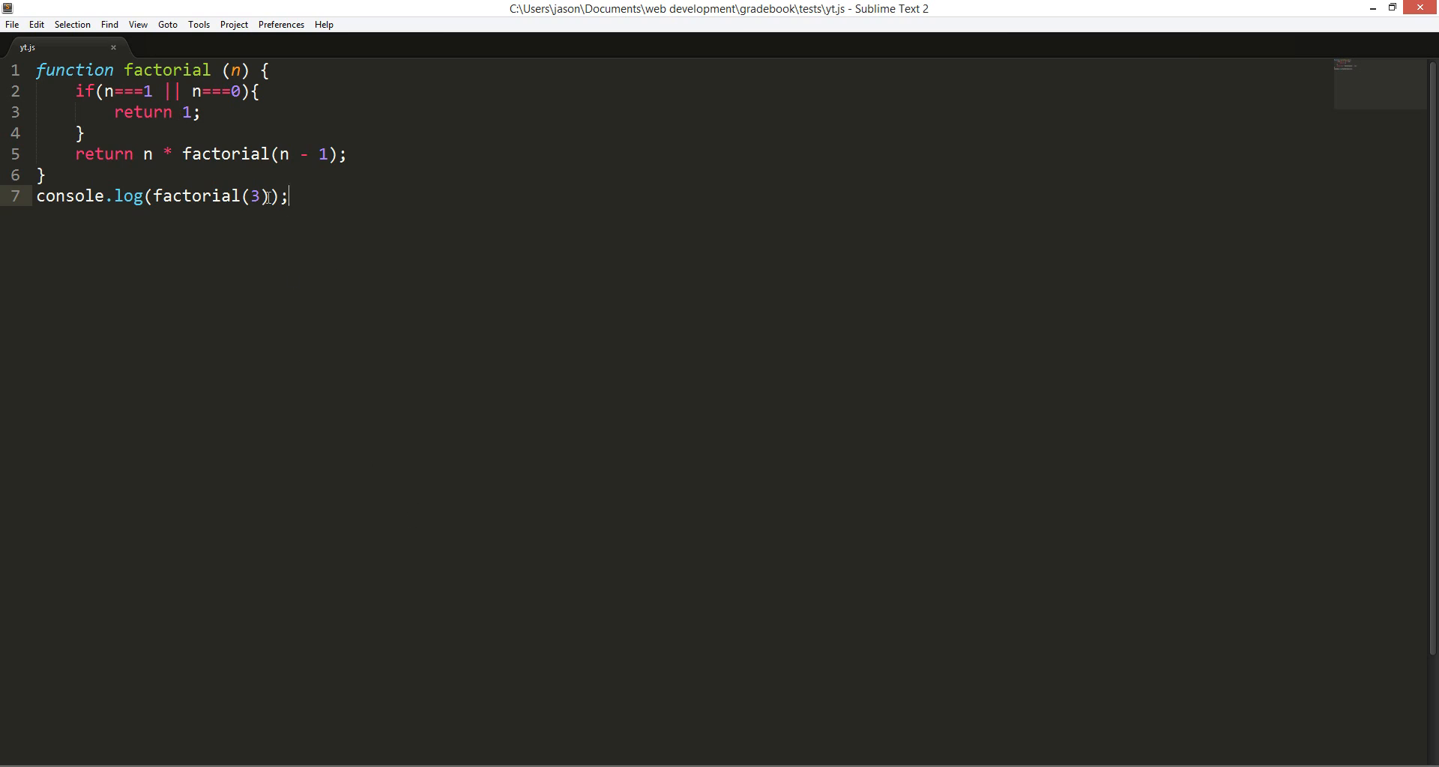
Test factorial(0) and save, then change the test argument to -1
type("0")
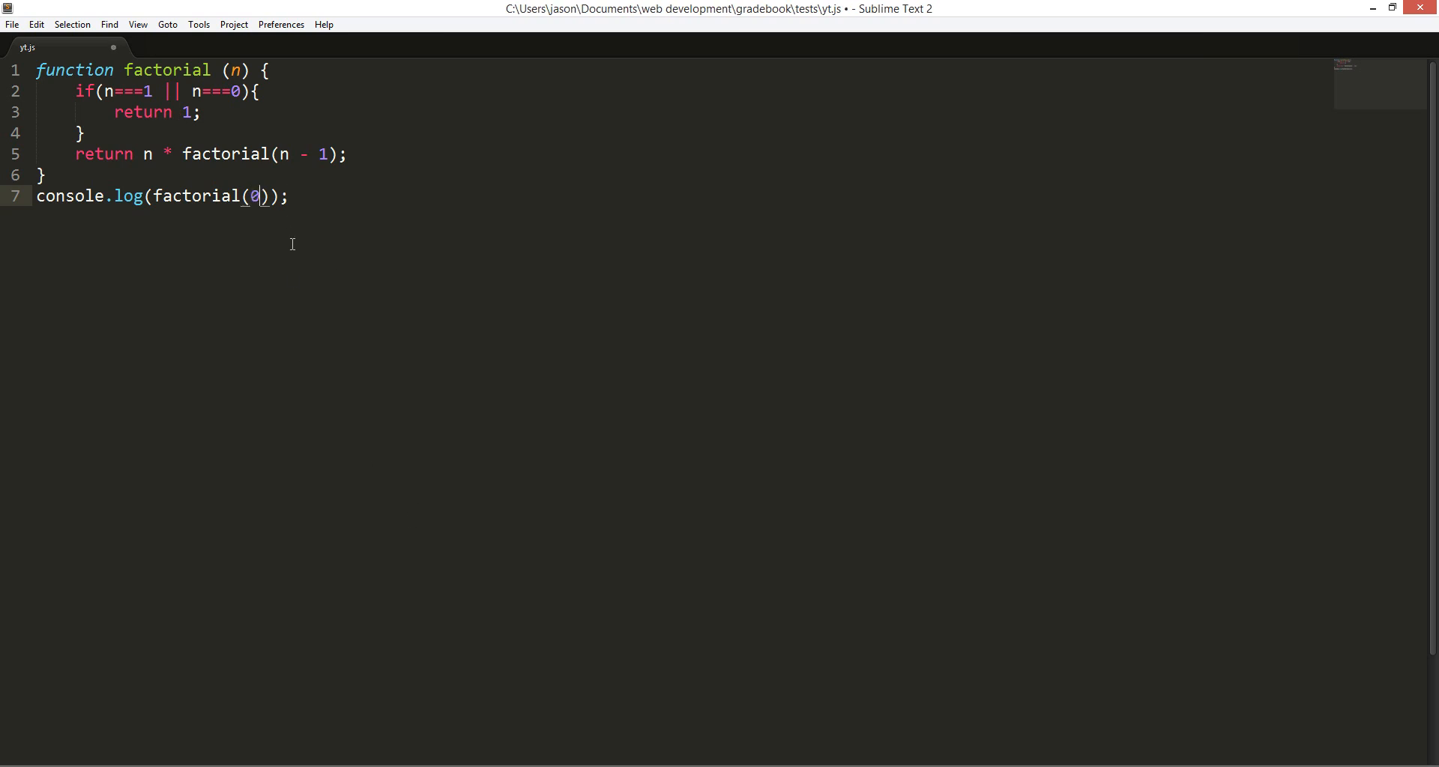
key("ctrl+s")
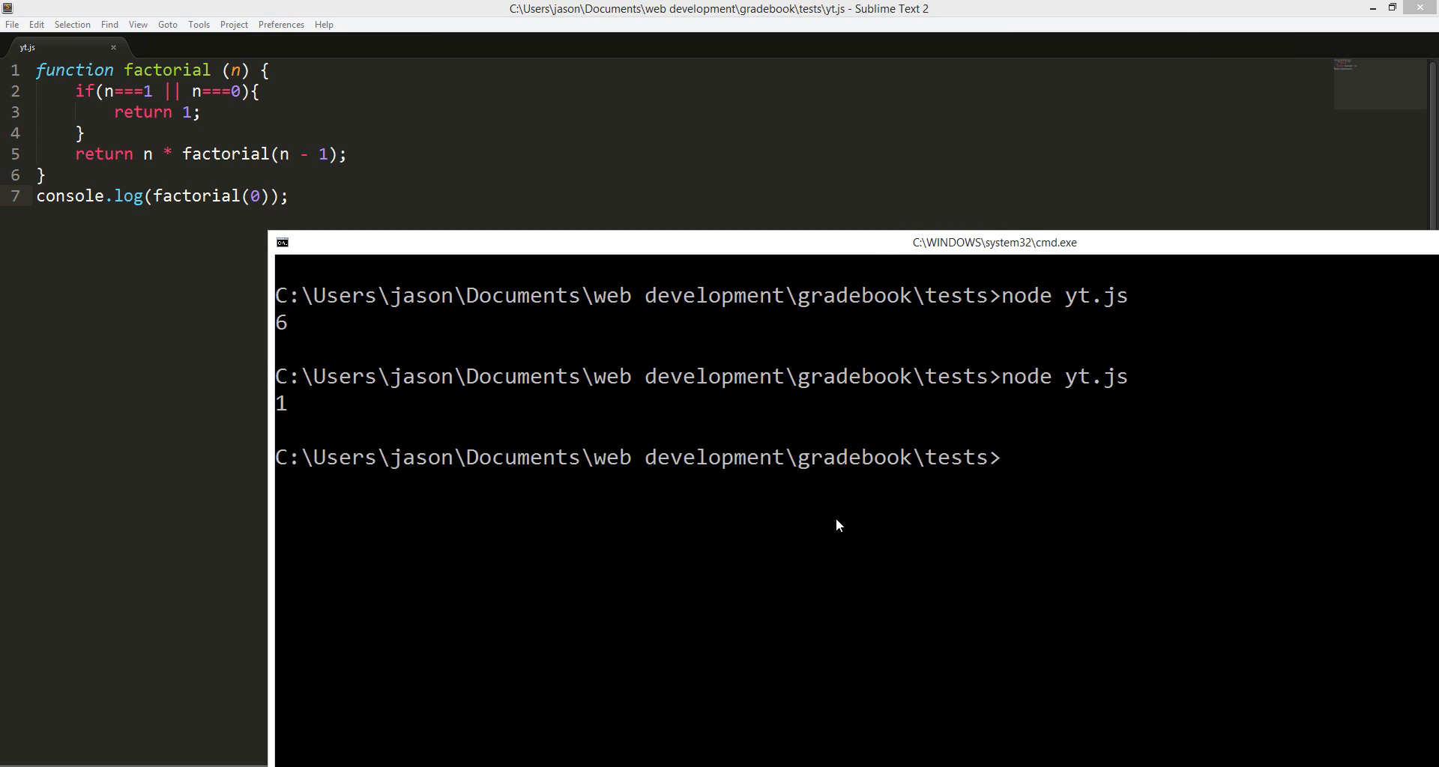
left_click(252, 195)
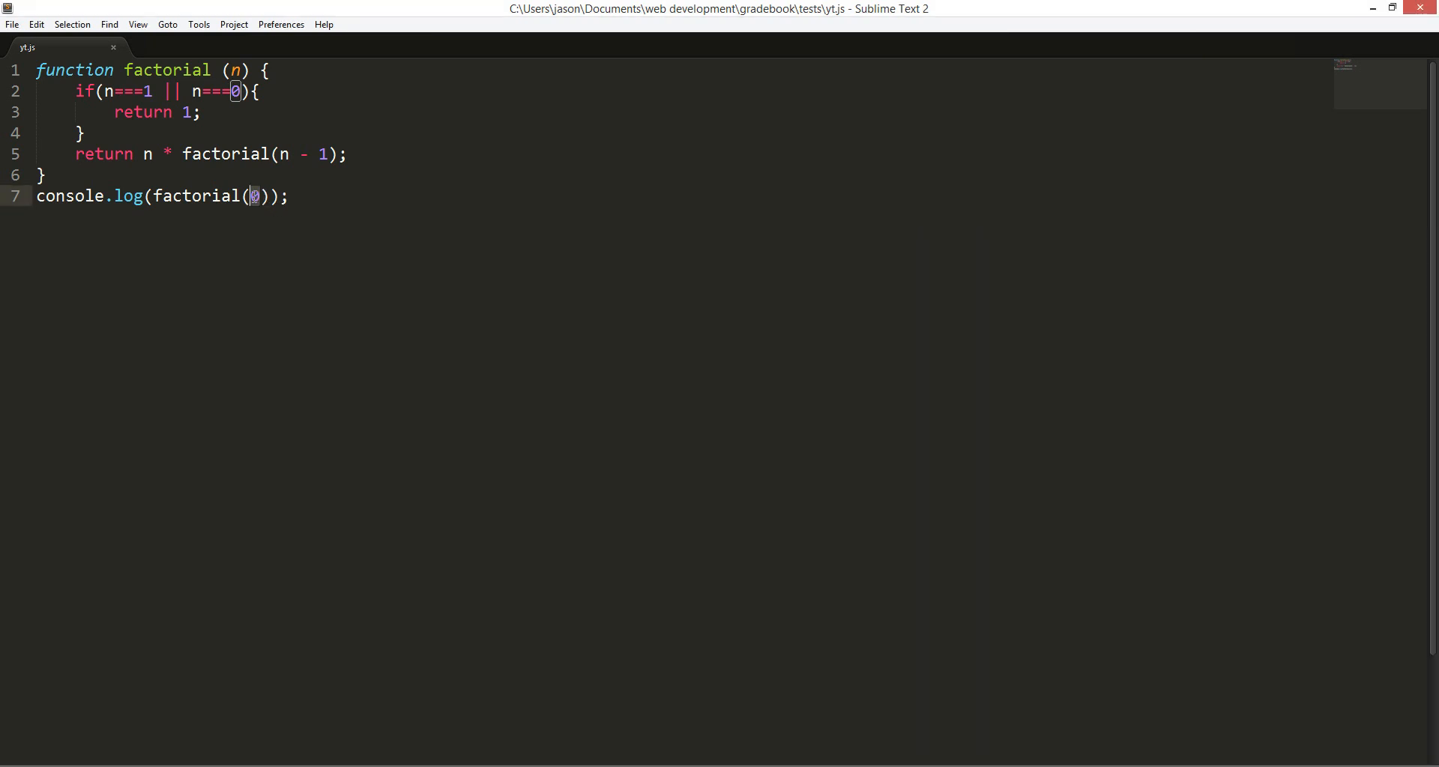
type("-1")
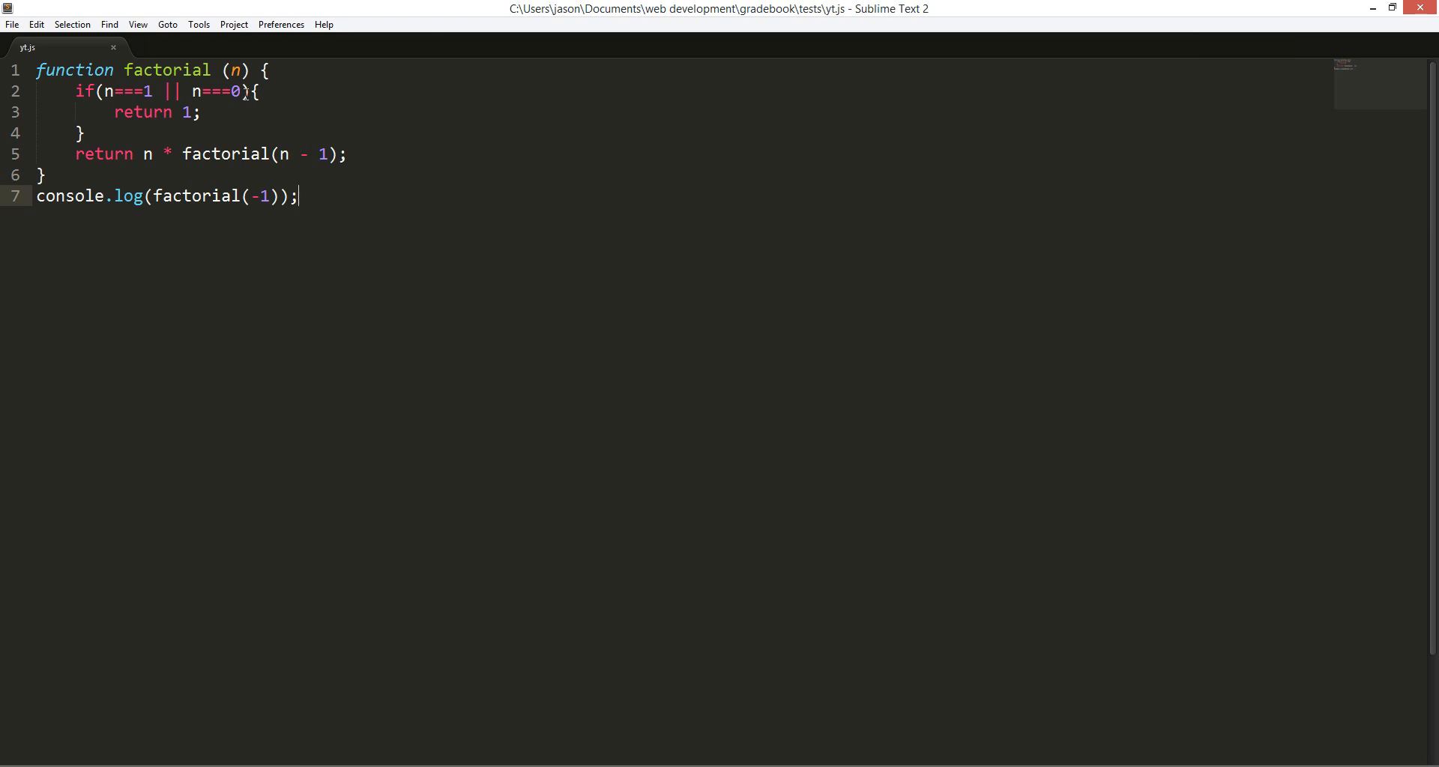
mouse_move(246, 116)
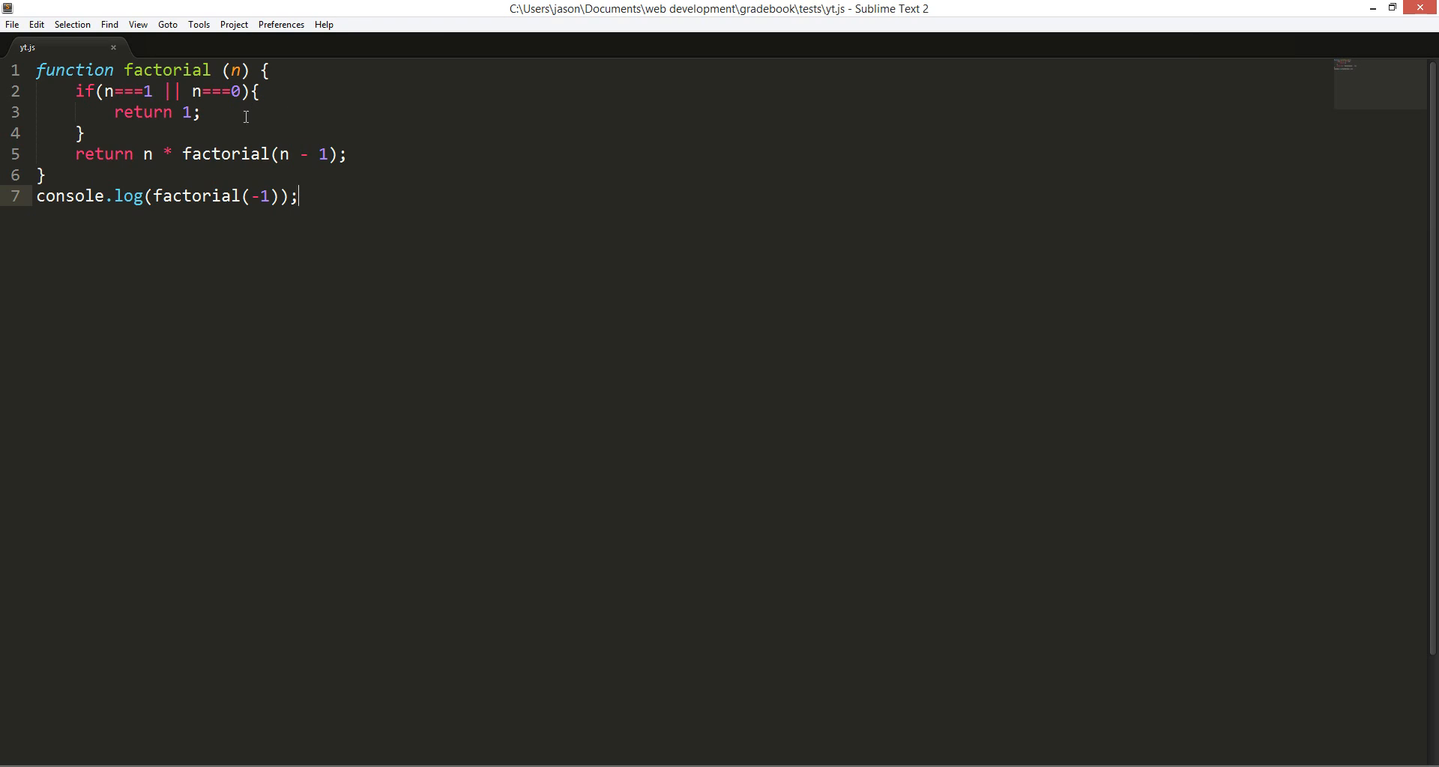
Add an else branch after the if returning "negatives are not accepted"
left_click(84, 133)
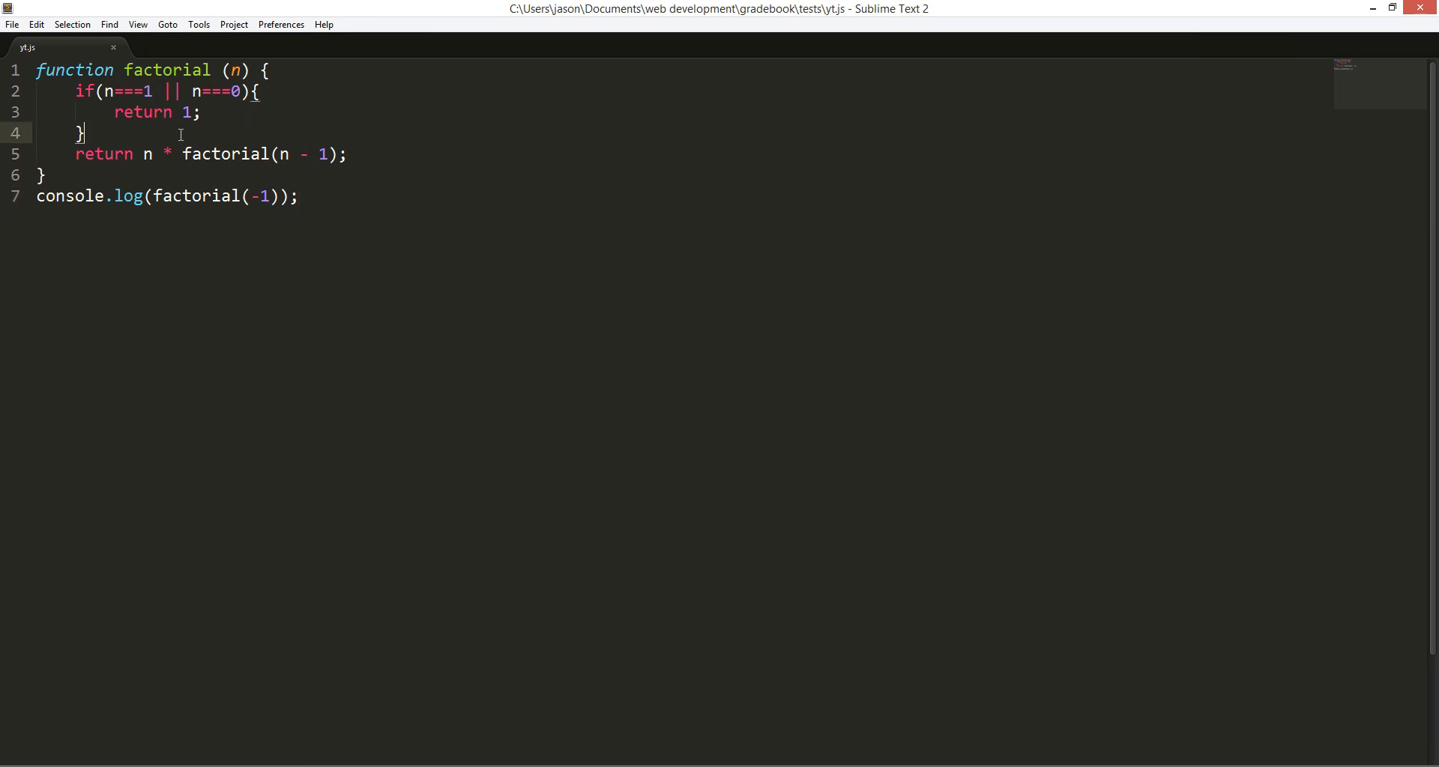
type("else")
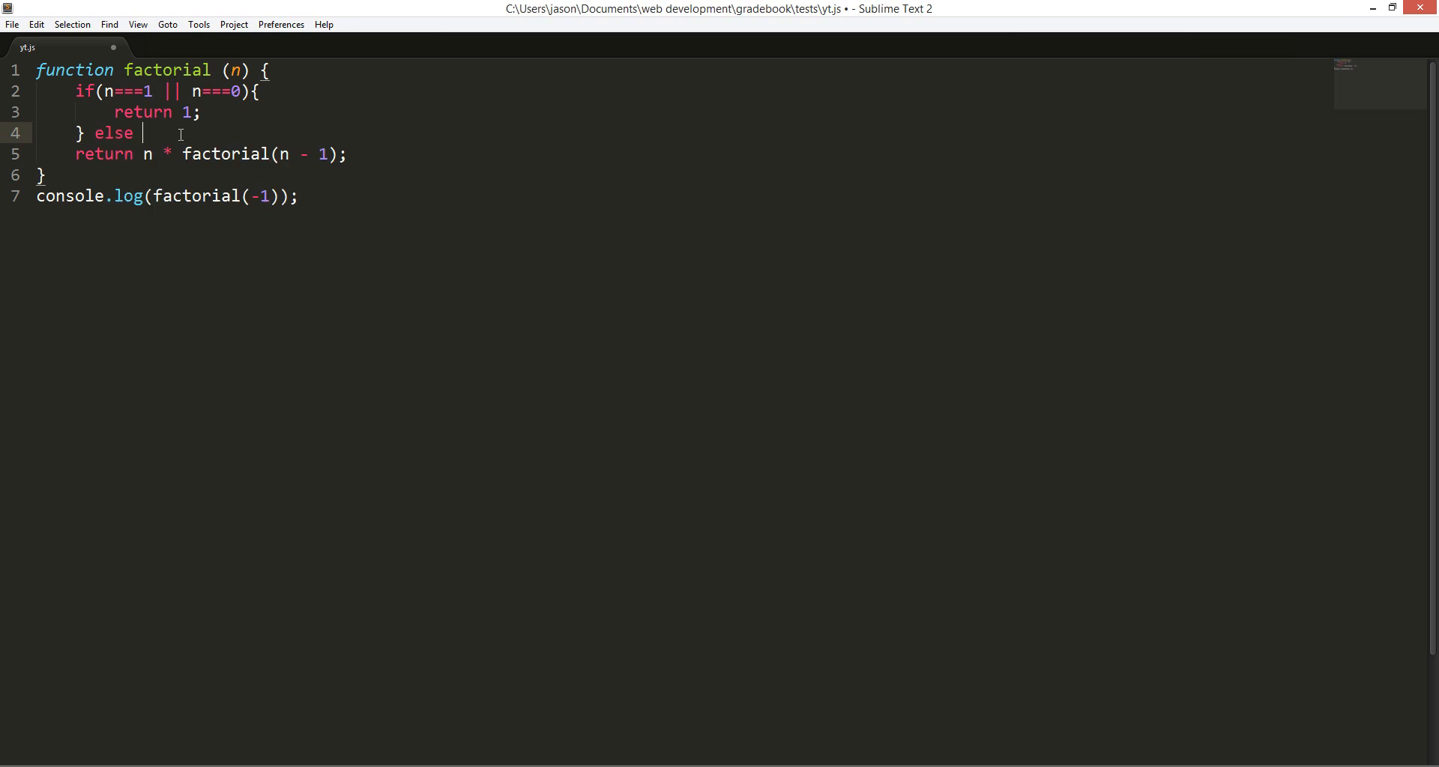
type("{")
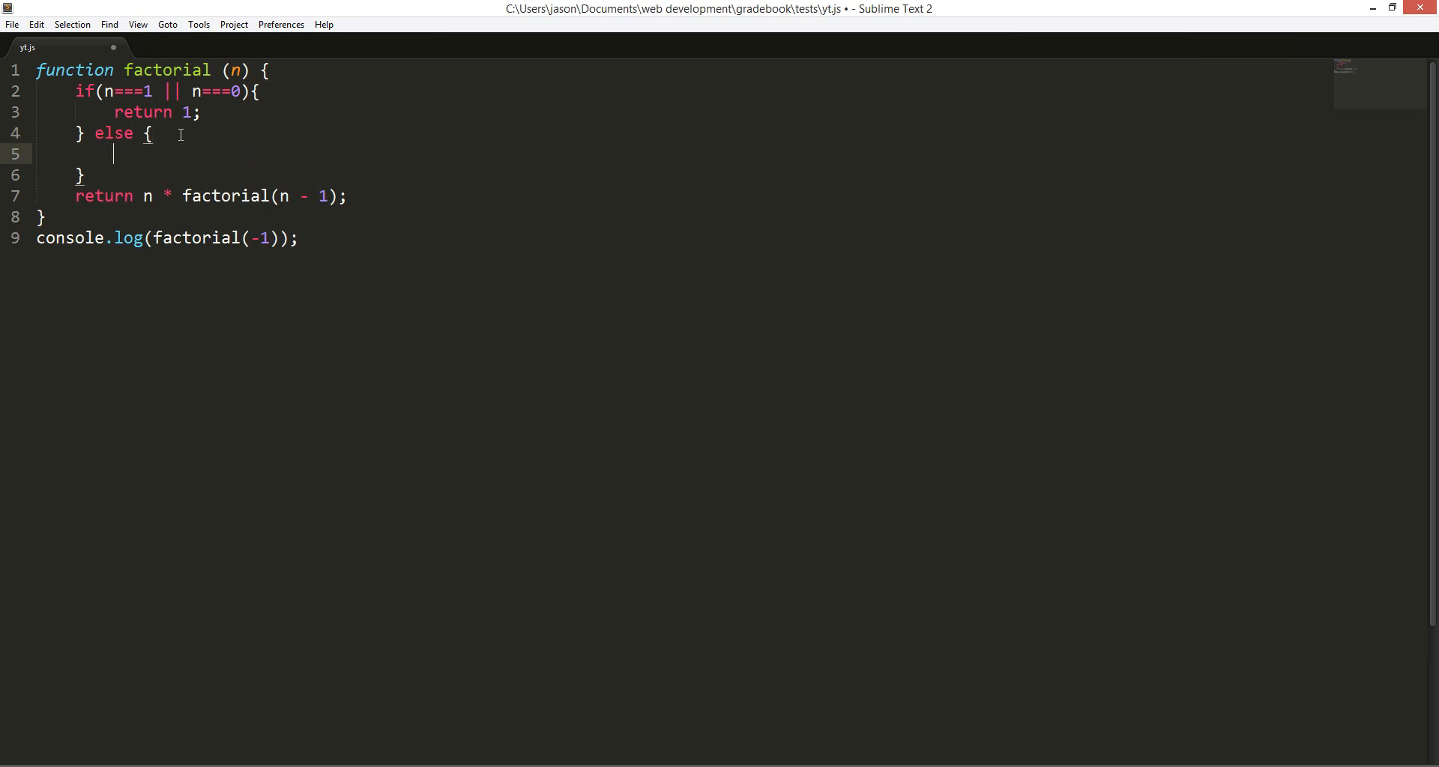
type("ret")
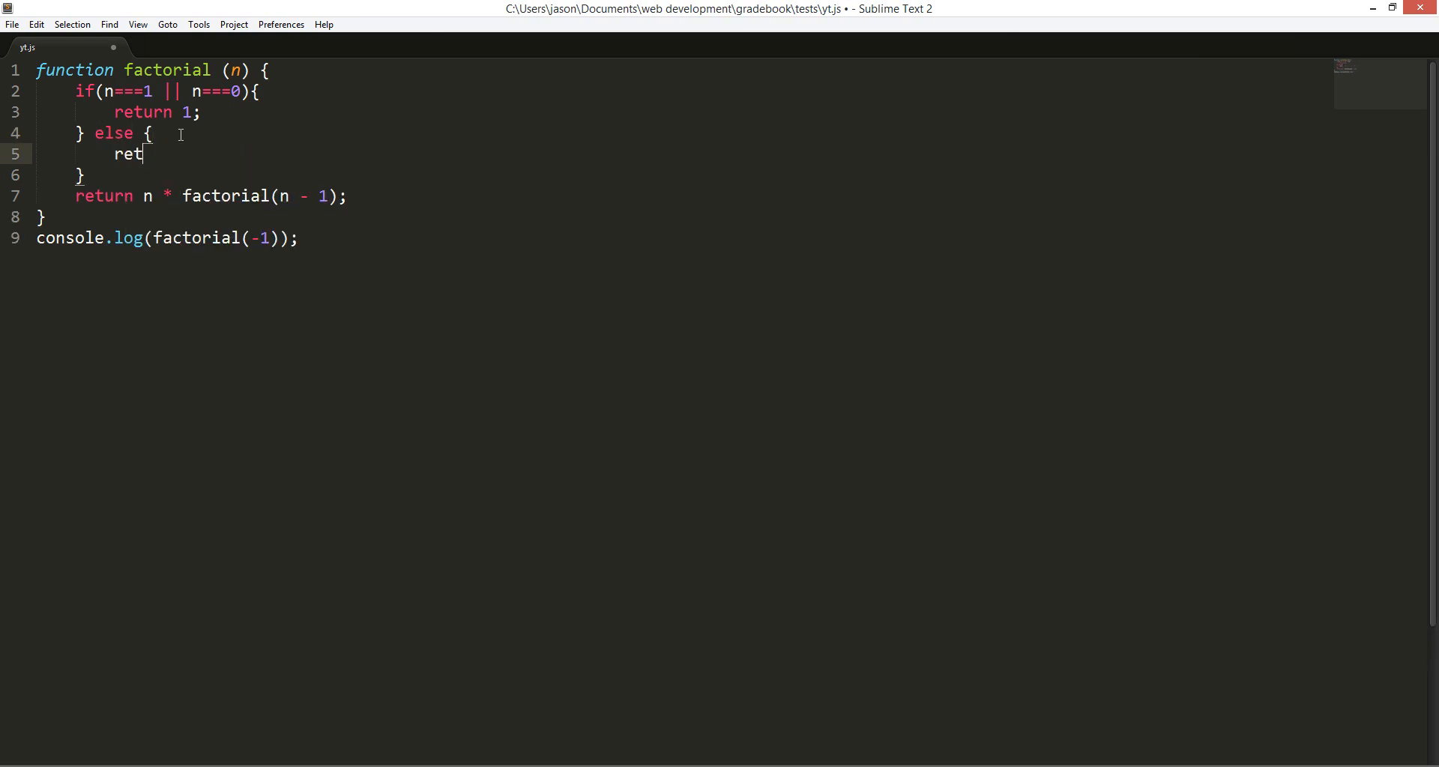
type("urn \"\"")
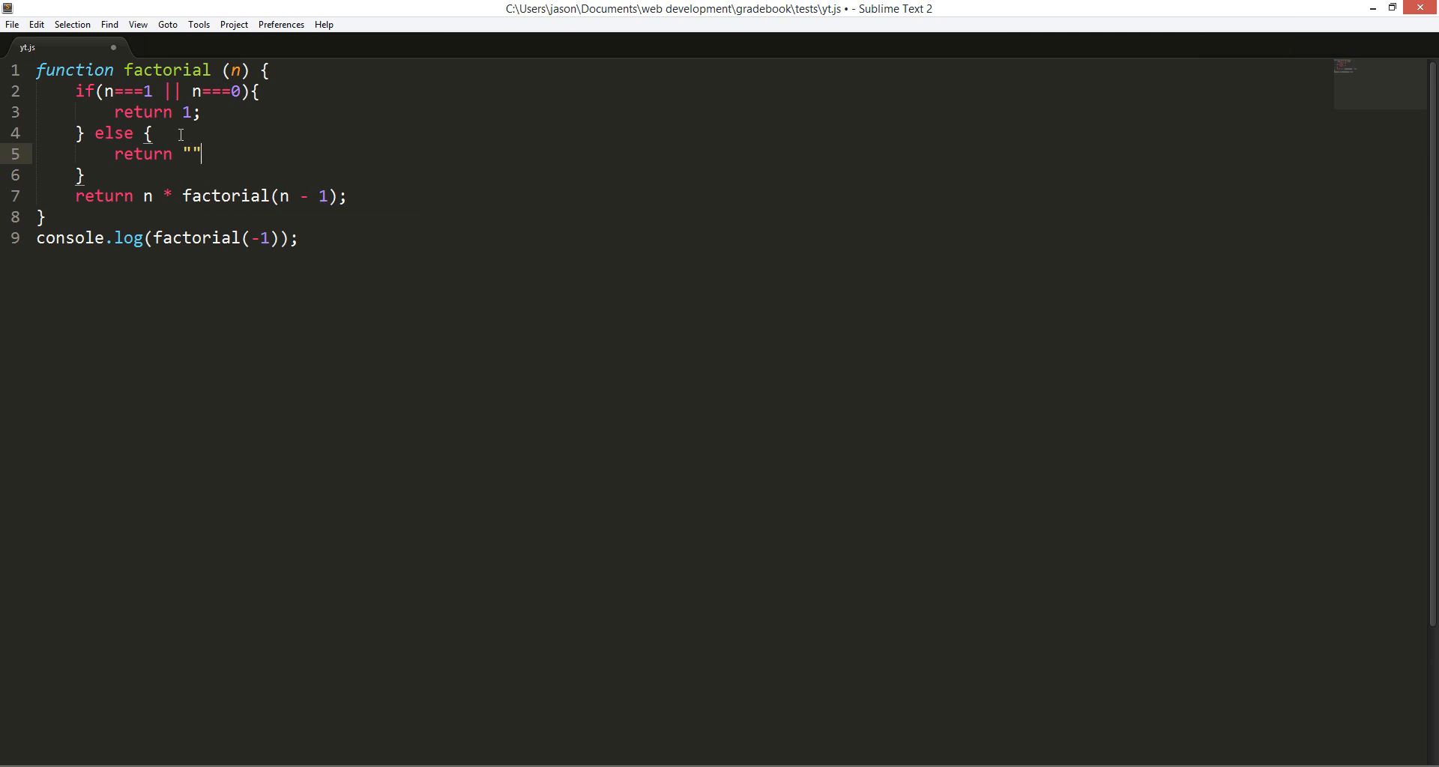
type(";")
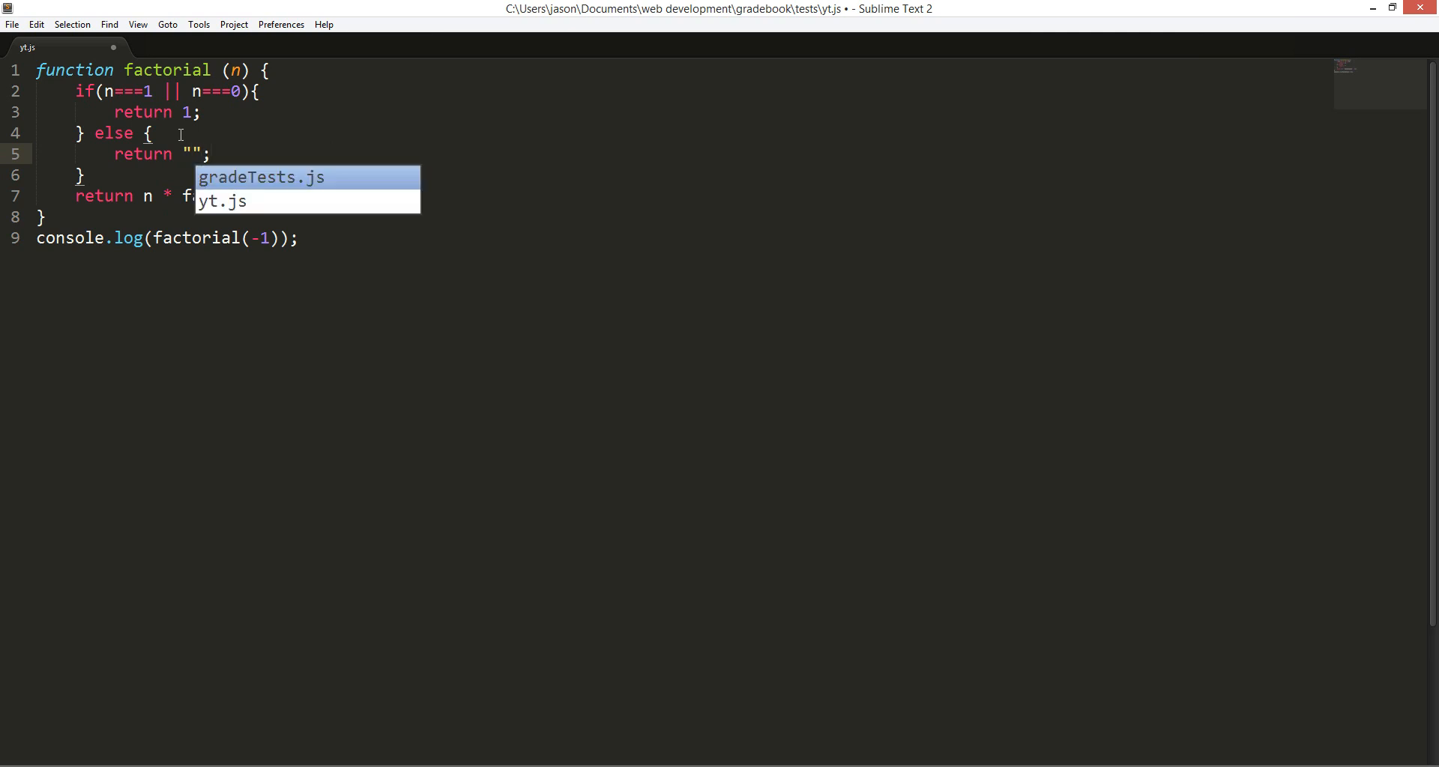
type("negatives are not accented")
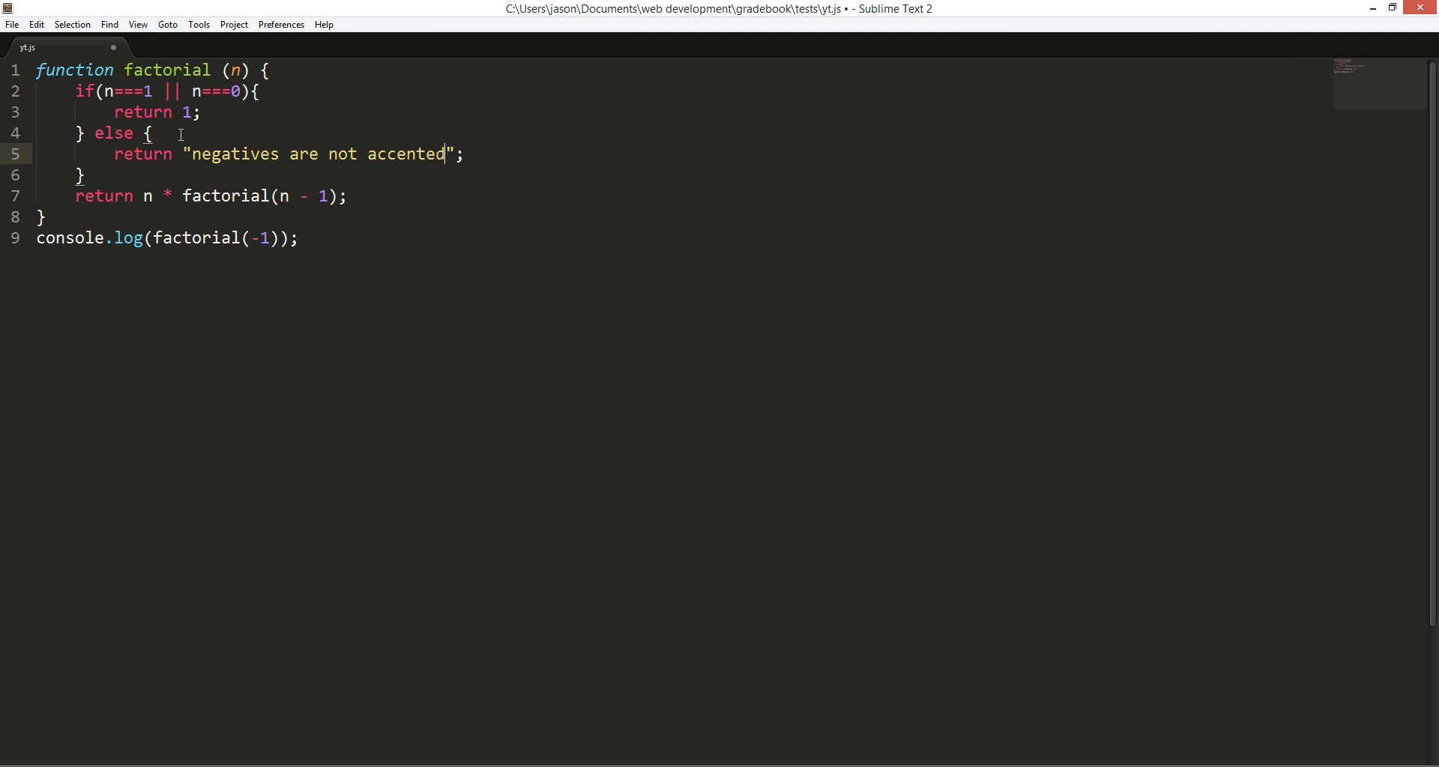
key("BackSpace")
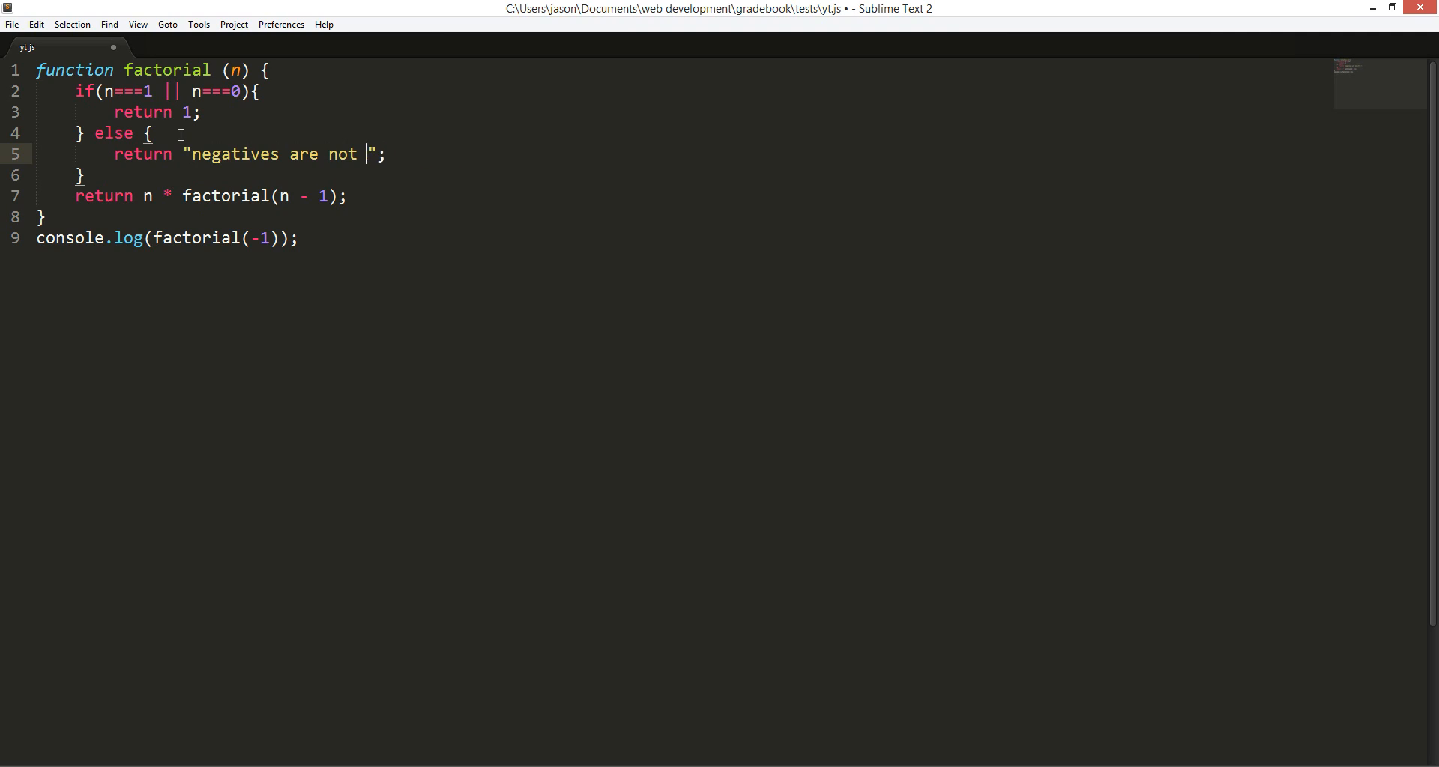
type("accepted")
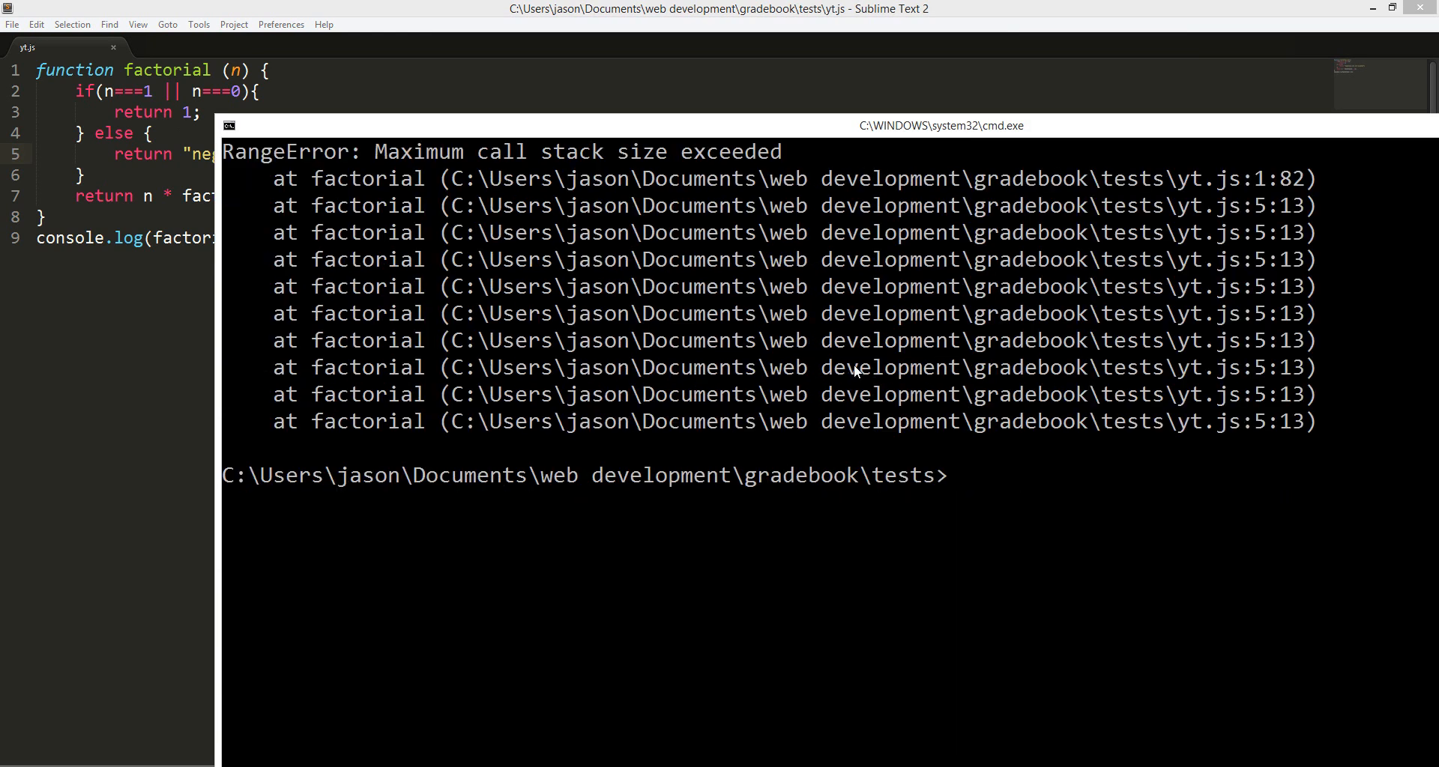
Run node yt.js in cmd to test factorial(-1)
type("node yt.js")
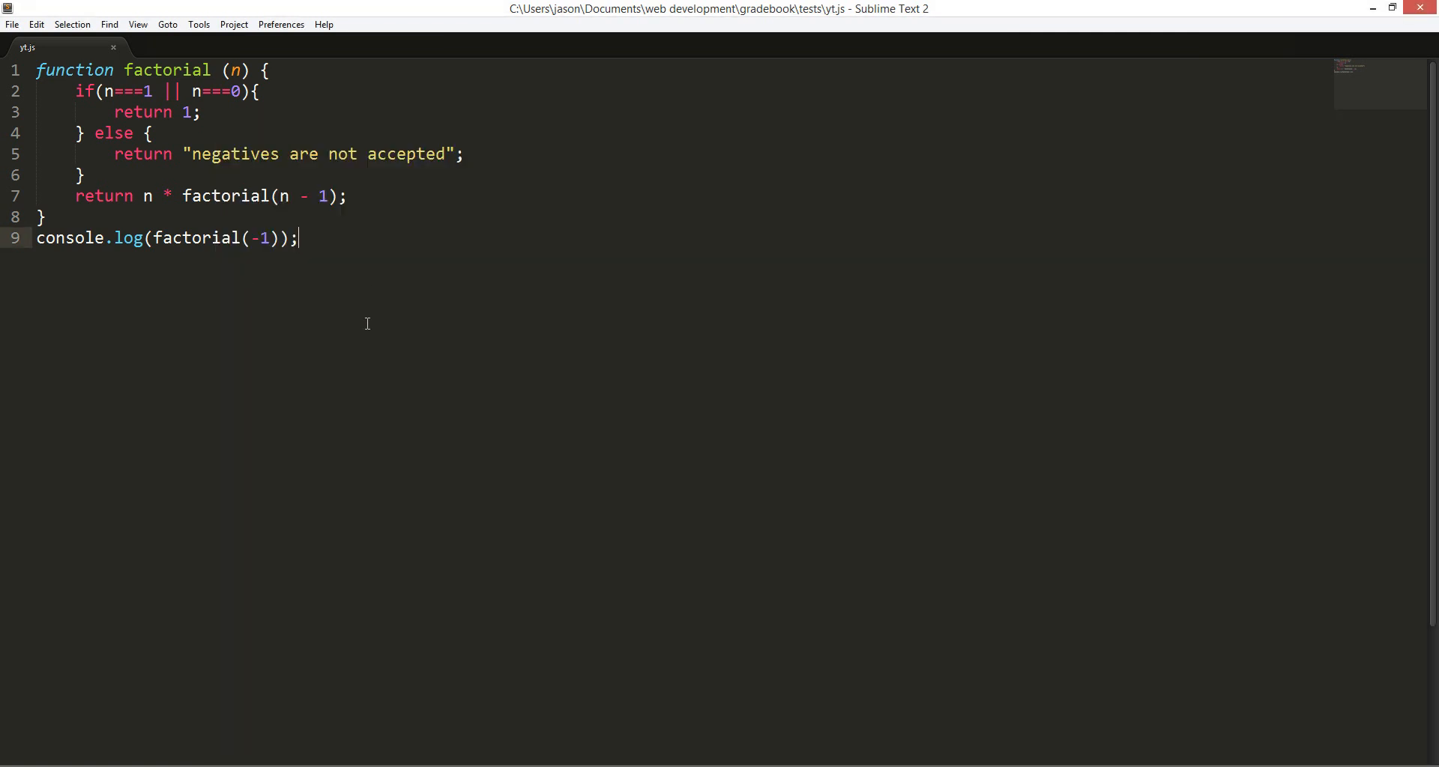
mouse_move(576, 551)
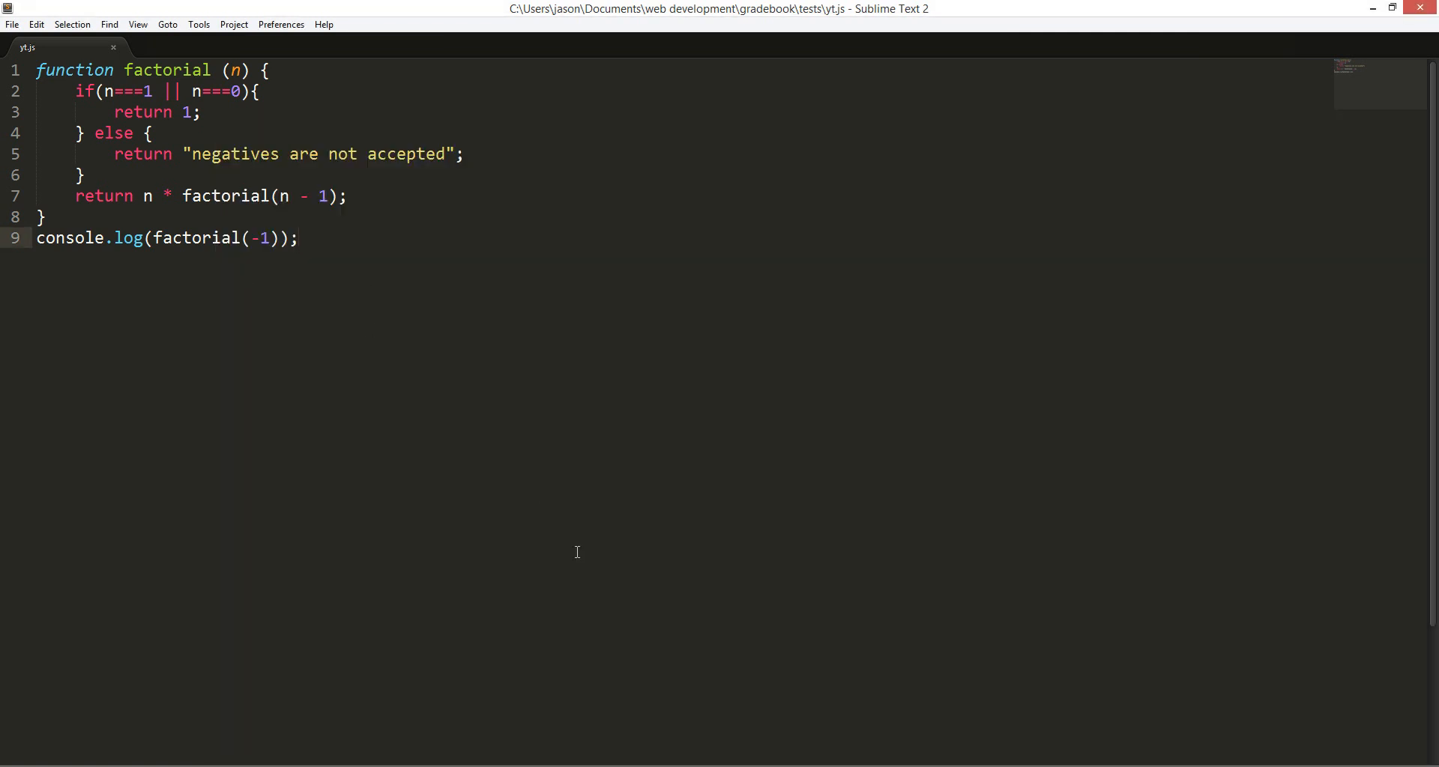
mouse_move(1187, 720)
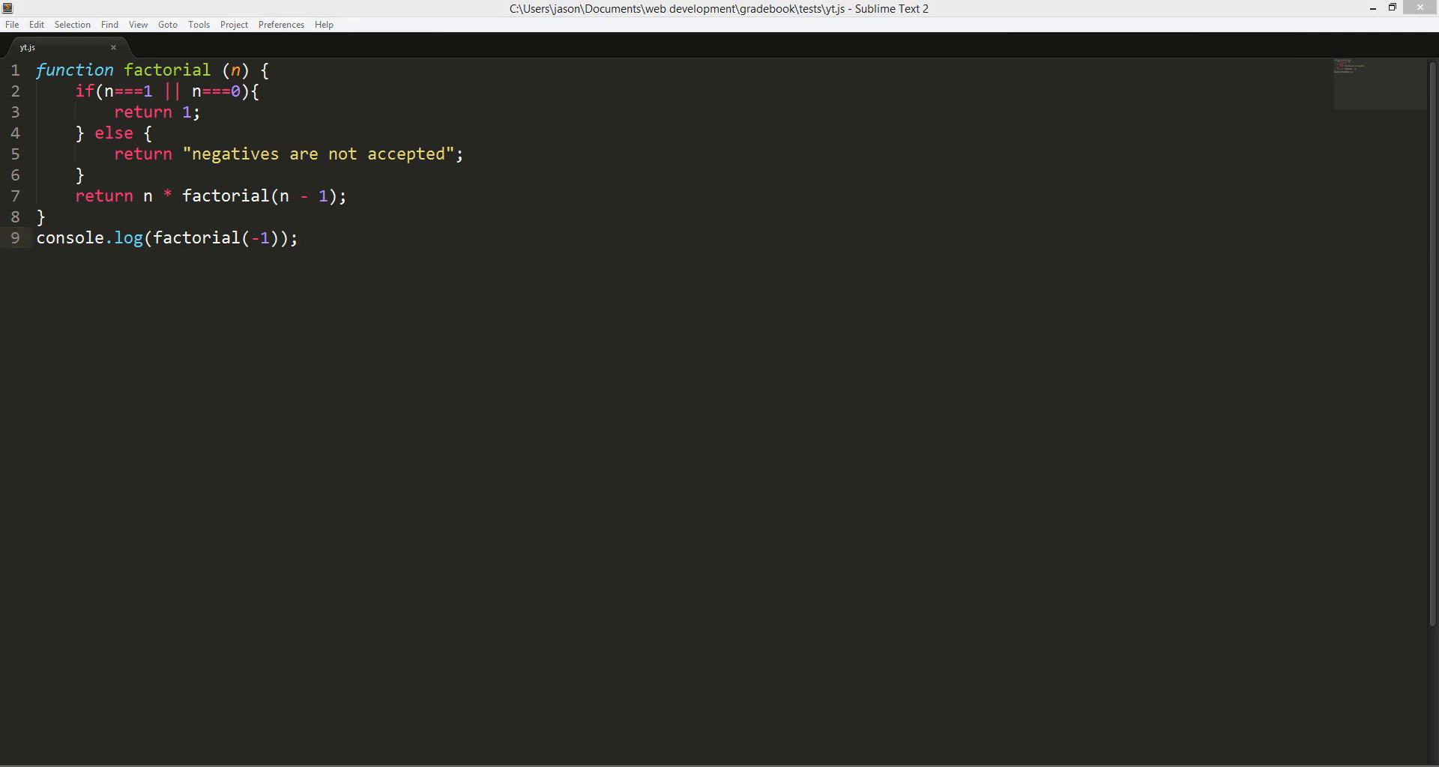
mouse_move(842, 509)
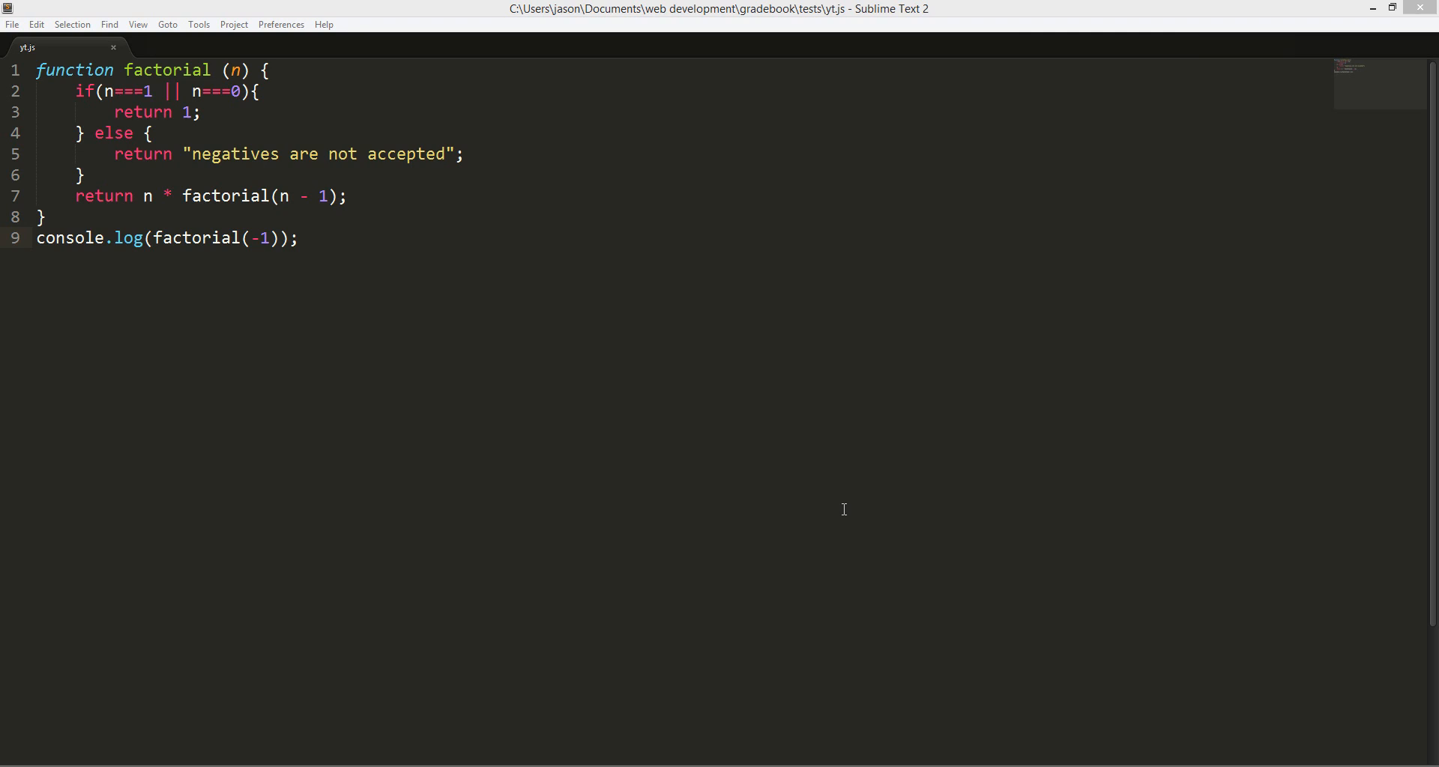
mouse_move(822, 544)
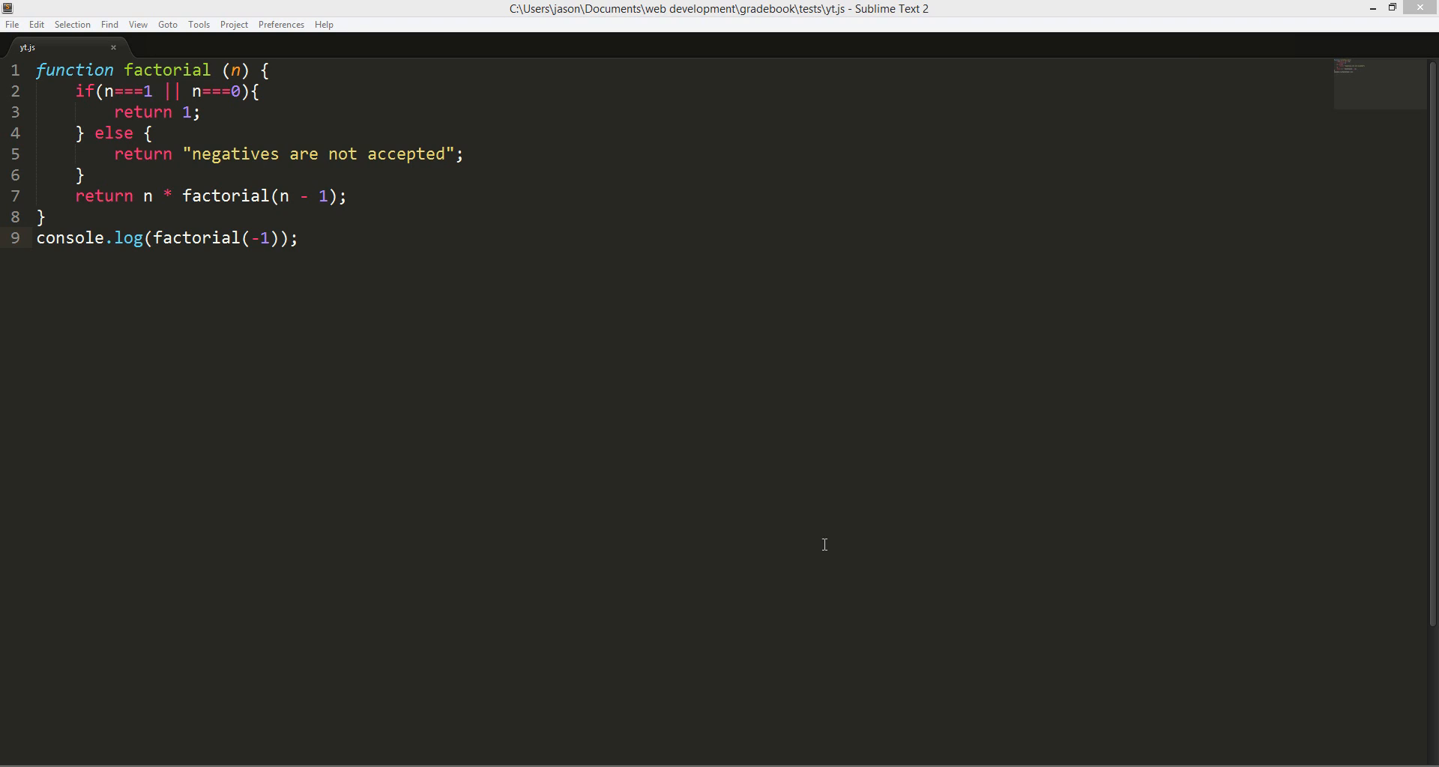
mouse_move(1171, 708)
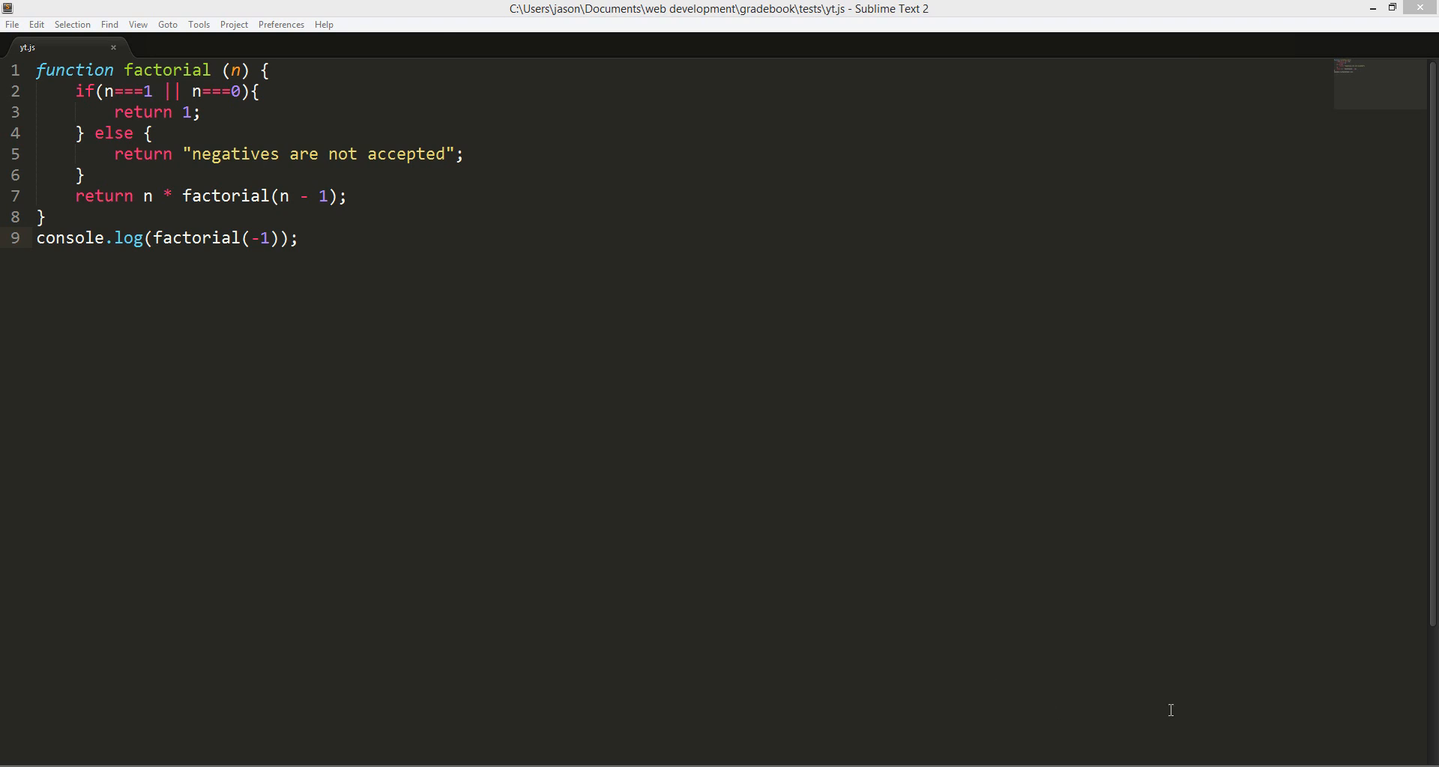